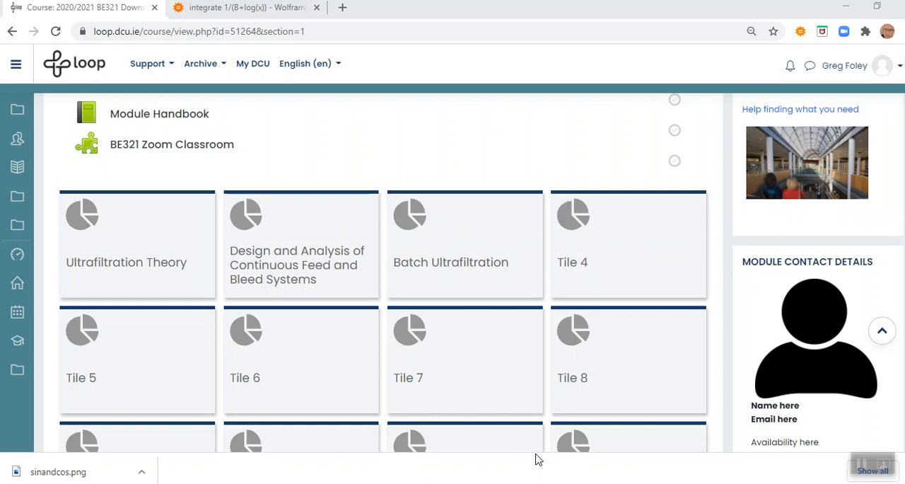
mouse_move(409, 304)
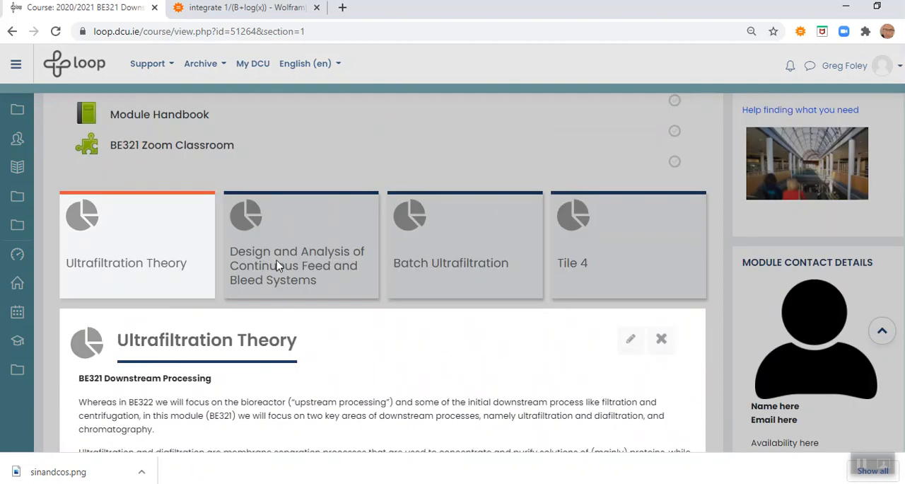
- Expand the Batch Ultrafiltration tile, then the Continuous Feed and Bleed Systems tile to show its resources
scroll(down, 3)
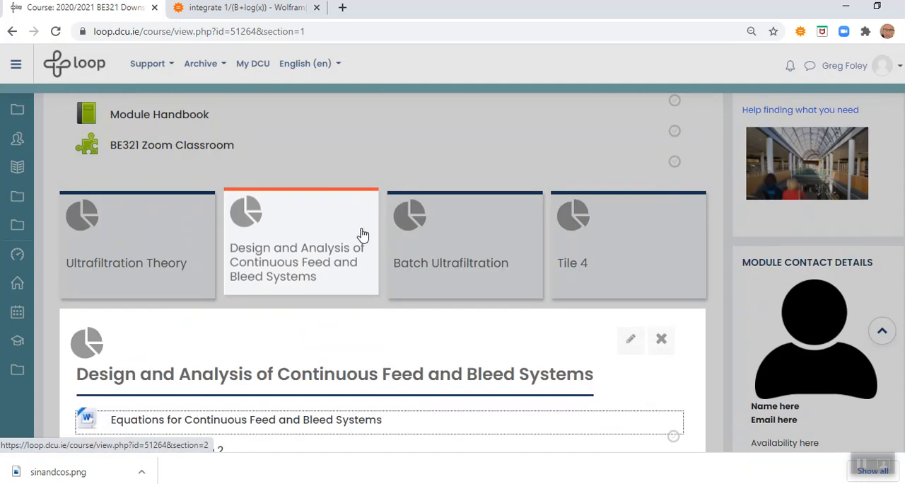
click(450, 262)
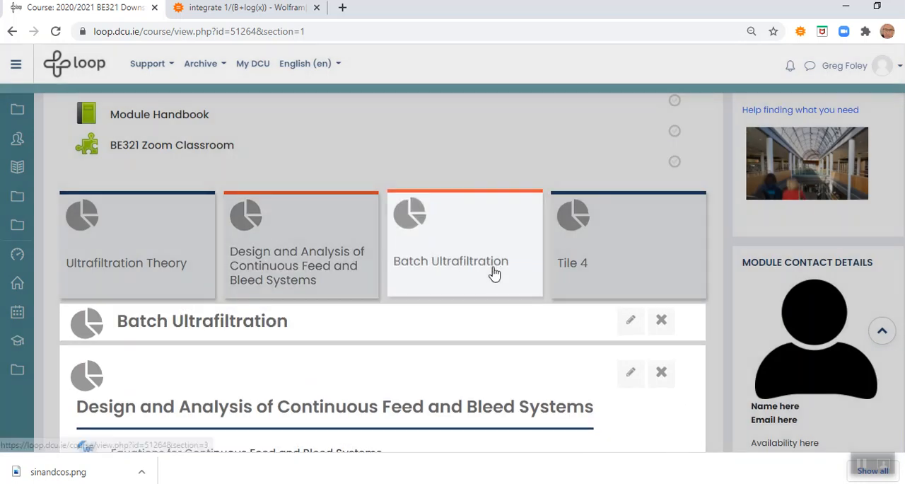
scroll(down, 3)
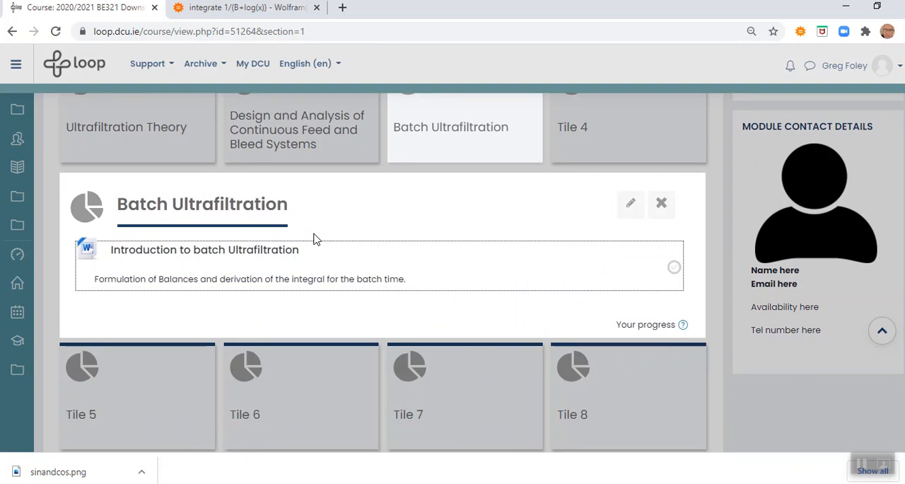
click(296, 130)
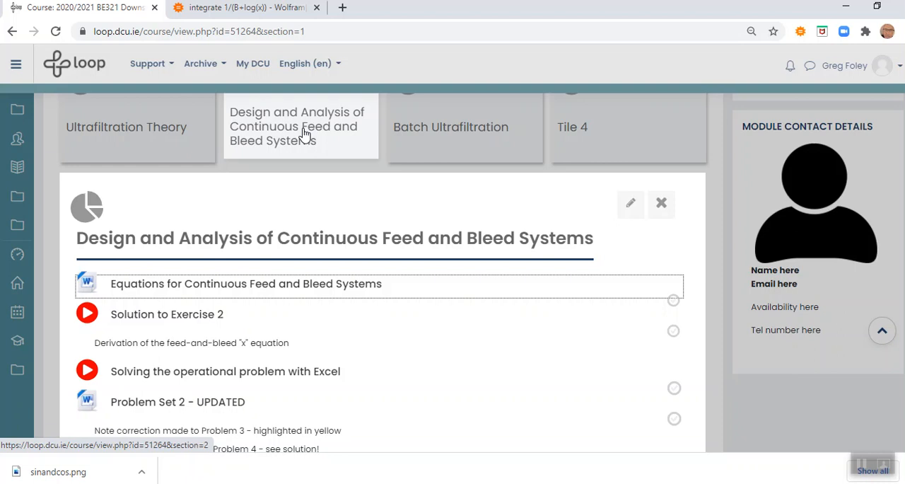
mouse_move(310, 140)
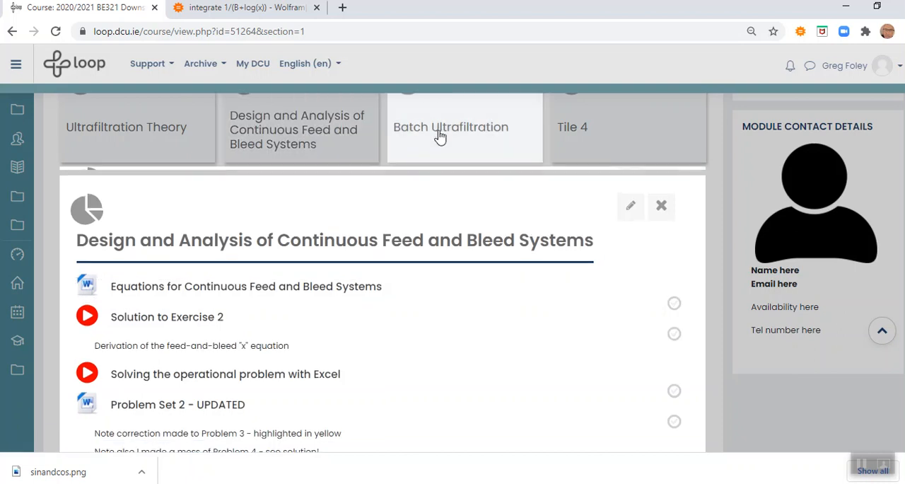
- Expand the Batch Ultrafiltration tile again to show its introduction document
click(450, 127)
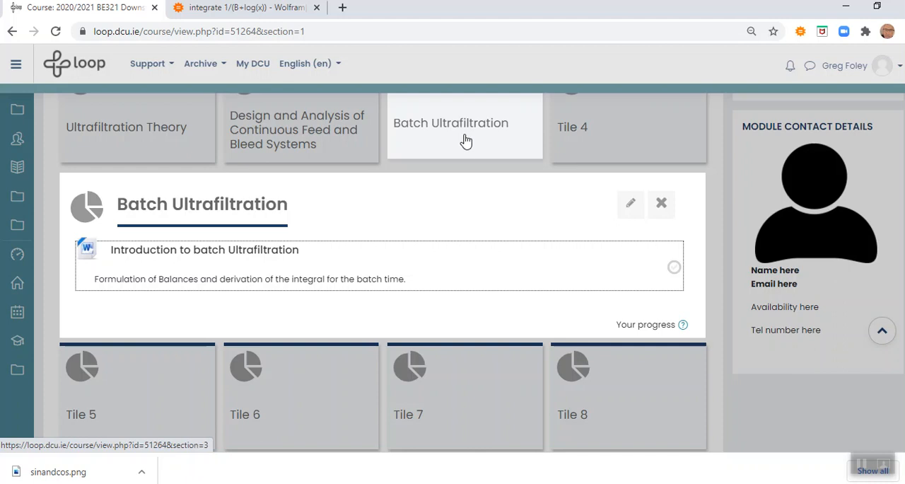
mouse_move(453, 133)
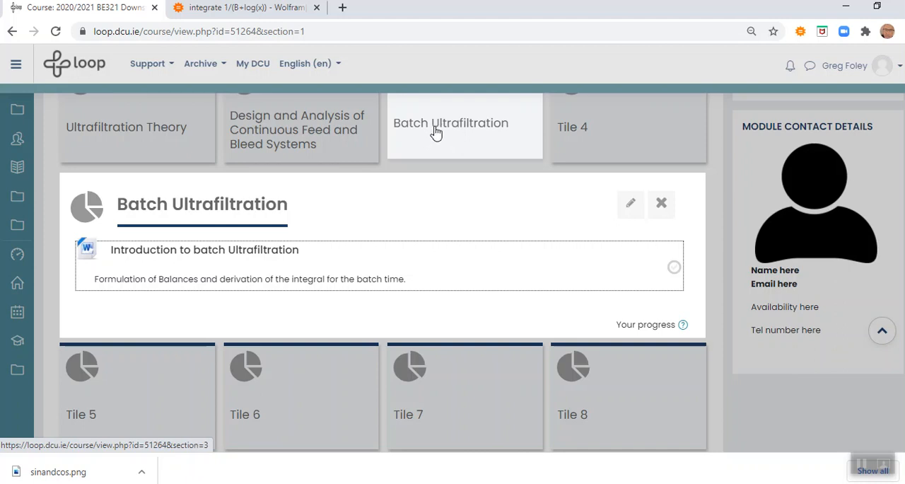
mouse_move(429, 128)
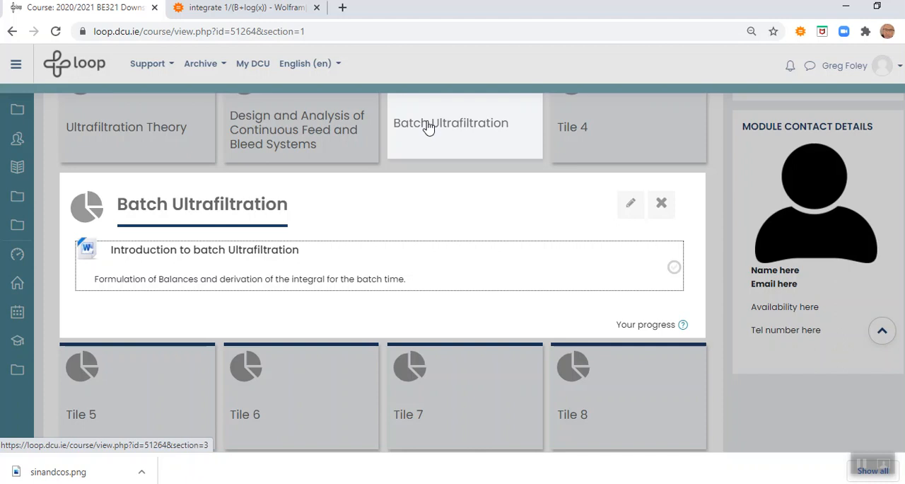
mouse_move(432, 129)
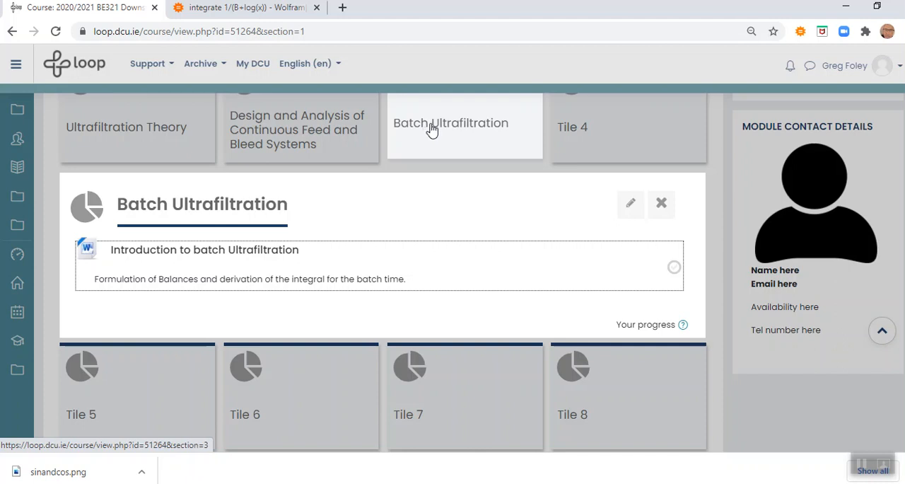
mouse_move(442, 130)
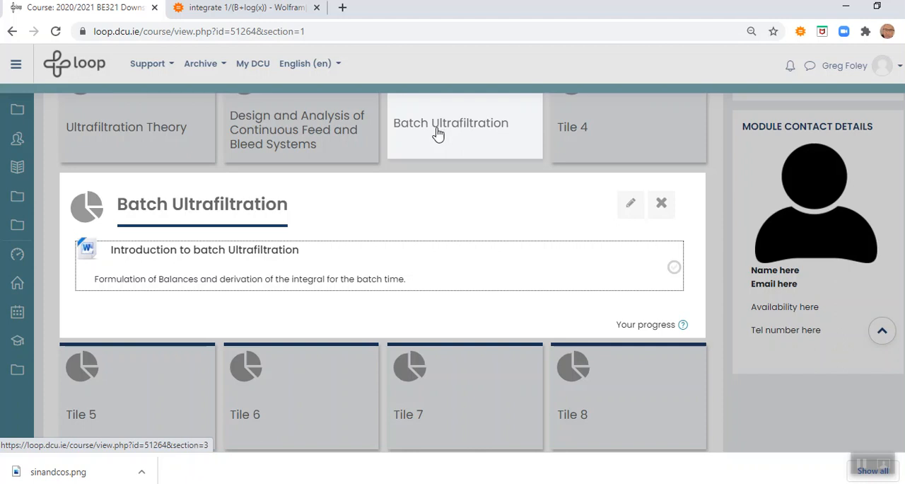
mouse_move(442, 138)
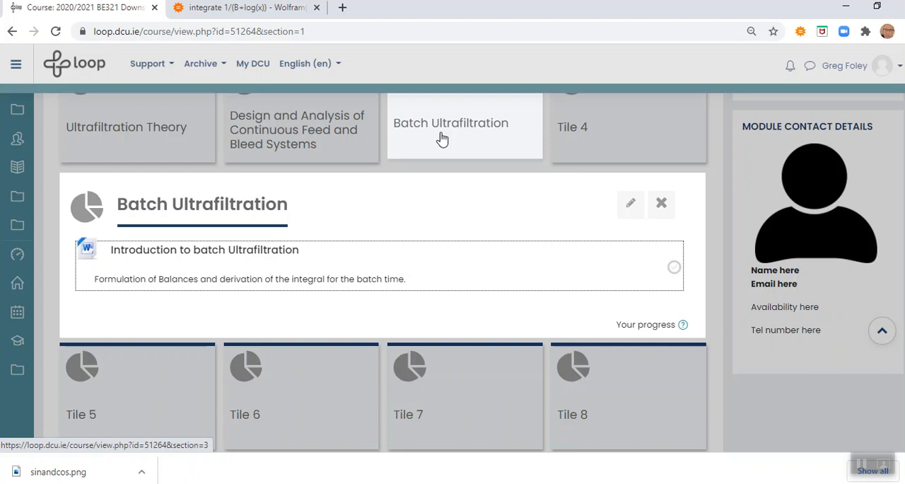
mouse_move(460, 135)
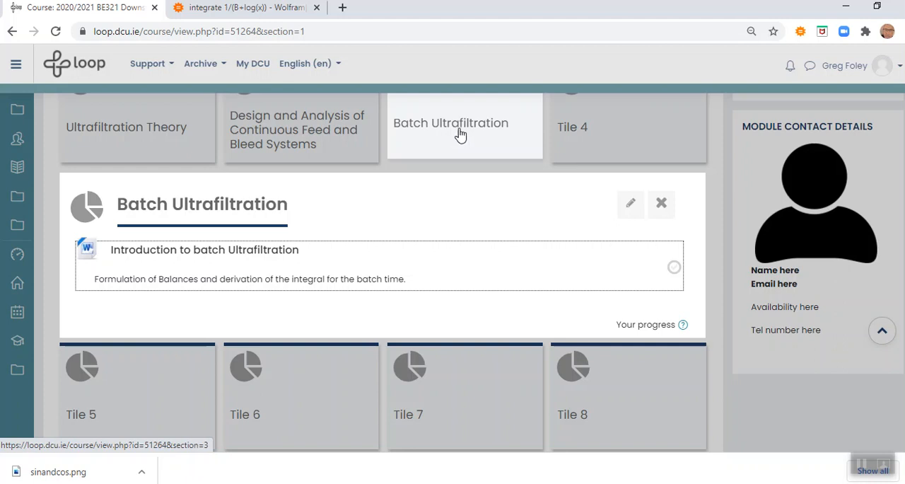
mouse_move(462, 150)
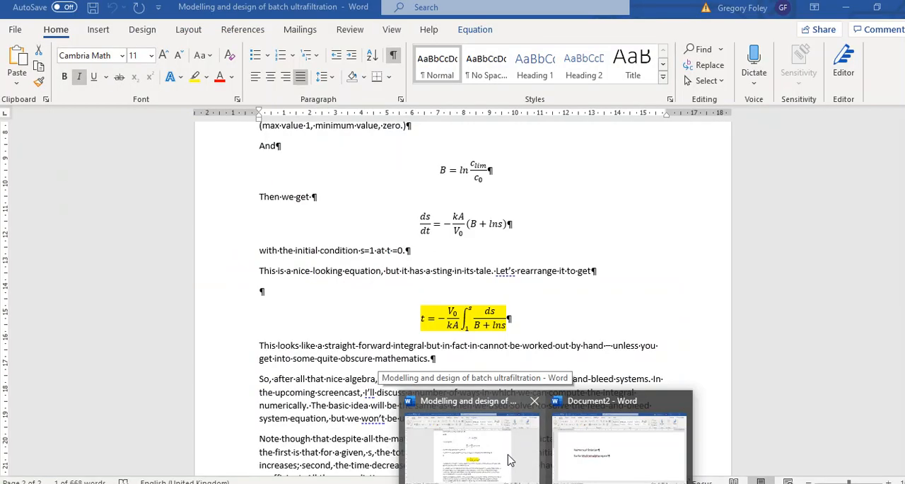
- Switch to Document2 and scroll to the batch-time integral with the B and s definitions
click(619, 449)
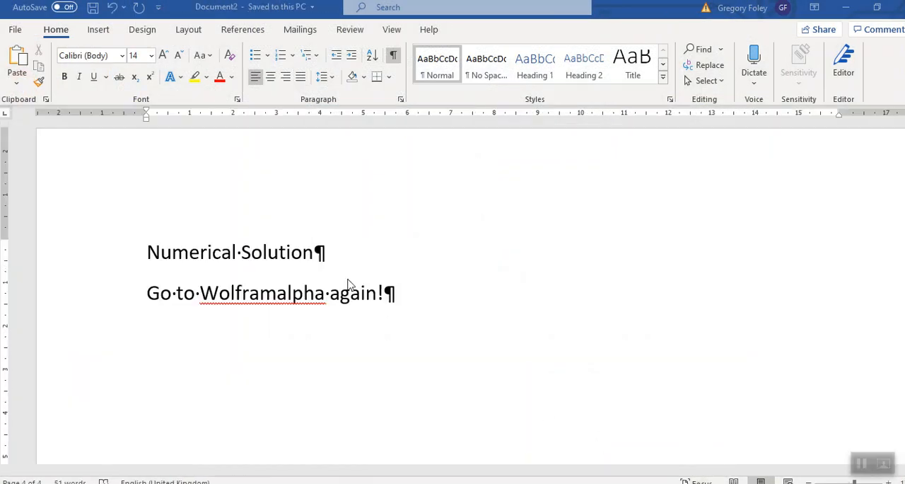
scroll(down, 3)
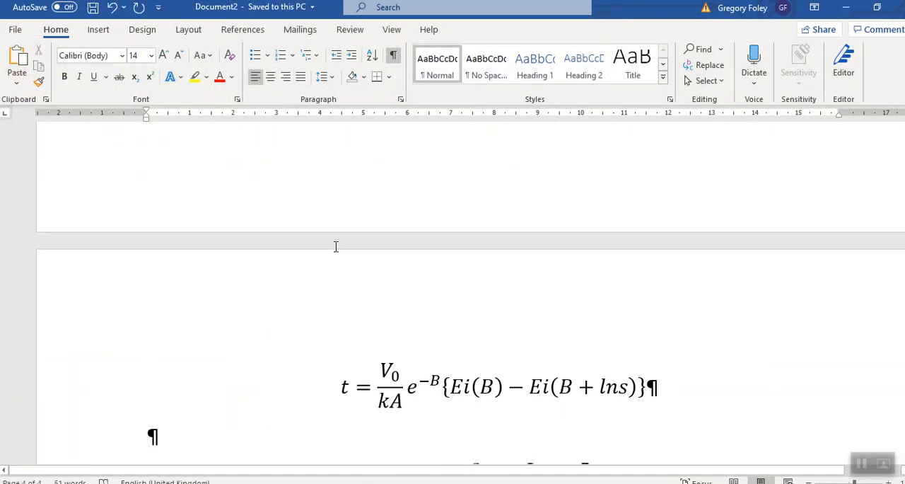
scroll(down, 3)
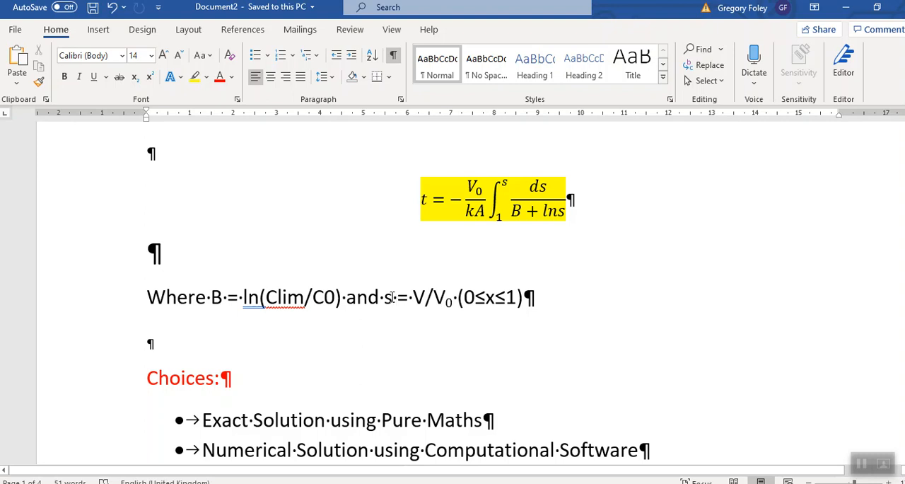
mouse_move(424, 297)
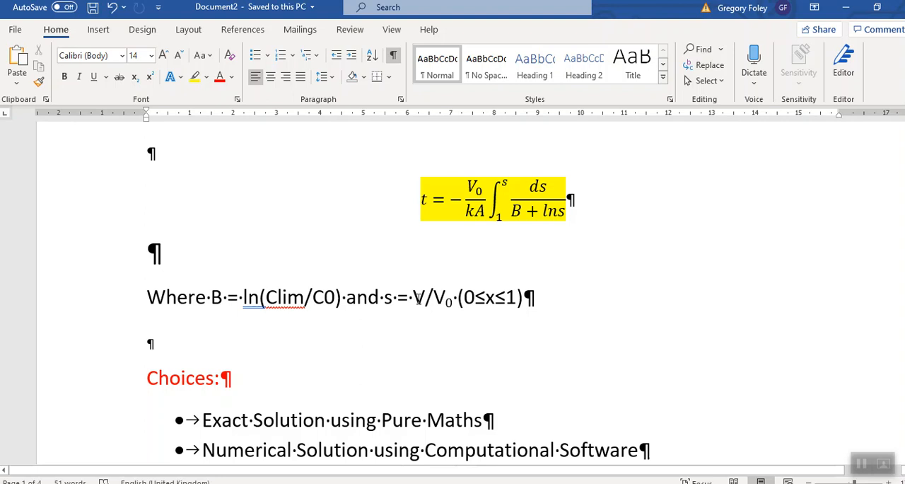
mouse_move(421, 299)
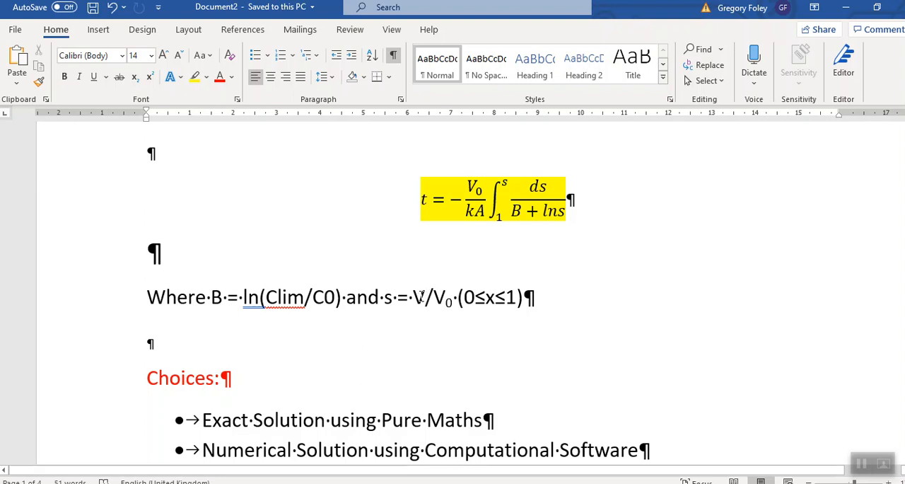
mouse_move(385, 301)
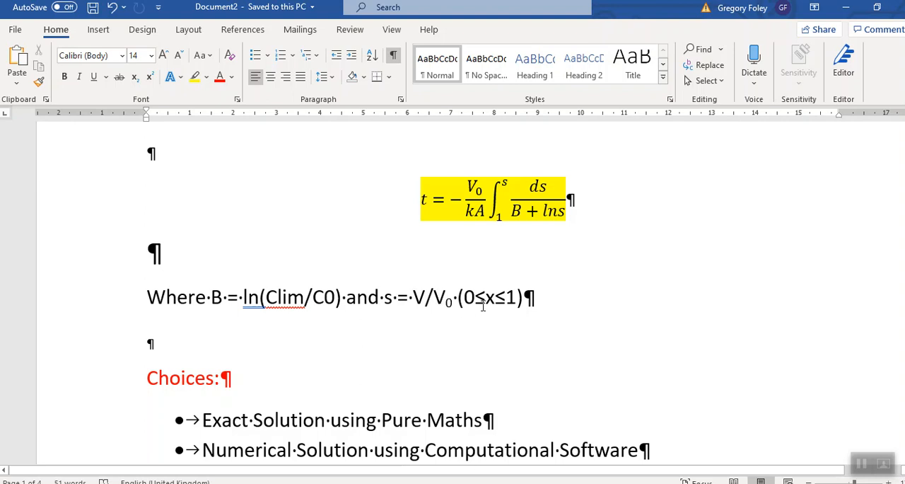
- Replace the 'x' in '(0≤x≤1)' with 's' so the range reads 0≤s≤1
text(s)
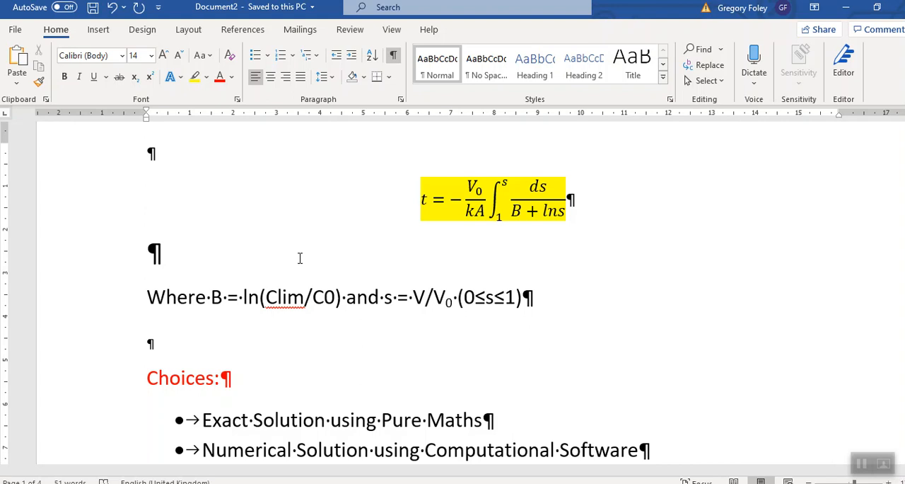
click(496, 297)
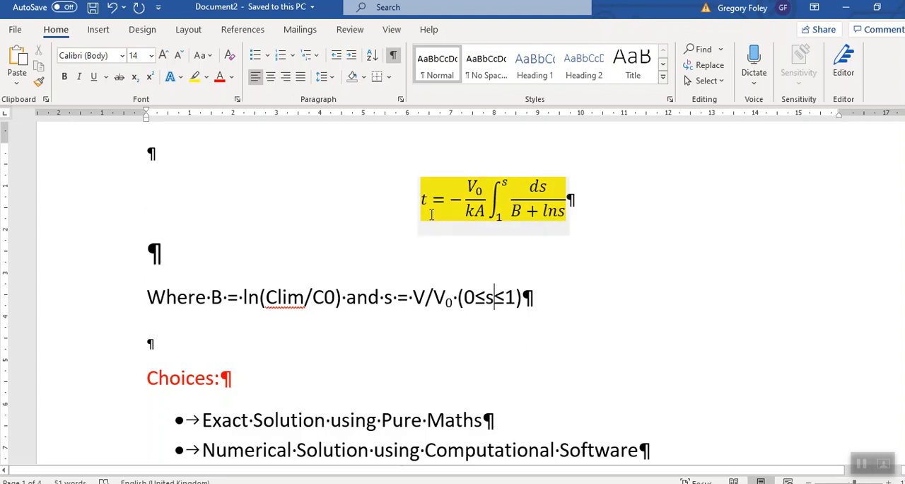
mouse_move(475, 213)
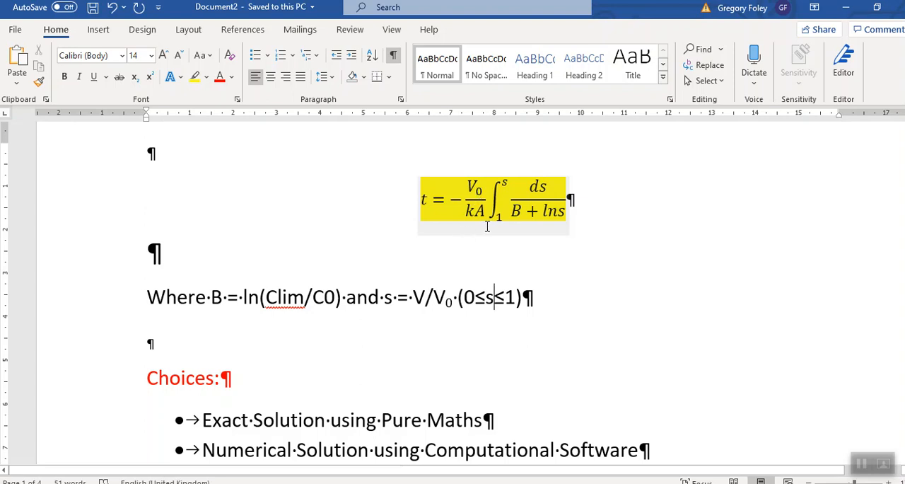
mouse_move(488, 225)
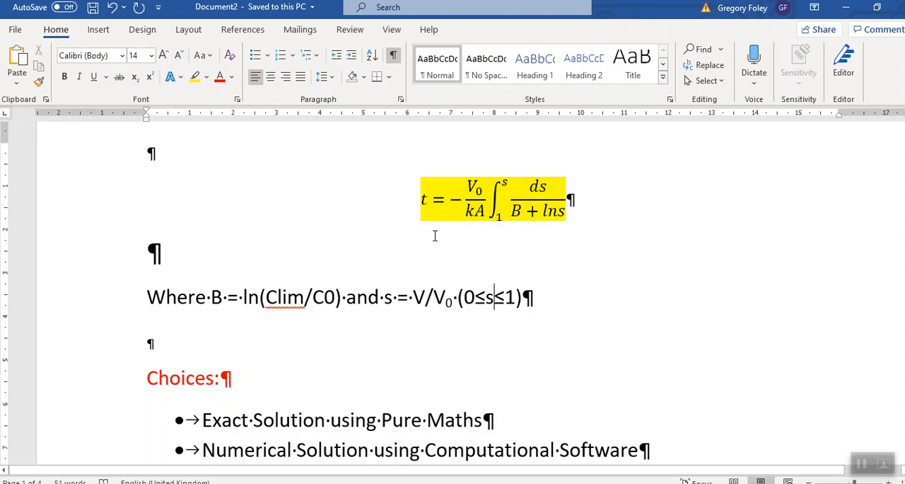
mouse_move(393, 242)
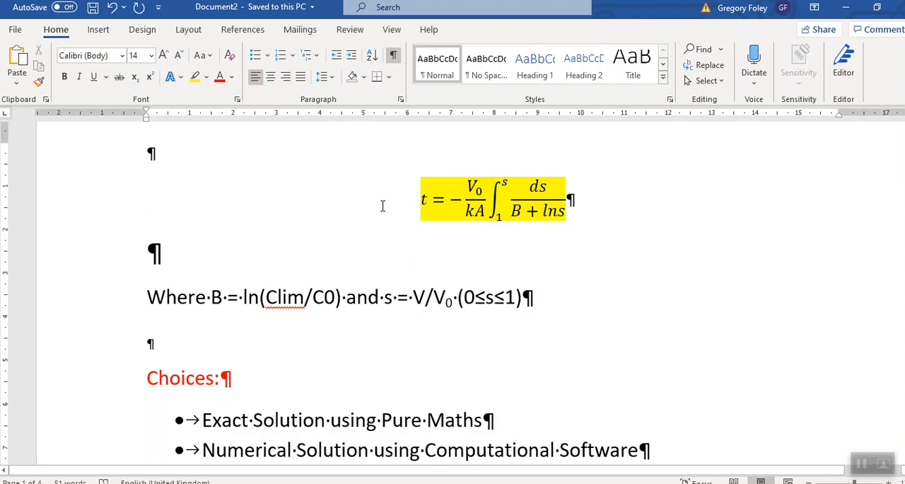
click(497, 297)
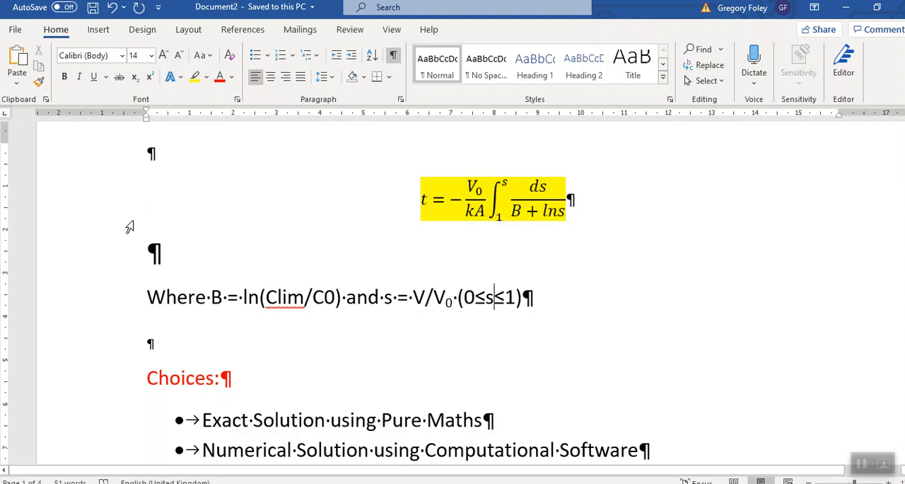
scroll(down, 3)
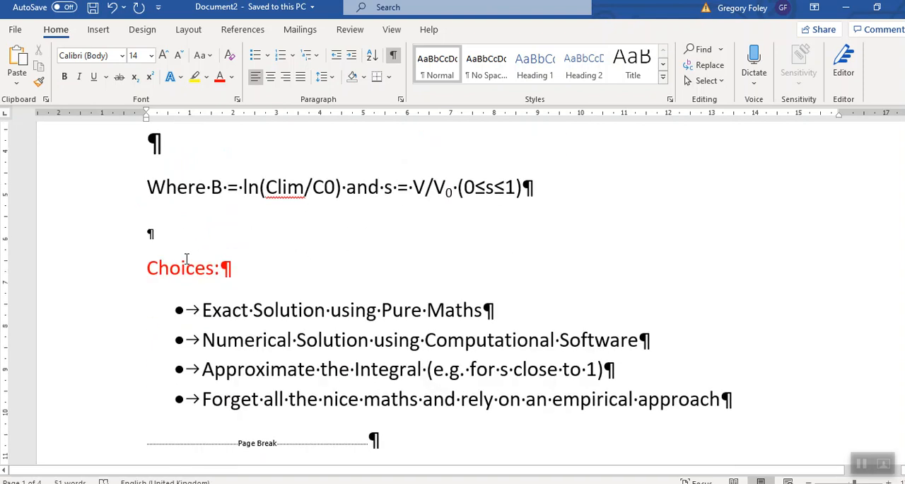
scroll(down, 3)
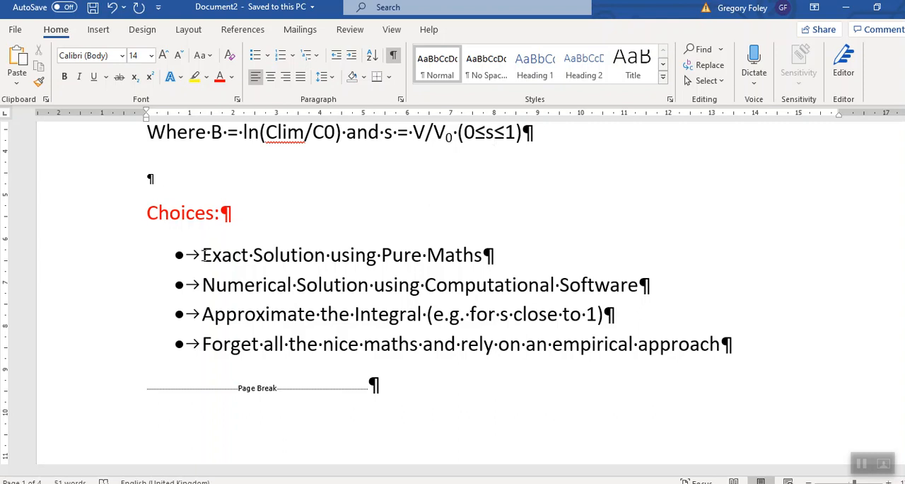
click(495, 132)
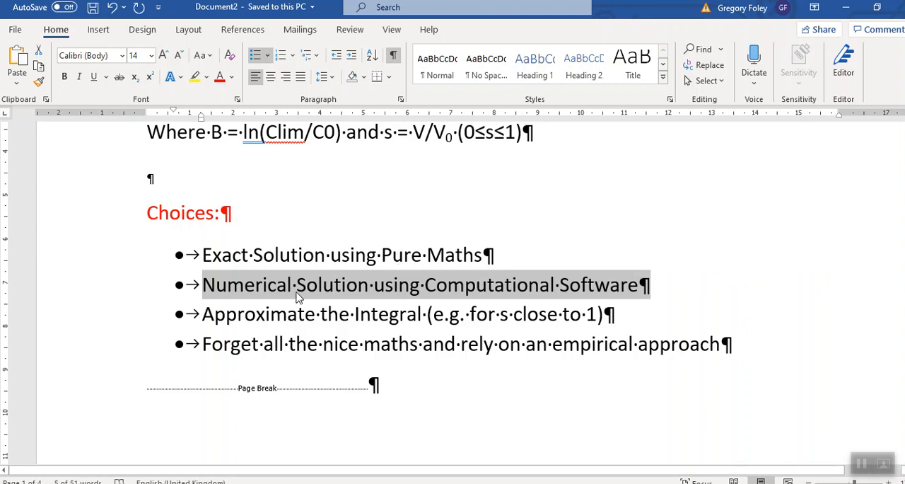
mouse_move(366, 288)
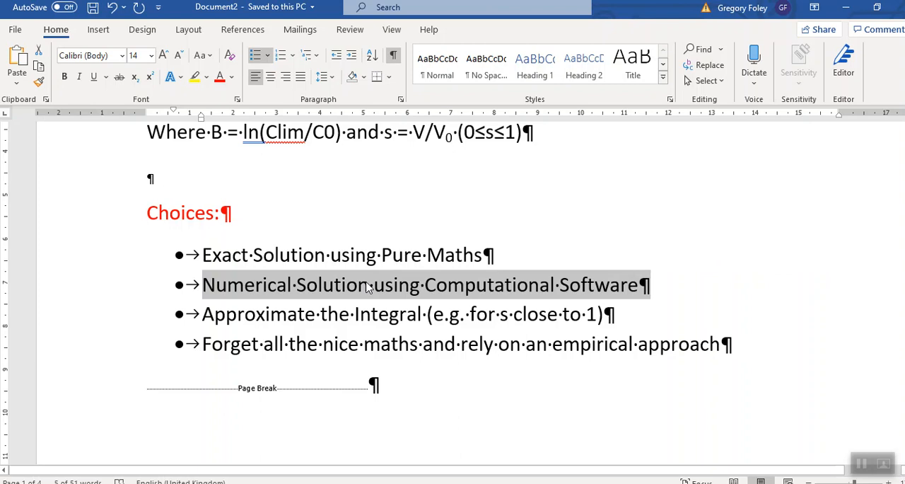
mouse_move(224, 322)
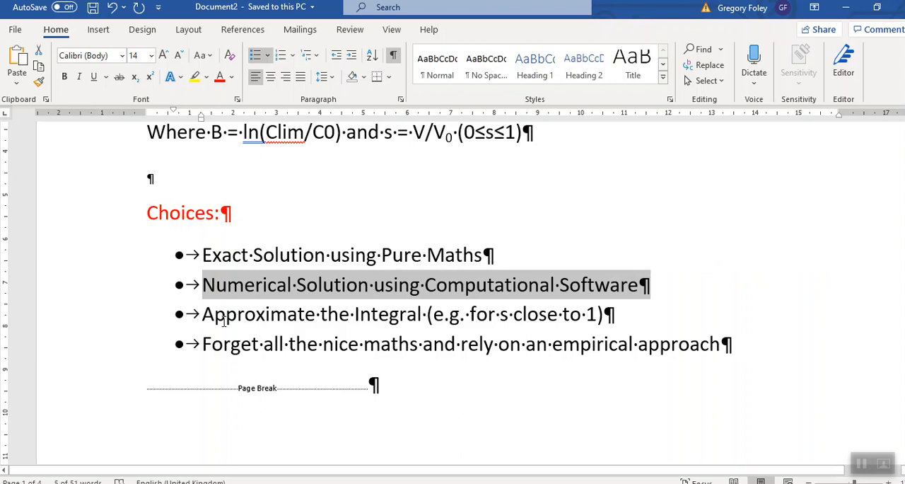
mouse_move(495, 317)
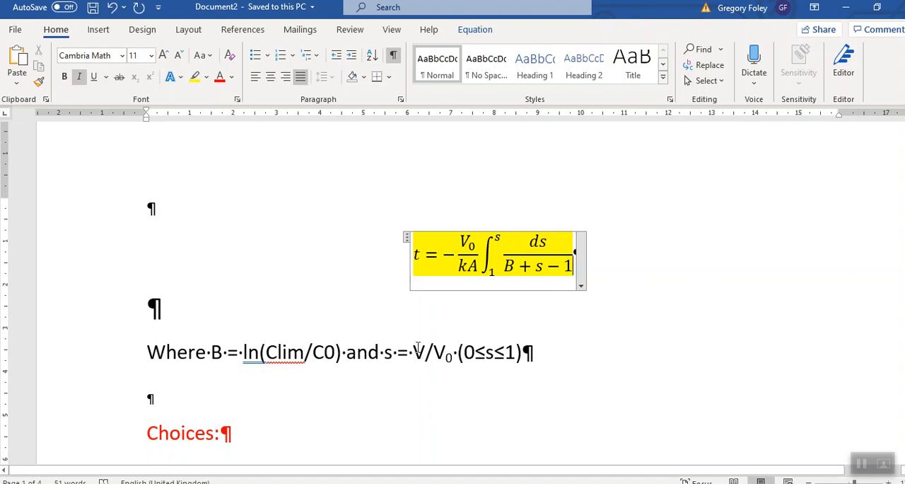
mouse_move(421, 352)
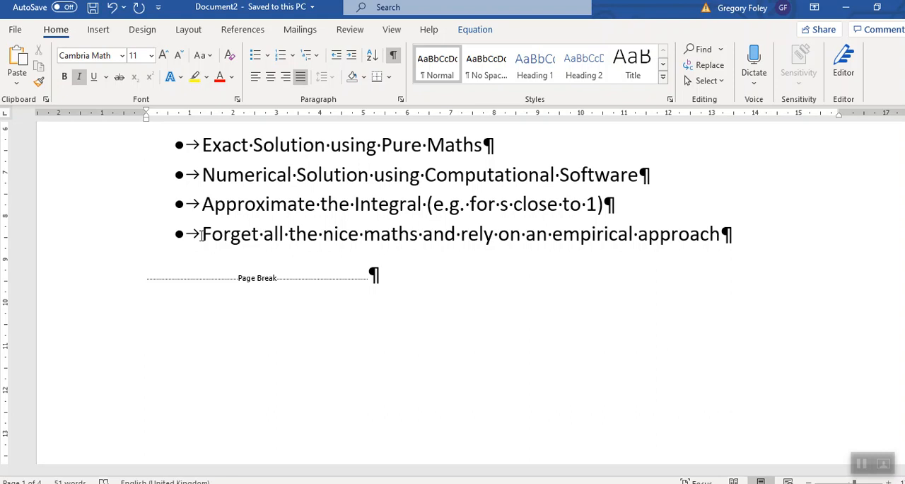
mouse_move(73, 39)
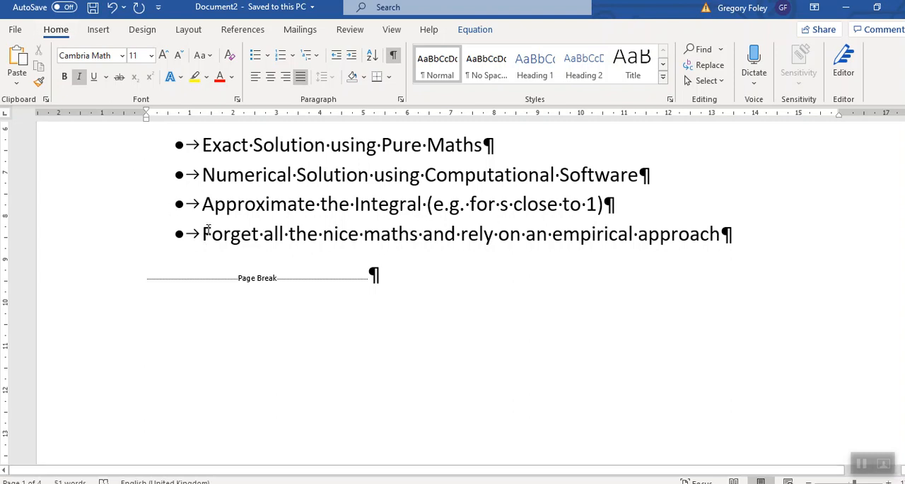
mouse_move(363, 235)
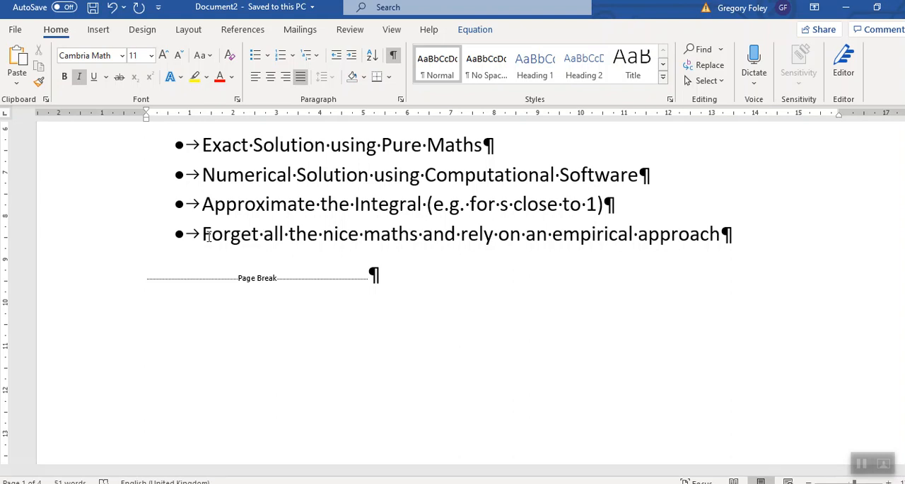
mouse_move(372, 156)
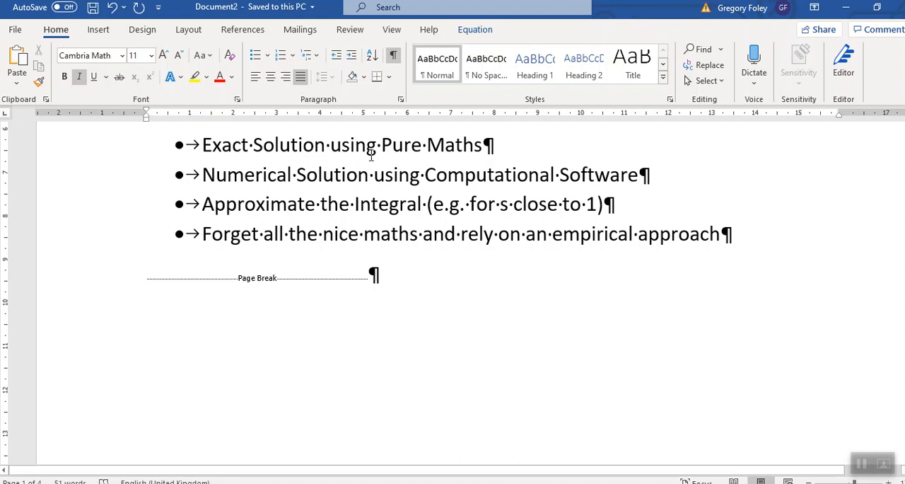
mouse_move(365, 148)
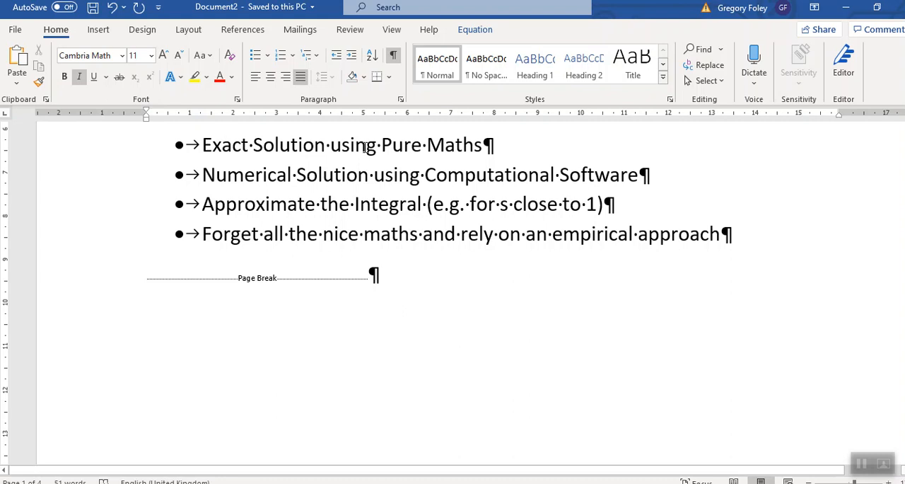
mouse_move(364, 145)
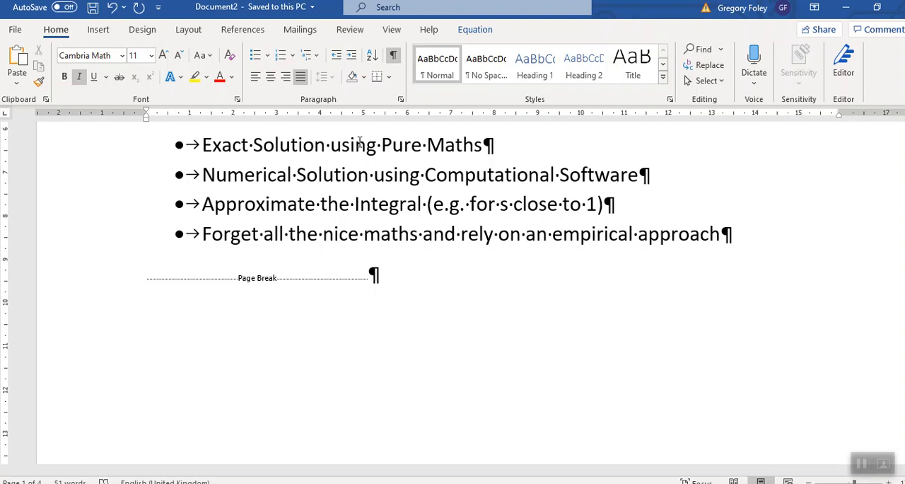
mouse_move(455, 353)
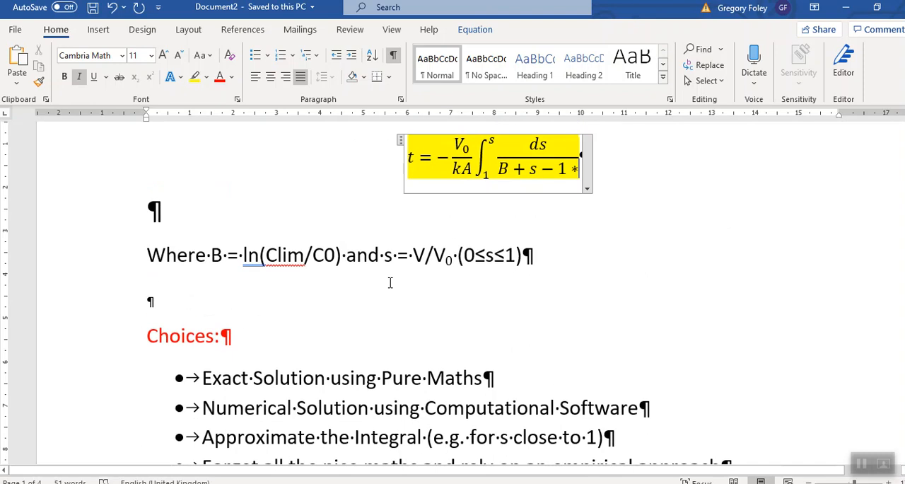
- Add a new line below the choices list reading =2*x, removing the duplicate equals sign
scroll(down, 3)
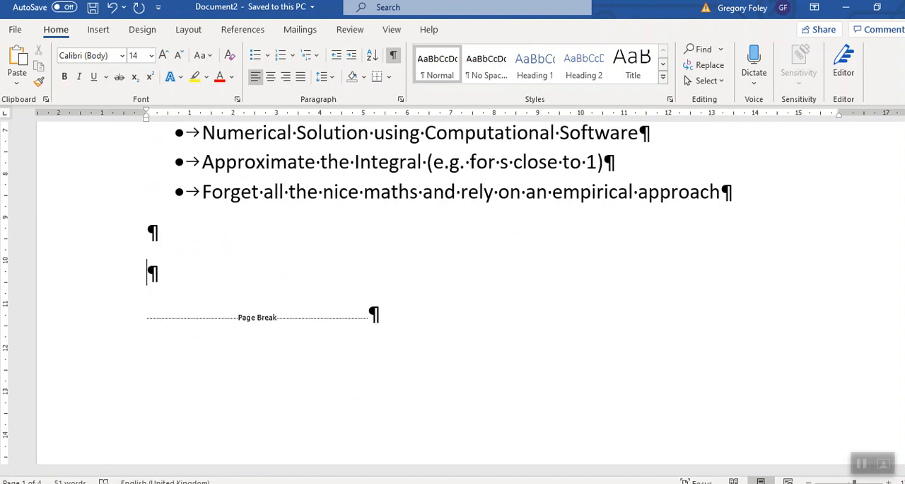
text(=x*)
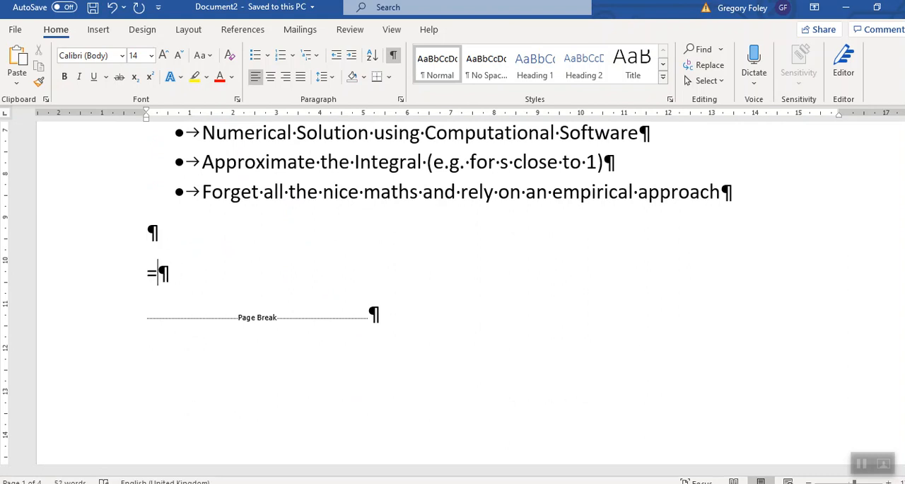
text(=2)
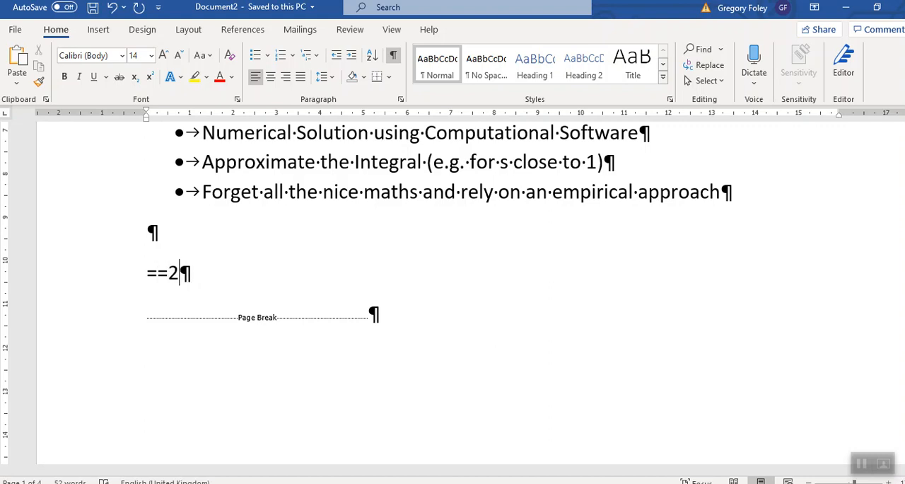
text(*x)
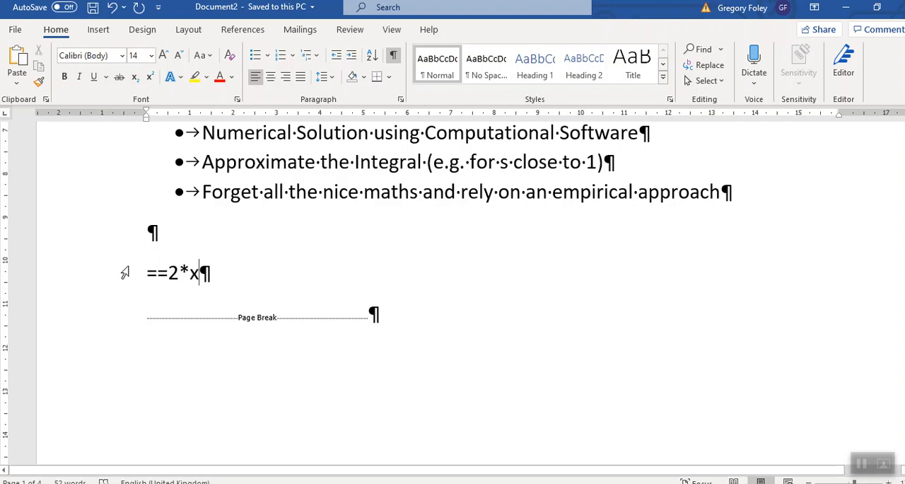
key(Backspace)
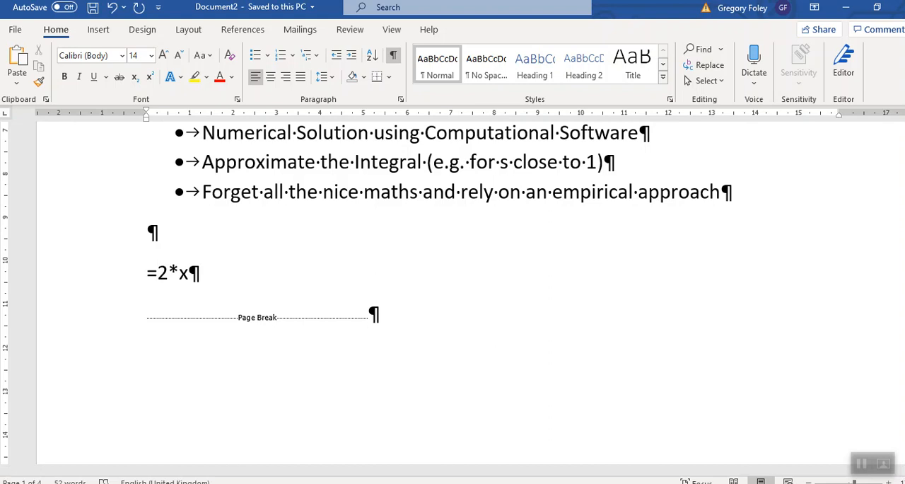
click(156, 273)
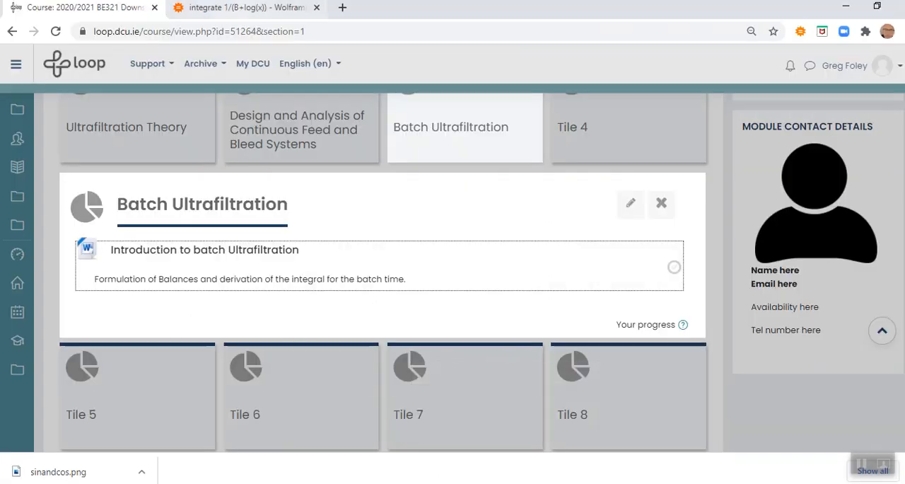
- Return to the WolframAlpha tab and load a fresh Wolfram|Alpha home page from Google results
click(245, 7)
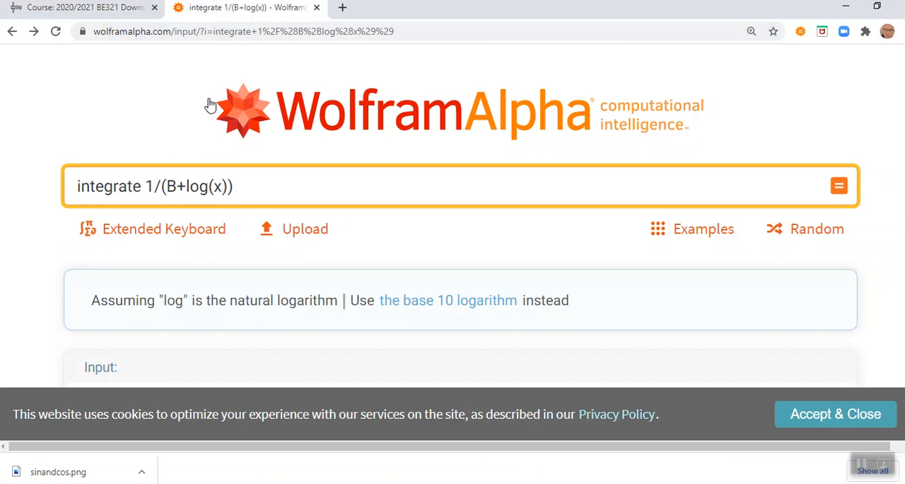
mouse_move(209, 47)
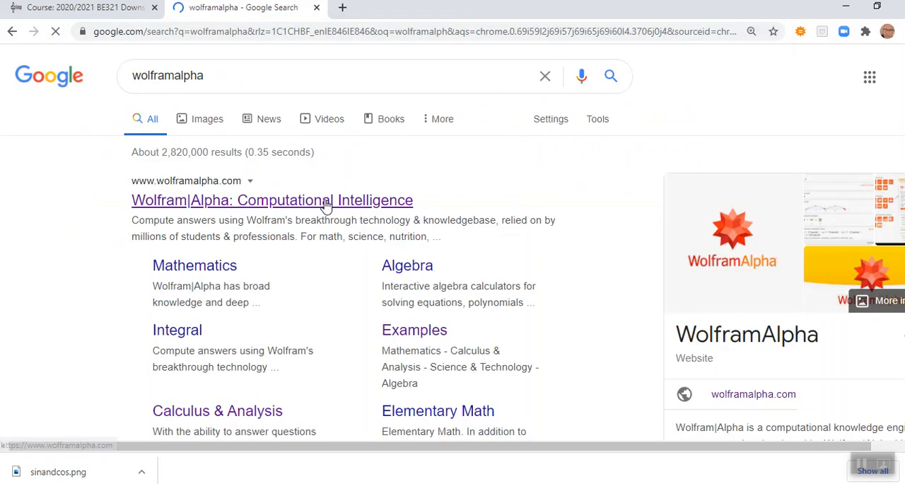
click(273, 200)
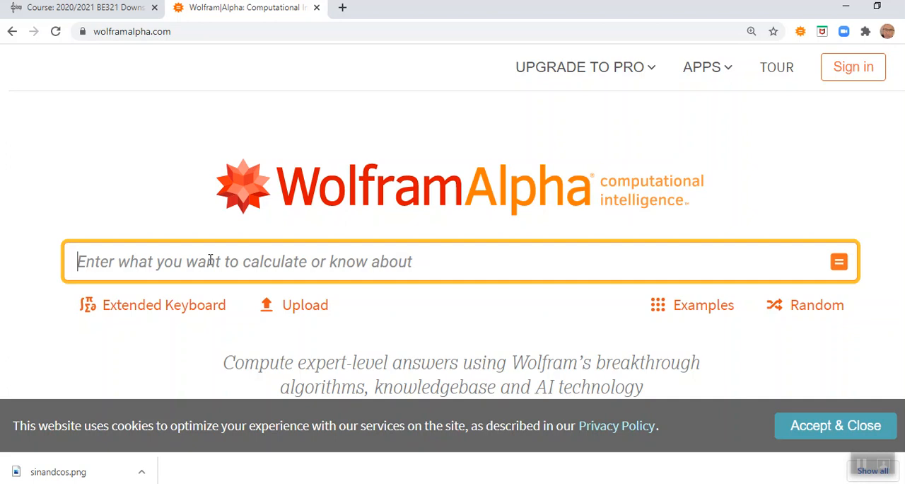
- Submit the query integrate 1/(B+log(x)) in the WolframAlpha search box
text(integral)
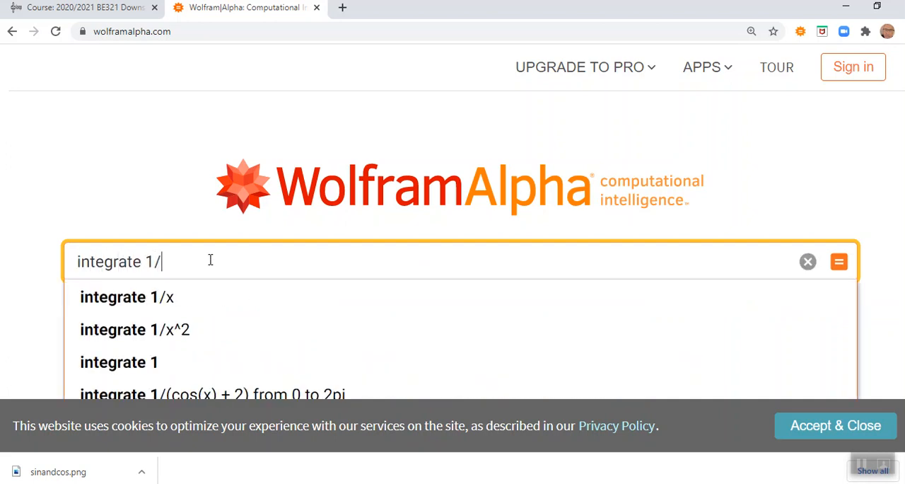
text((B)
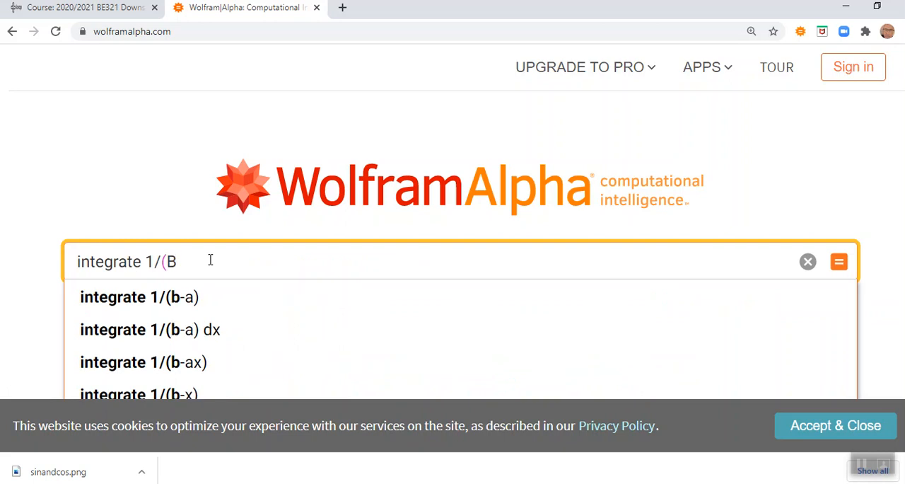
text(+)
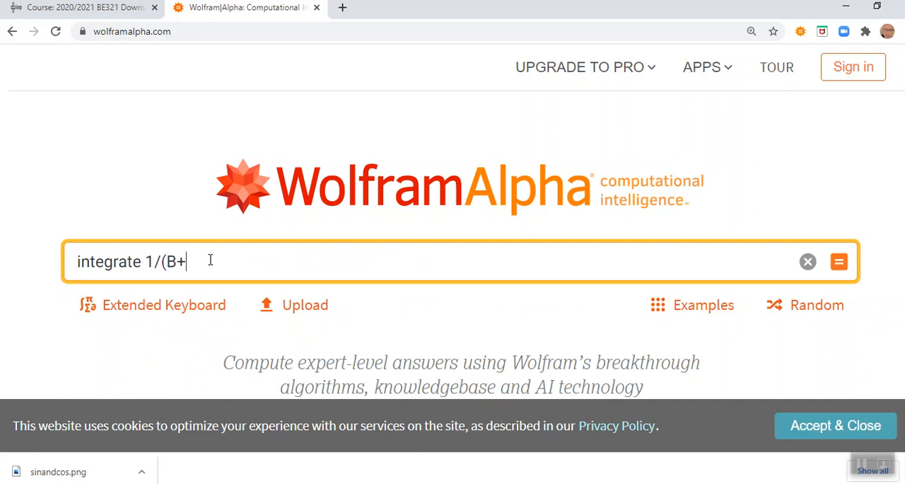
text(log)
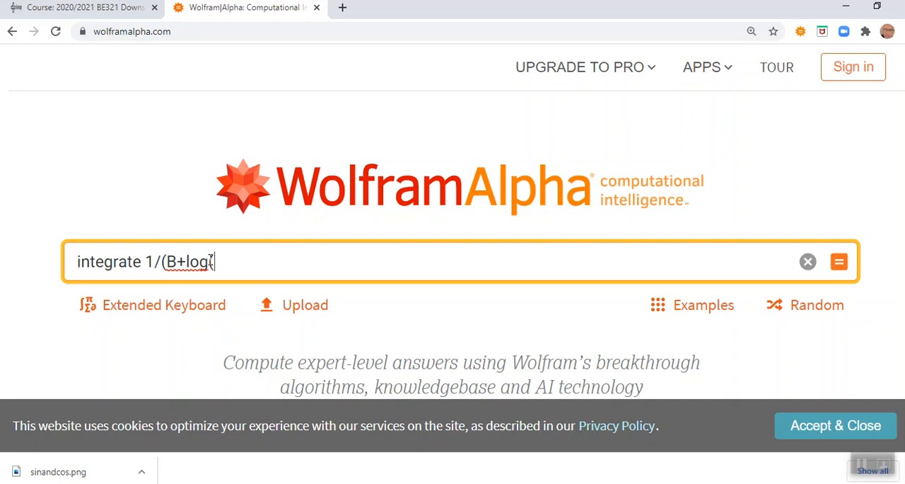
text((x))
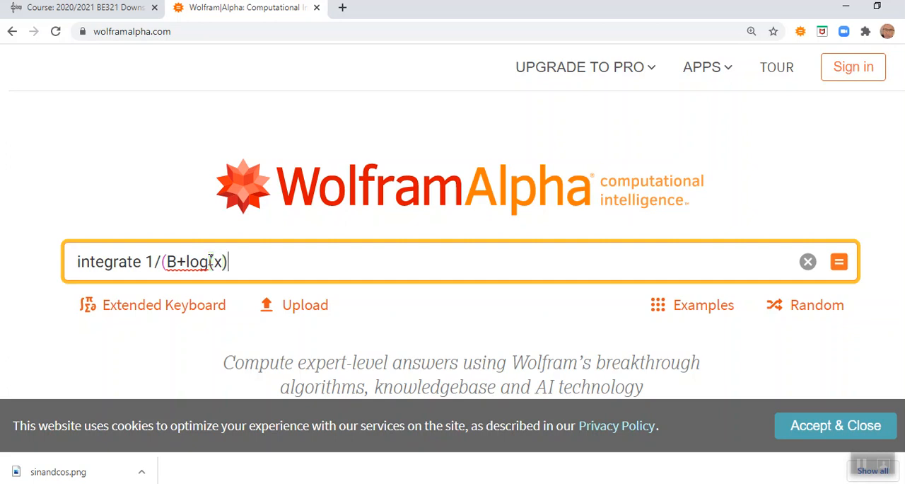
text())
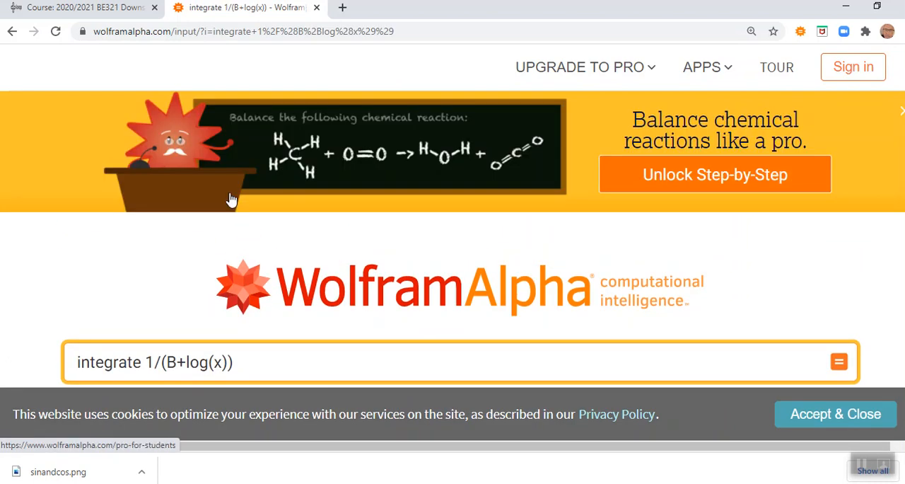
- Scroll through the results to read the indefinite integral e^(−B) Ei(B + log(x)) and its 3D plot
scroll(down, 3)
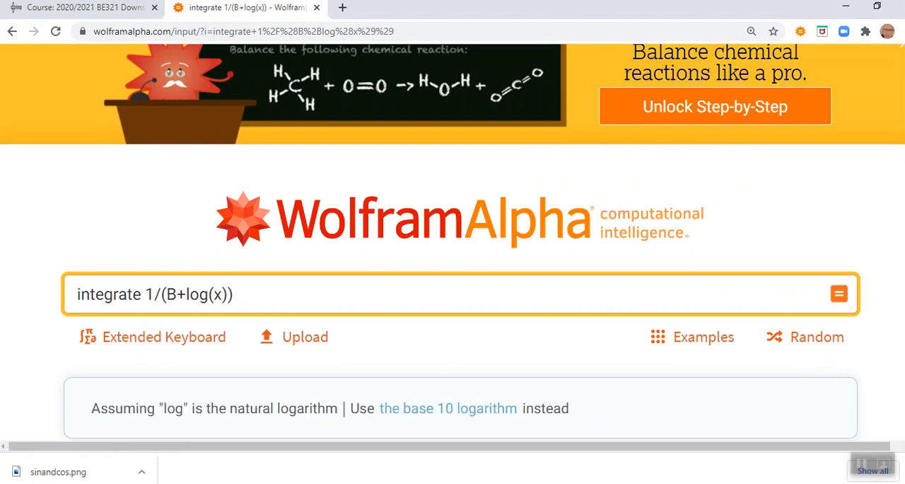
scroll(down, 3)
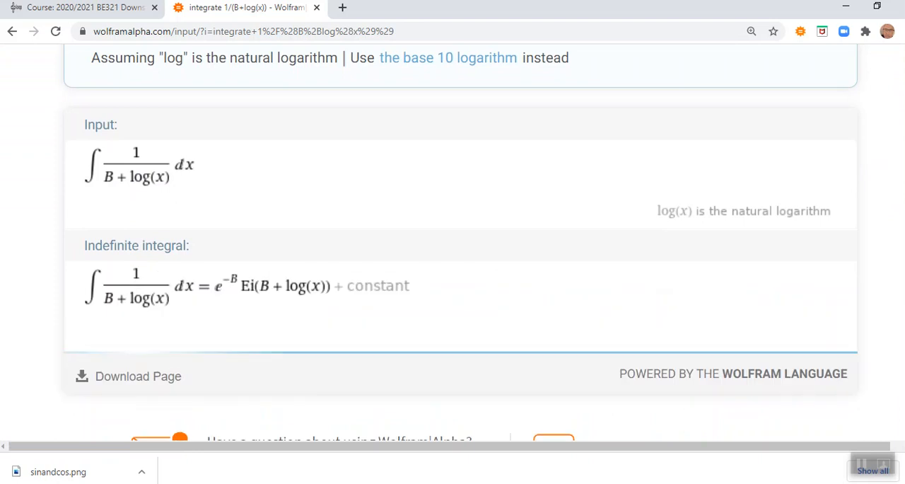
scroll(down, 3)
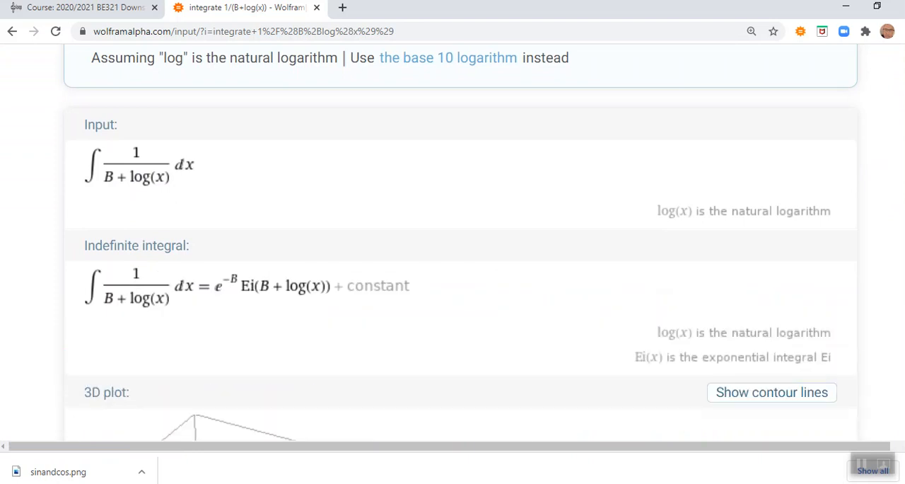
scroll(down, 3)
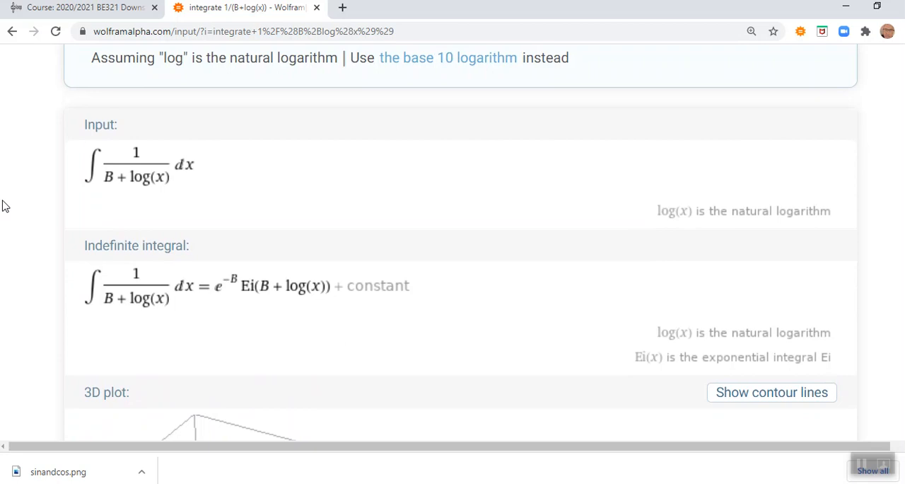
mouse_move(11, 198)
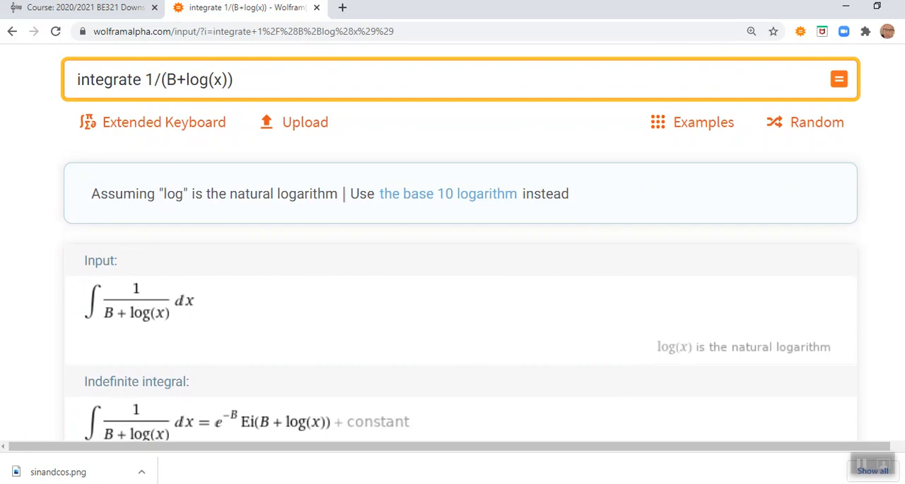
mouse_move(26, 164)
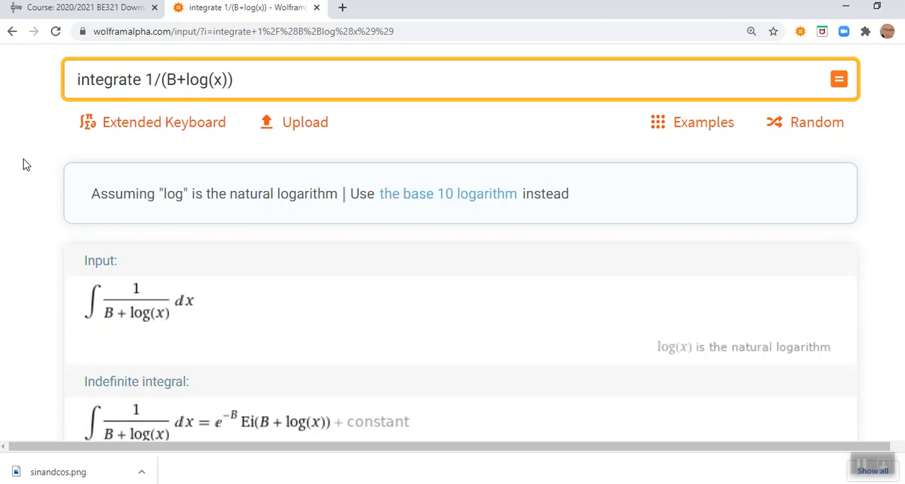
mouse_move(5, 215)
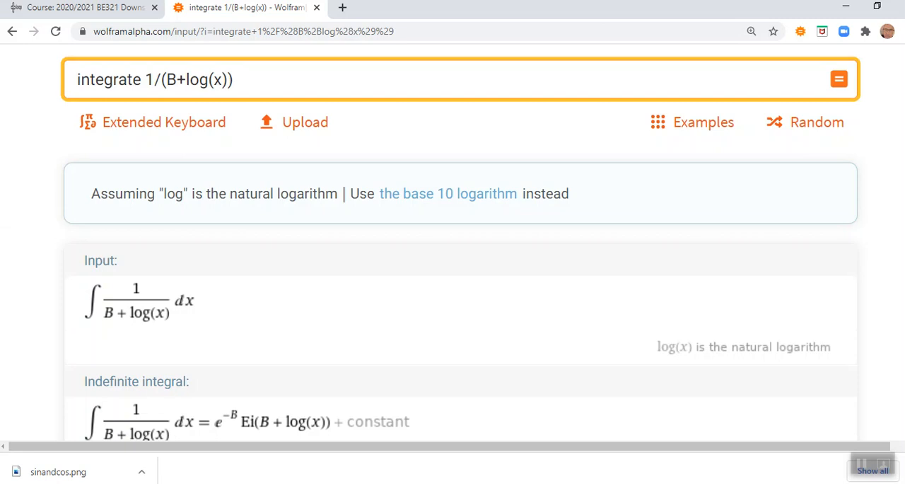
scroll(up, 3)
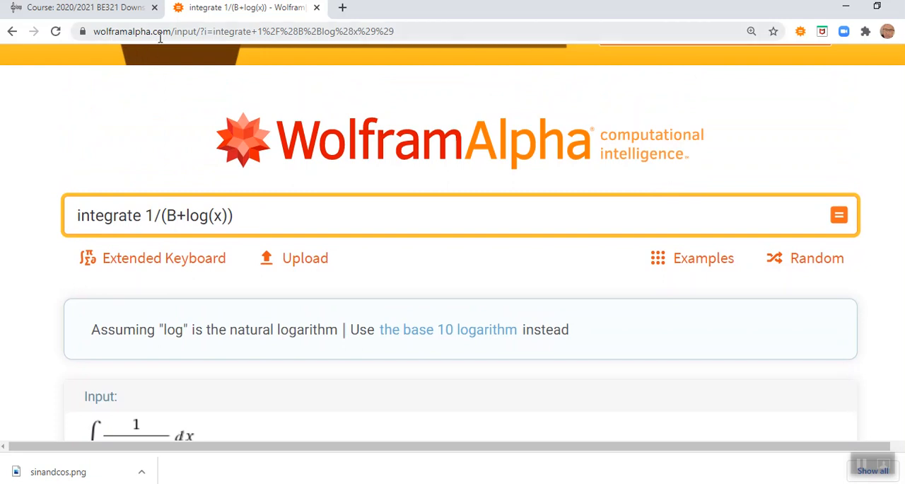
mouse_move(30, 189)
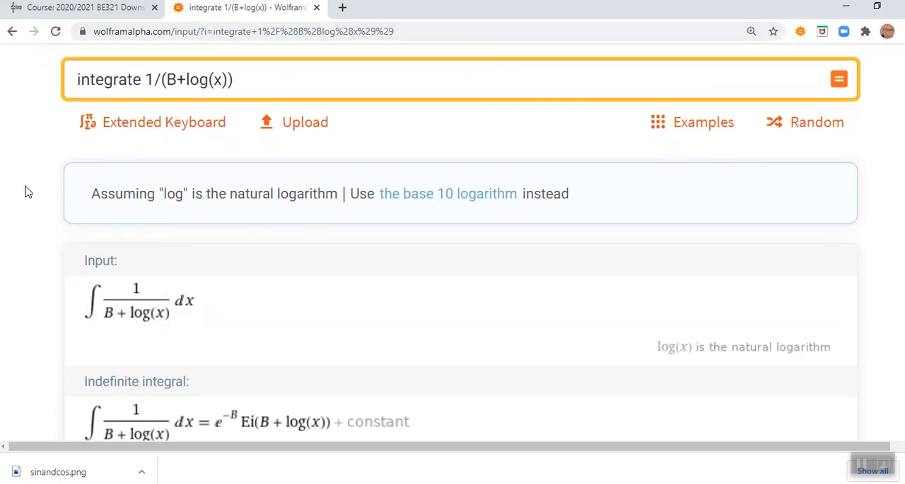
scroll(down, 3)
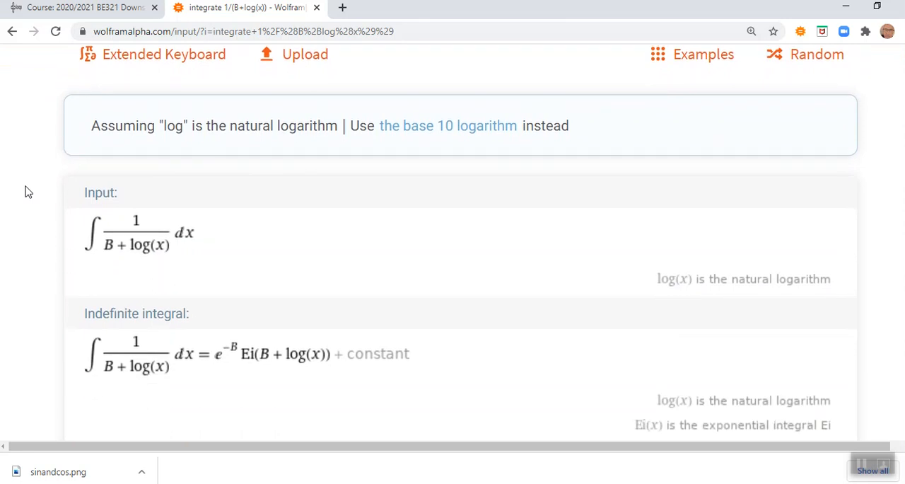
scroll(down, 3)
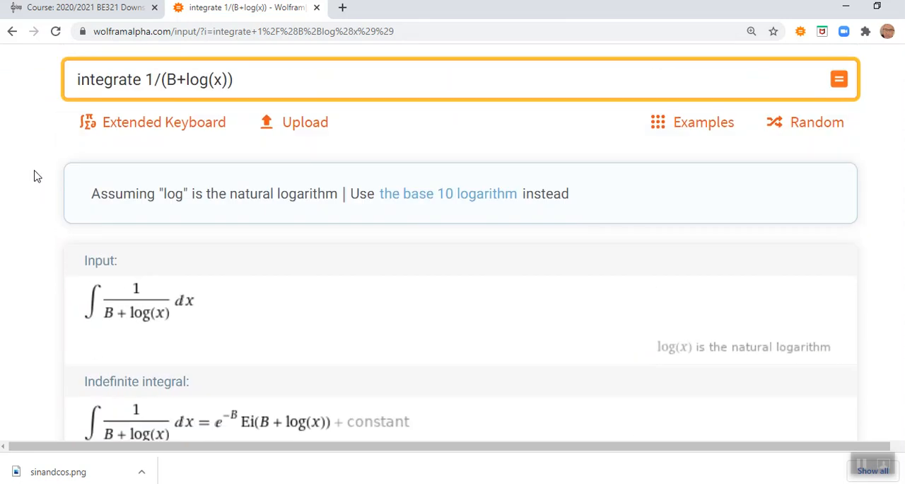
mouse_move(48, 139)
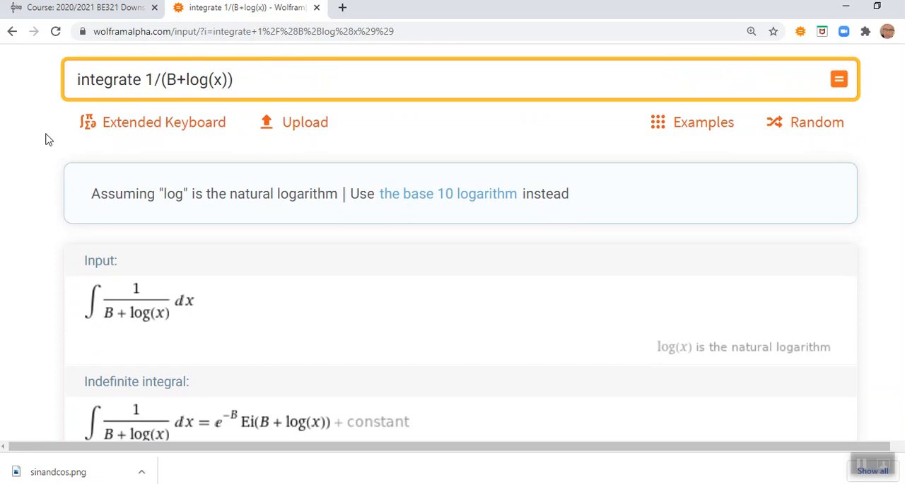
scroll(down, 3)
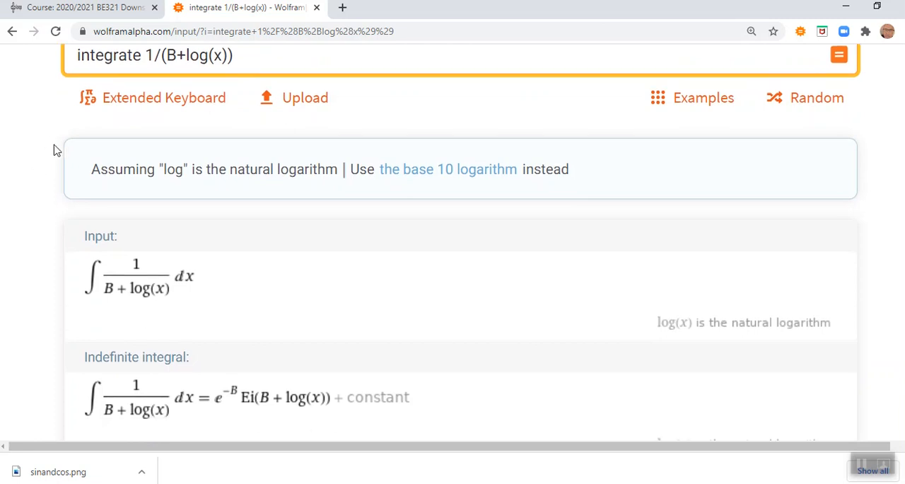
scroll(down, 3)
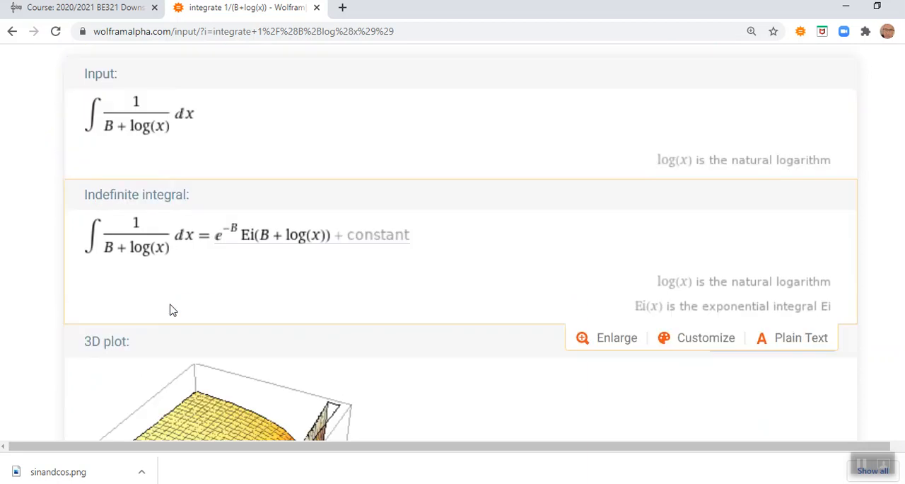
scroll(down, 3)
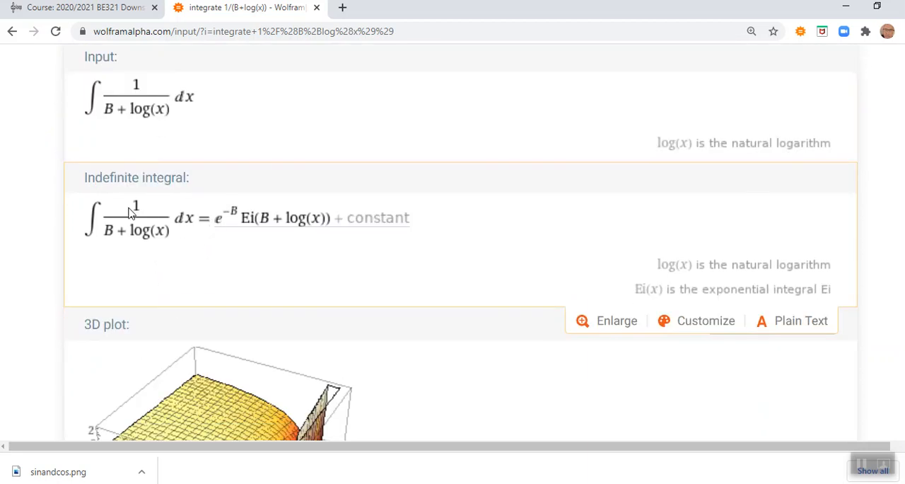
mouse_move(108, 212)
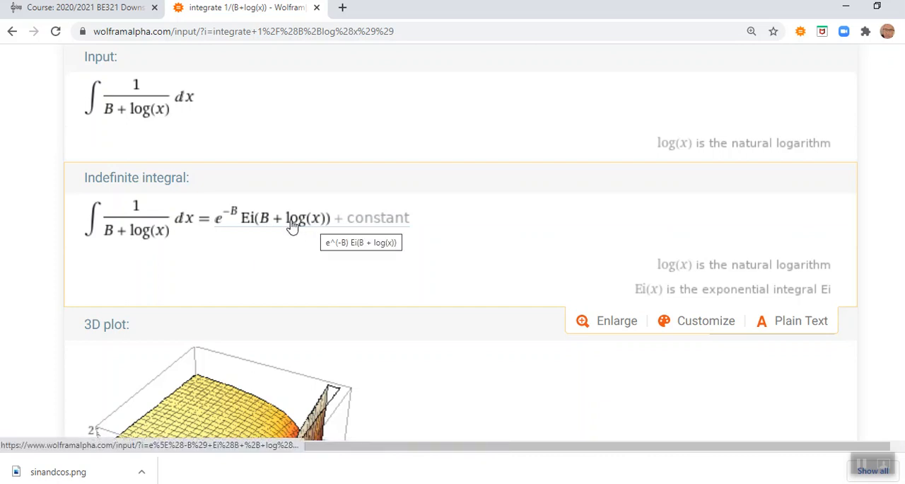
mouse_move(249, 242)
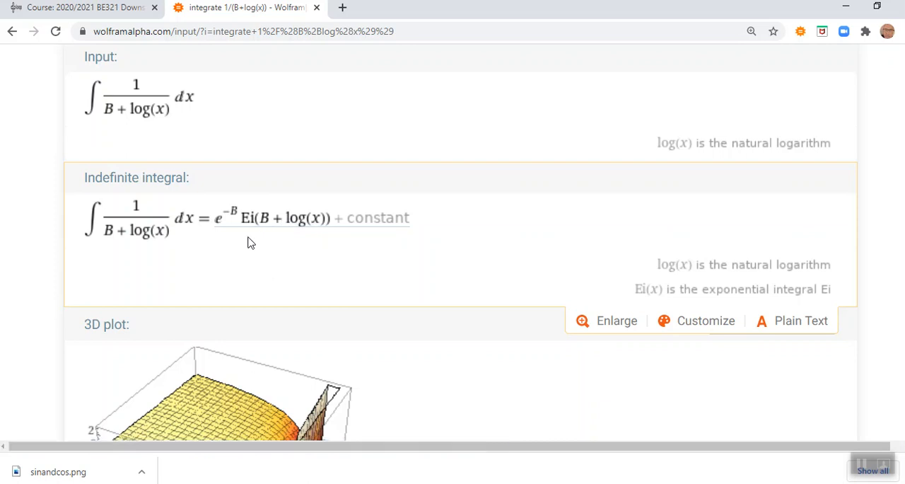
mouse_move(249, 219)
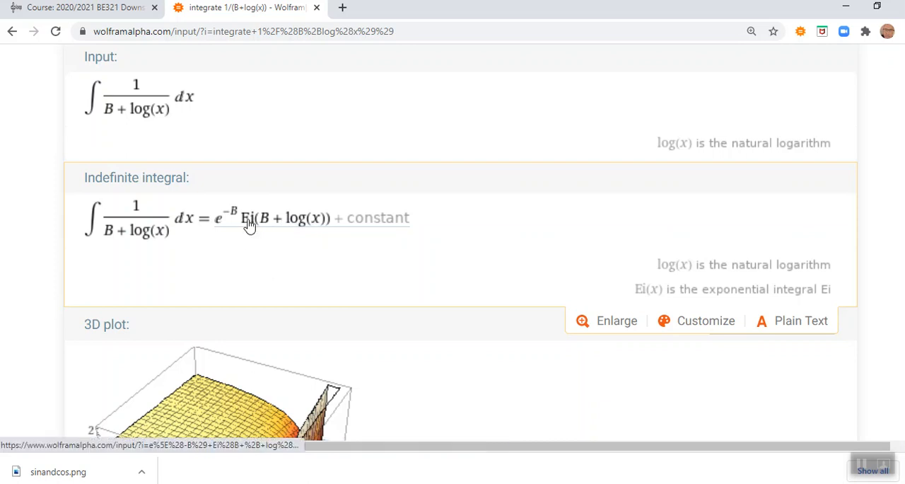
mouse_move(248, 219)
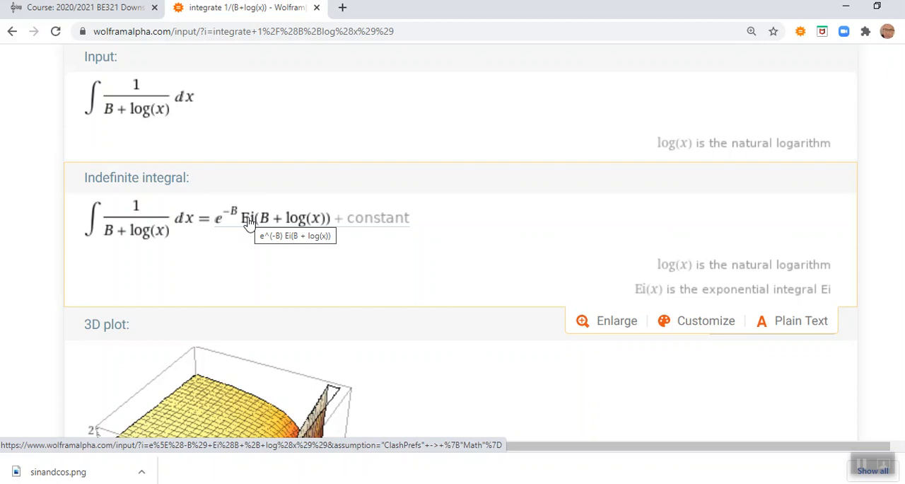
mouse_move(251, 224)
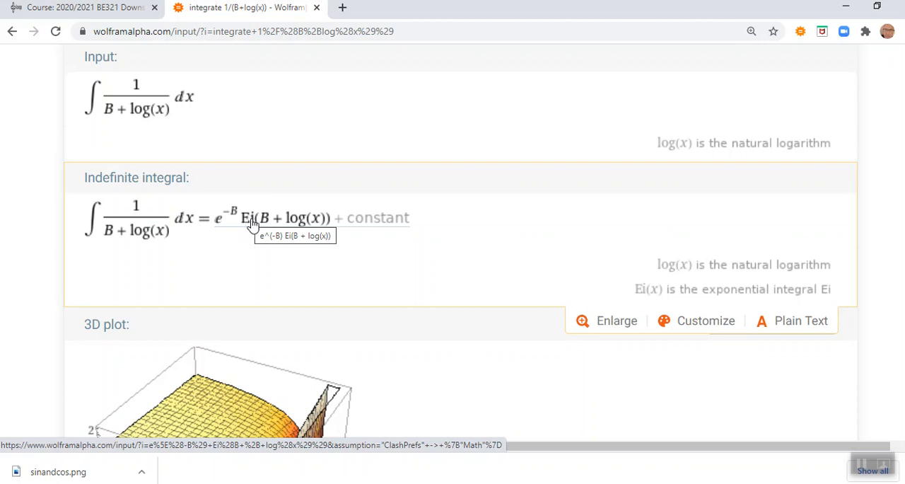
mouse_move(249, 225)
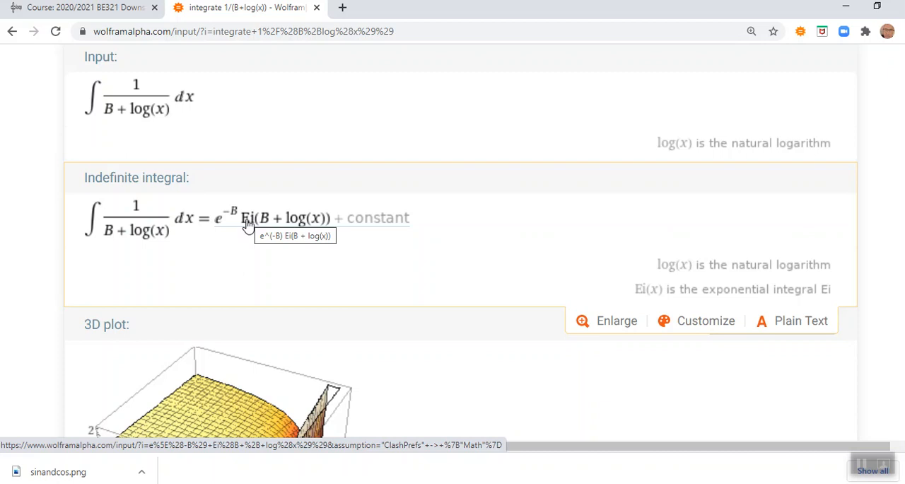
mouse_move(249, 227)
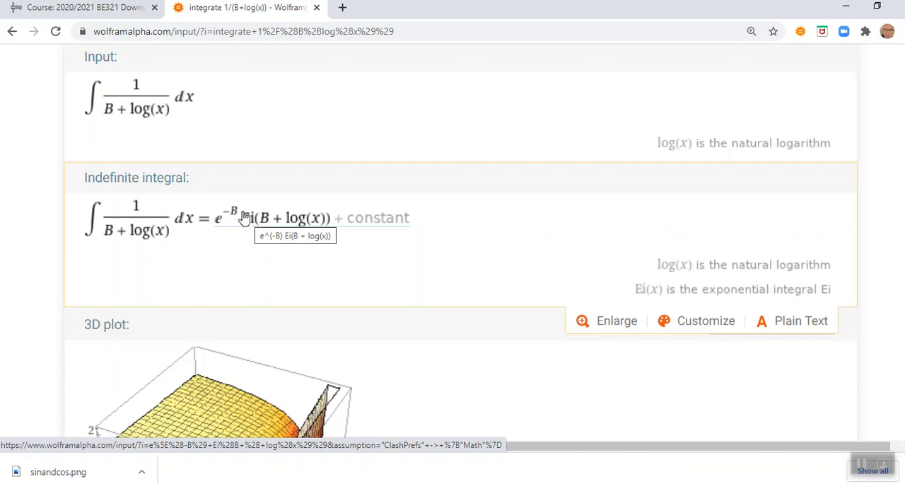
mouse_move(244, 222)
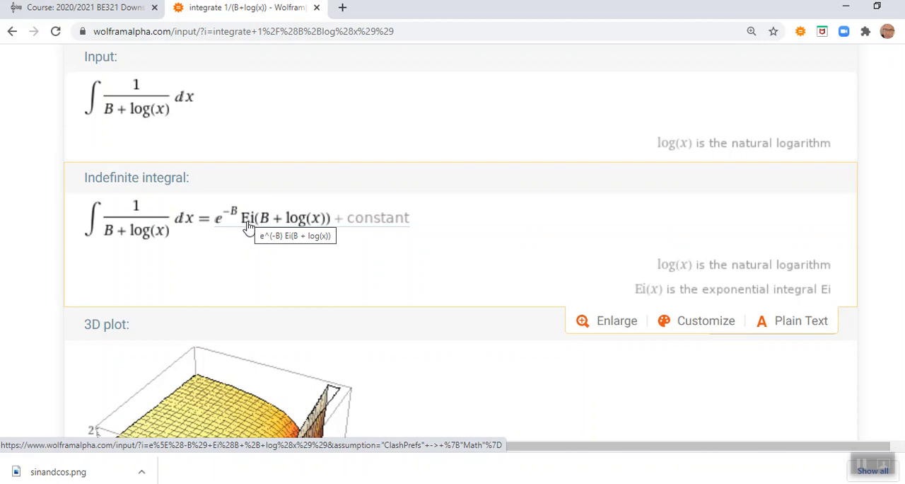
mouse_move(261, 226)
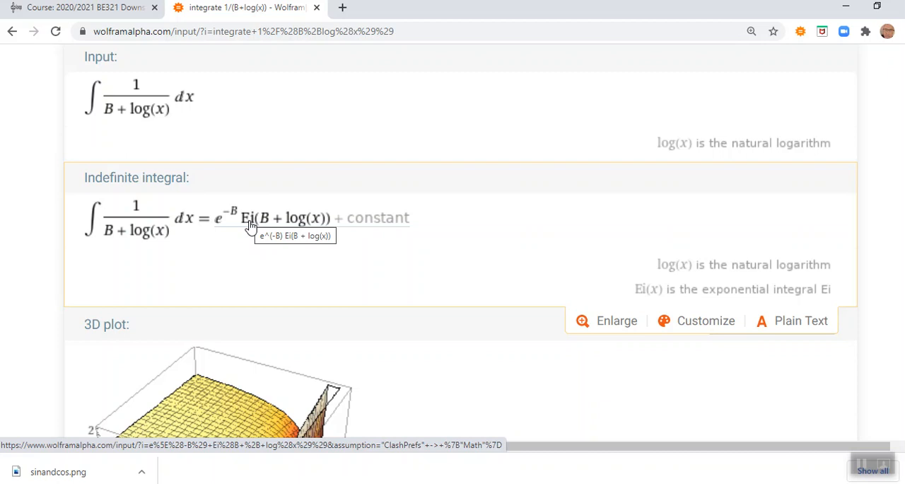
mouse_move(217, 229)
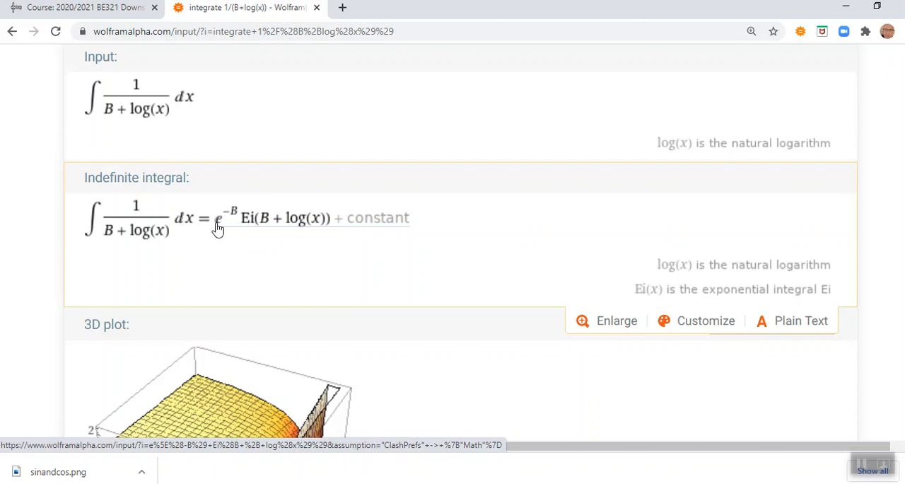
mouse_move(217, 222)
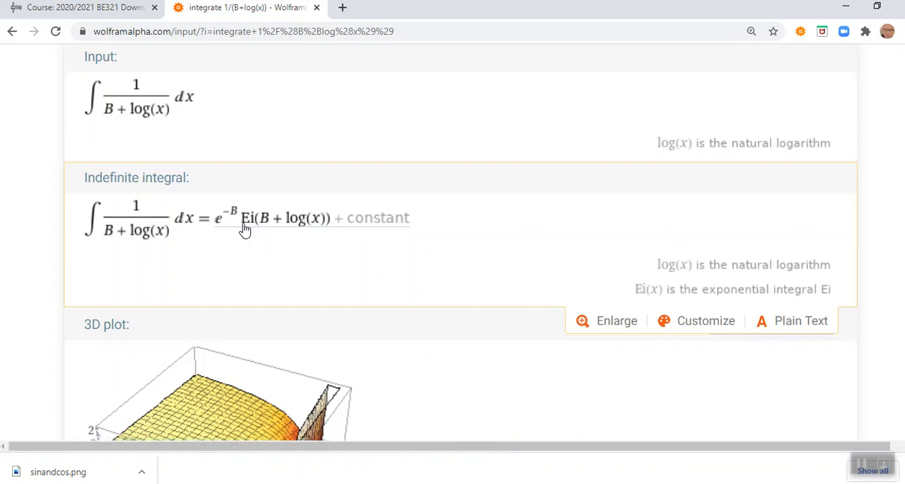
mouse_move(248, 219)
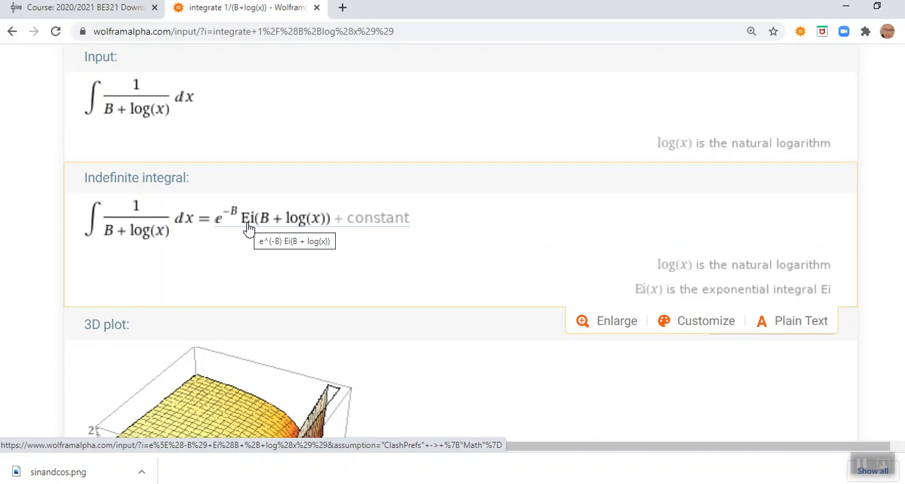
mouse_move(300, 135)
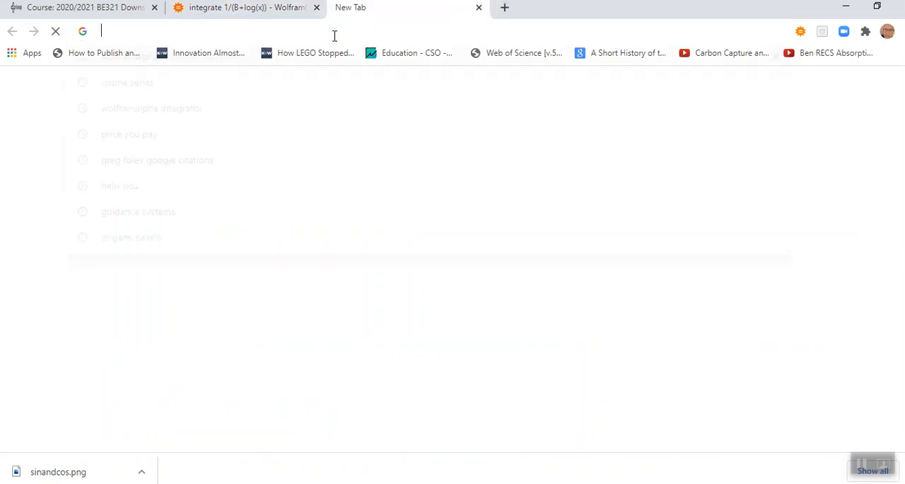
- Search Google for special functions, browse the results, then return to the WolframAlpha integral tab
text(special funeral grant)
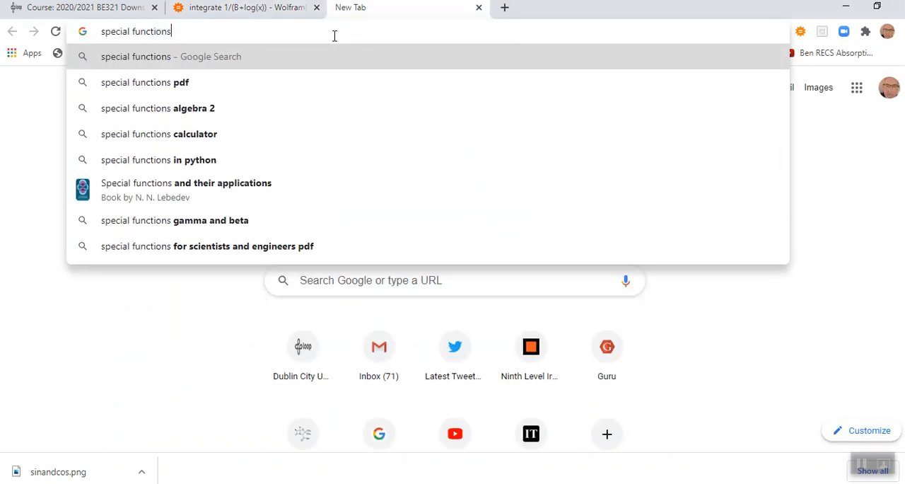
key(enter)
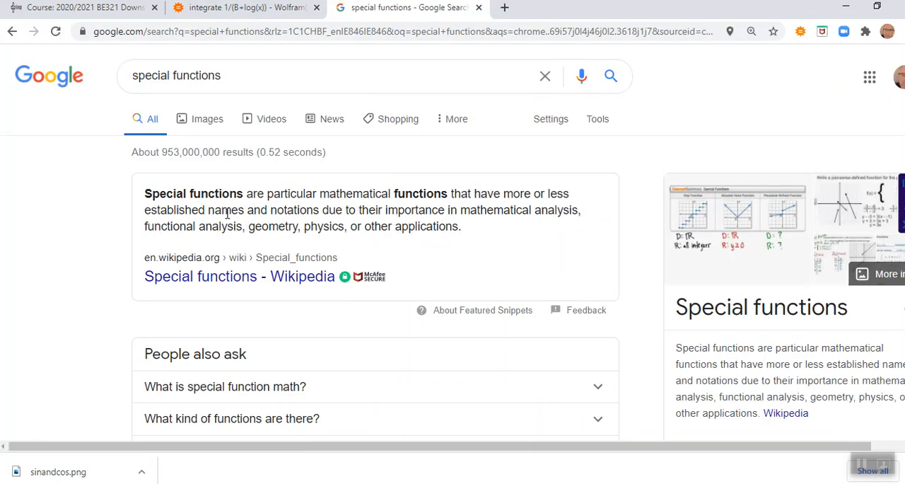
mouse_move(216, 213)
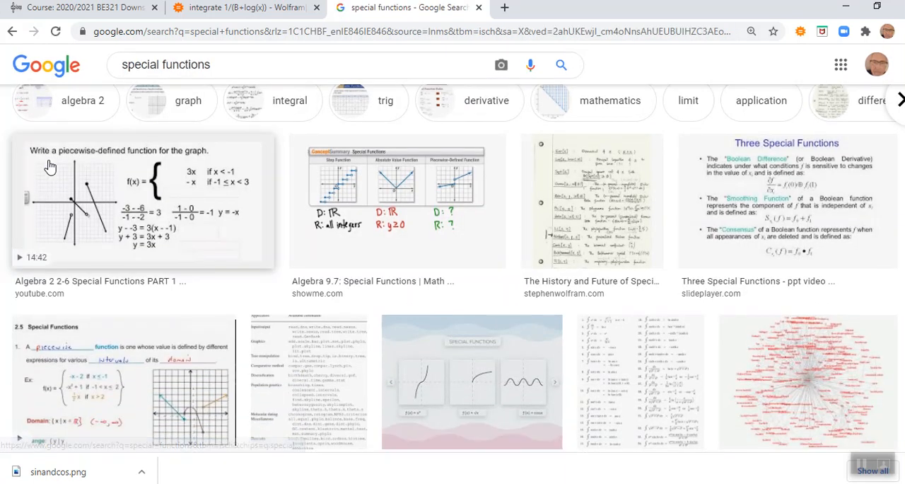
scroll(down, 3)
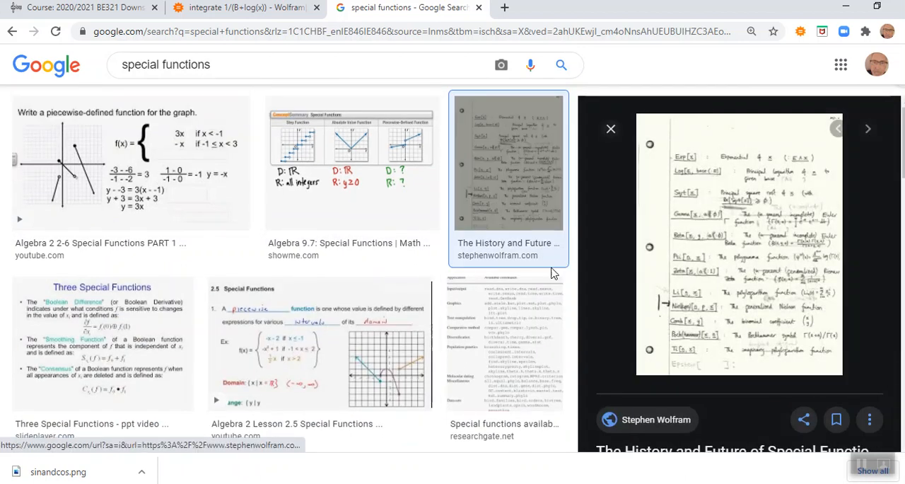
mouse_move(611, 129)
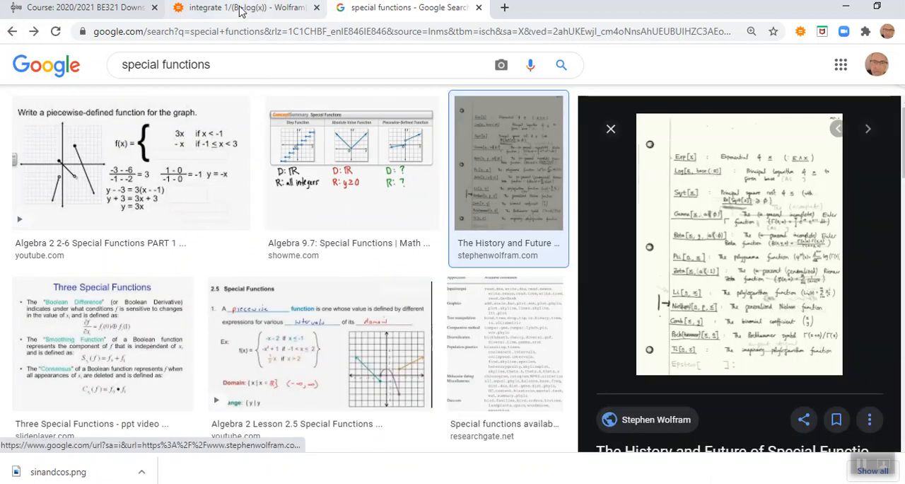
click(244, 7)
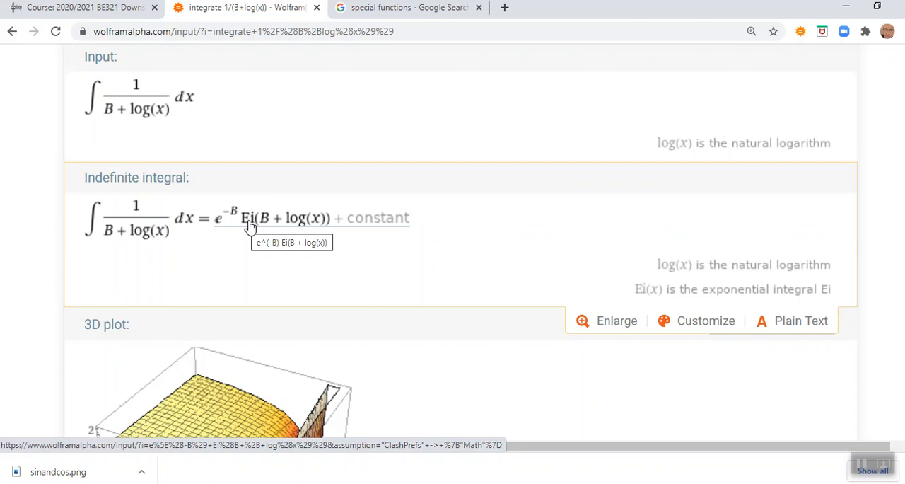
mouse_move(255, 237)
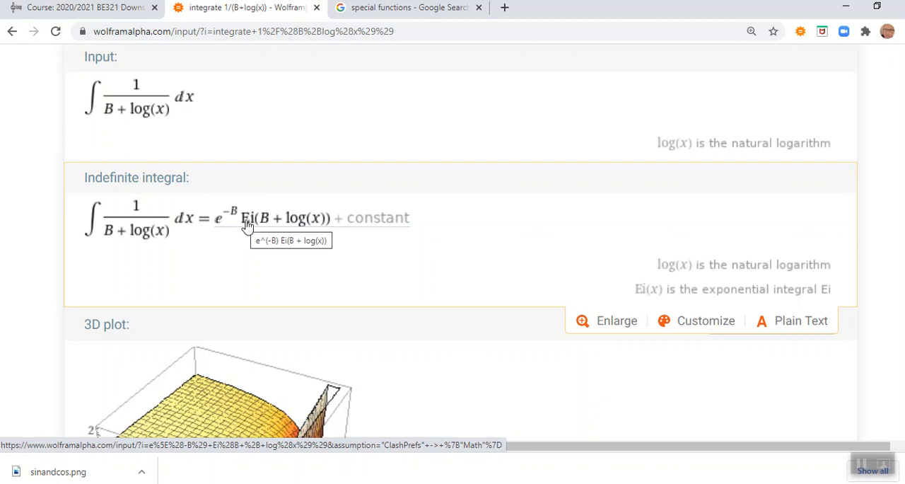
mouse_move(253, 227)
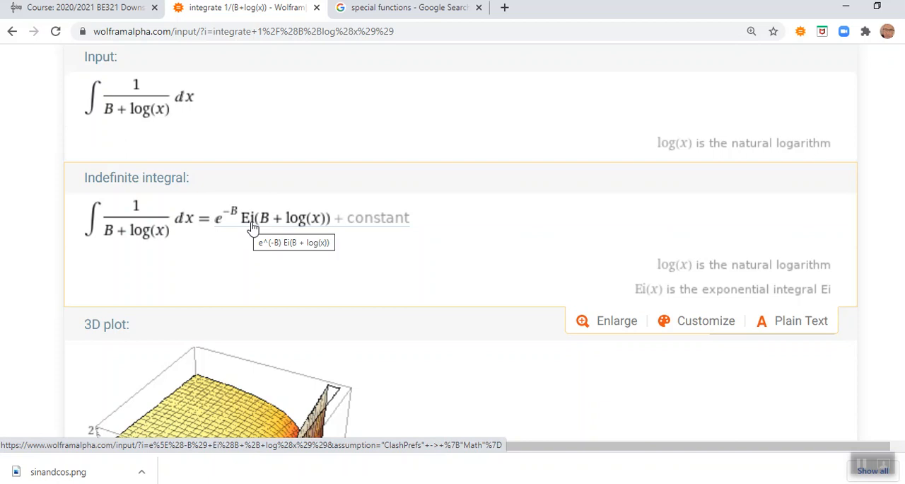
mouse_move(220, 229)
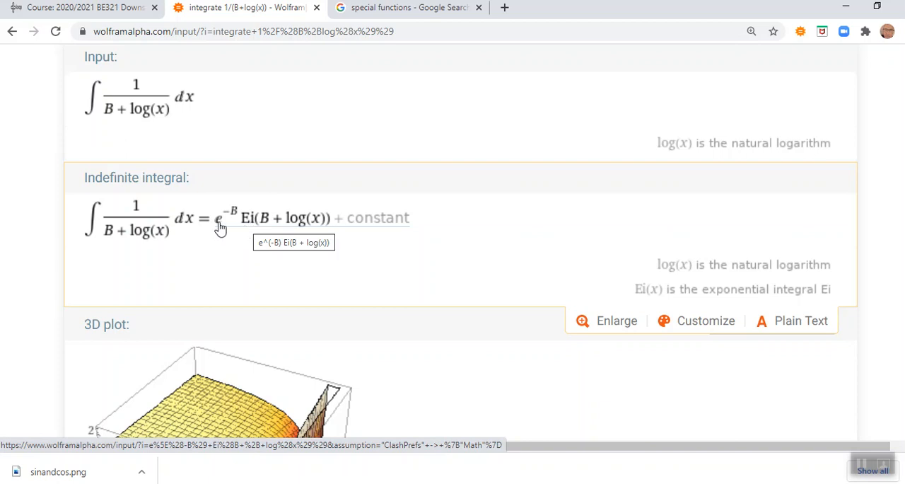
mouse_move(291, 226)
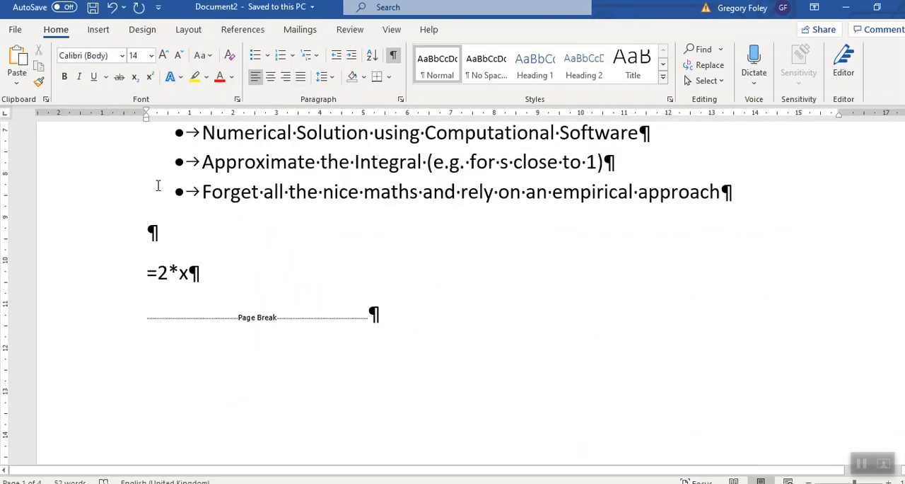
- Scroll Document2 to page 3 with the t = V0/kA e^(−B){Ei(B) − Ei(B + ln s)} equation and sin/cos series
scroll(down, 3)
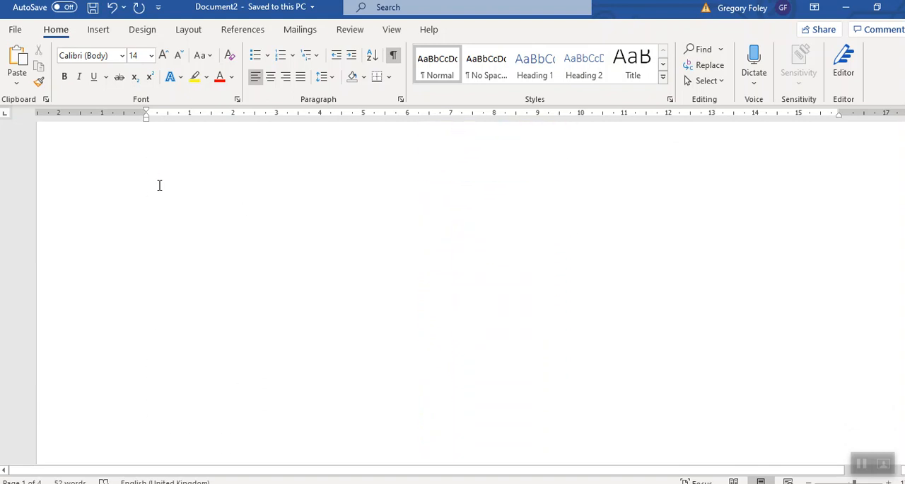
scroll(down, 3)
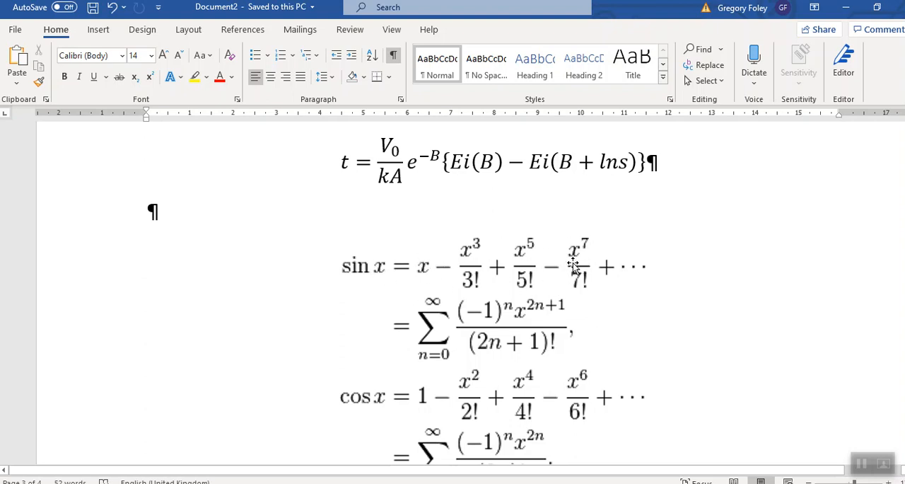
mouse_move(384, 279)
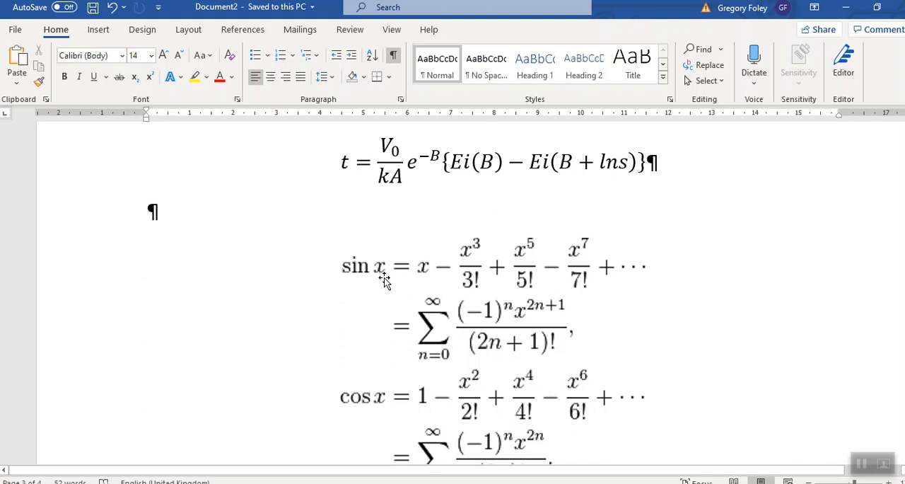
mouse_move(422, 272)
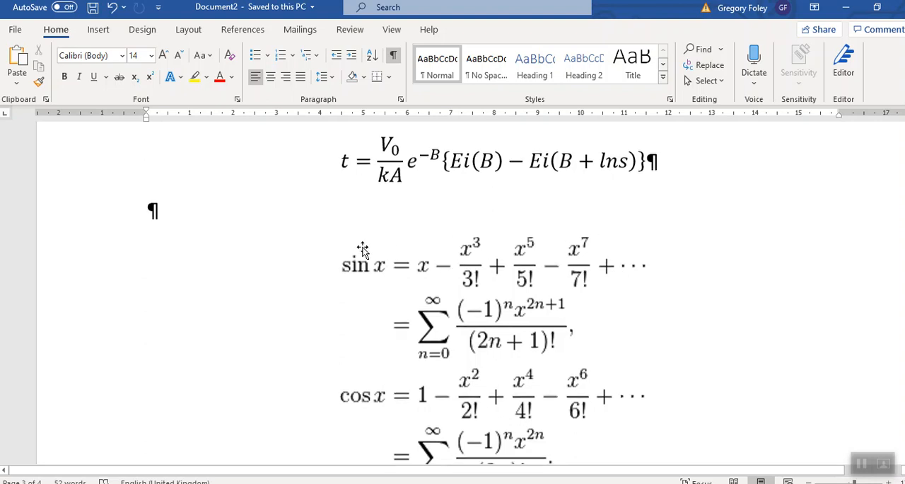
scroll(down, 3)
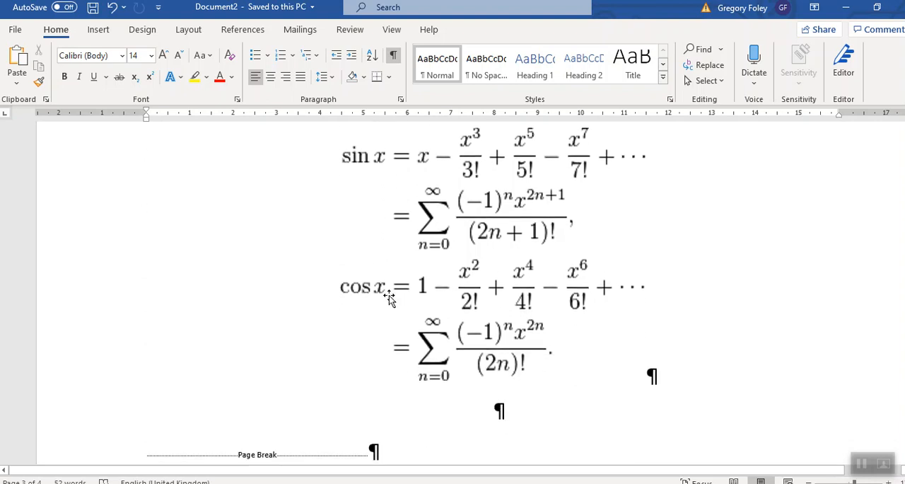
mouse_move(637, 290)
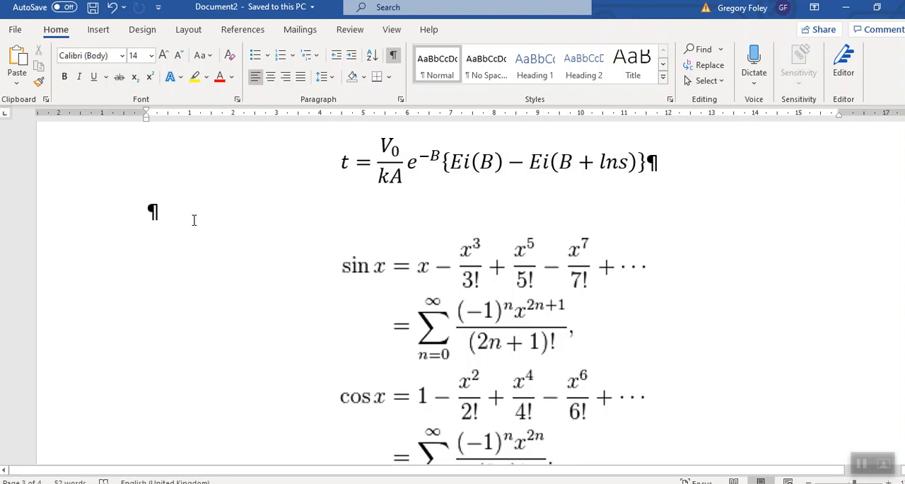
mouse_move(199, 217)
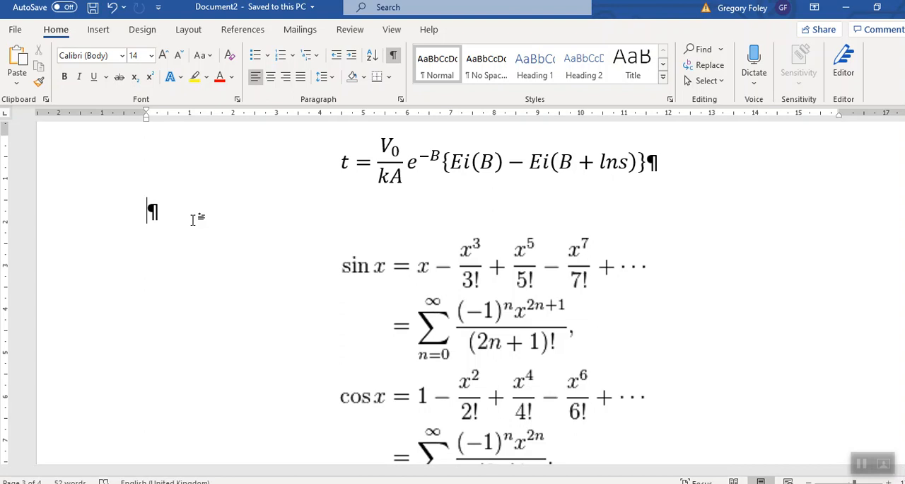
mouse_move(374, 215)
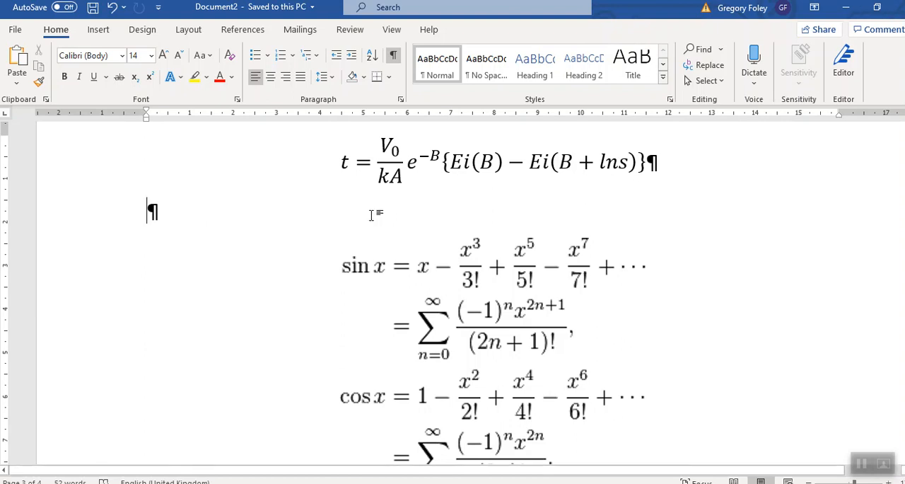
mouse_move(342, 230)
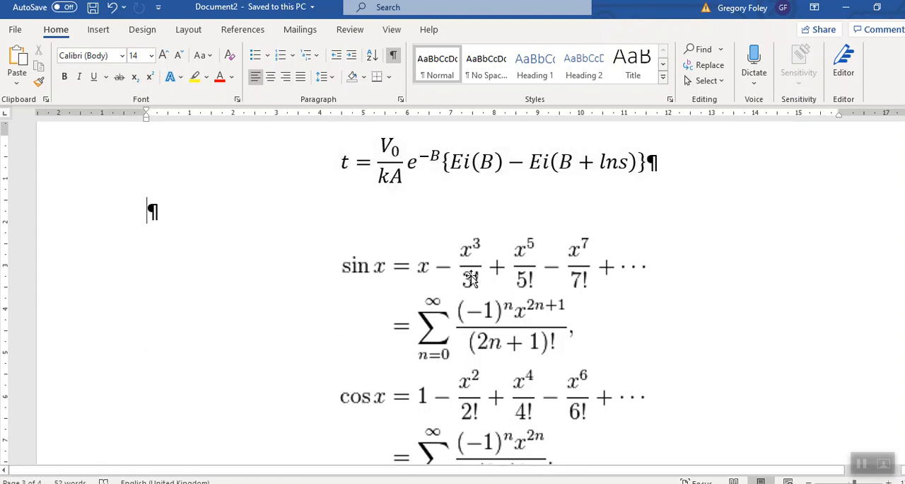
click(467, 163)
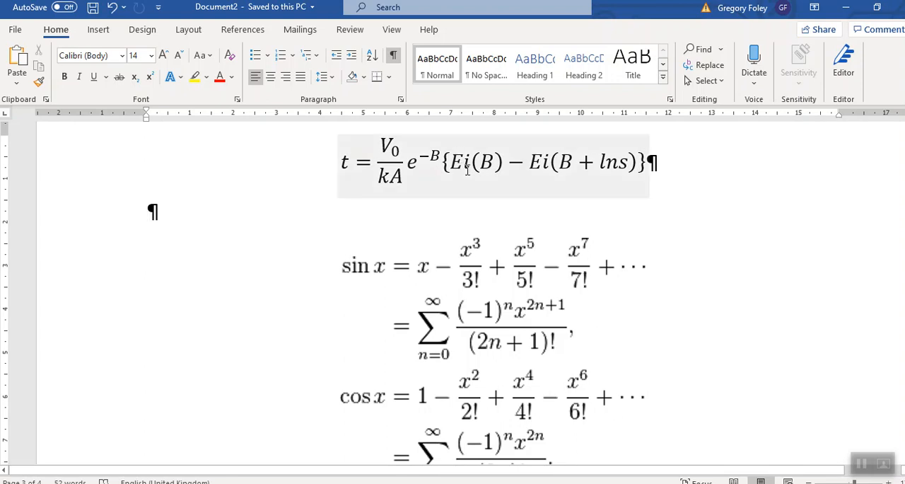
click(318, 214)
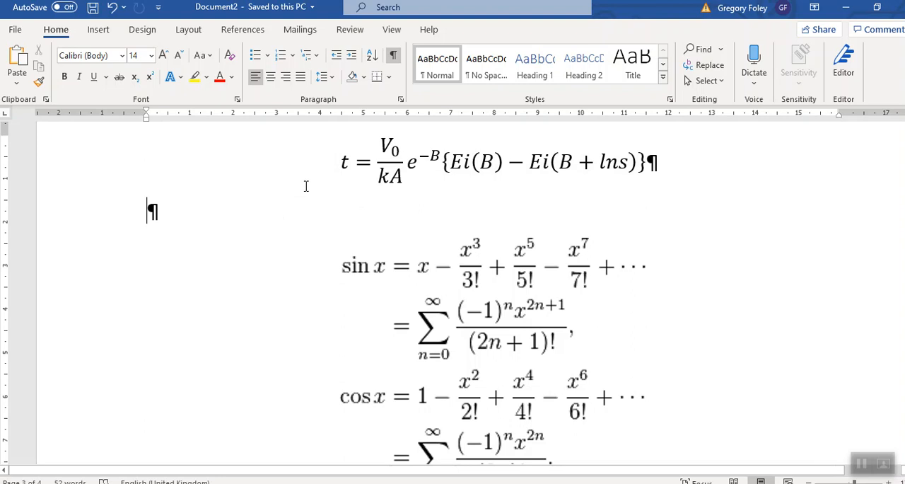
click(495, 163)
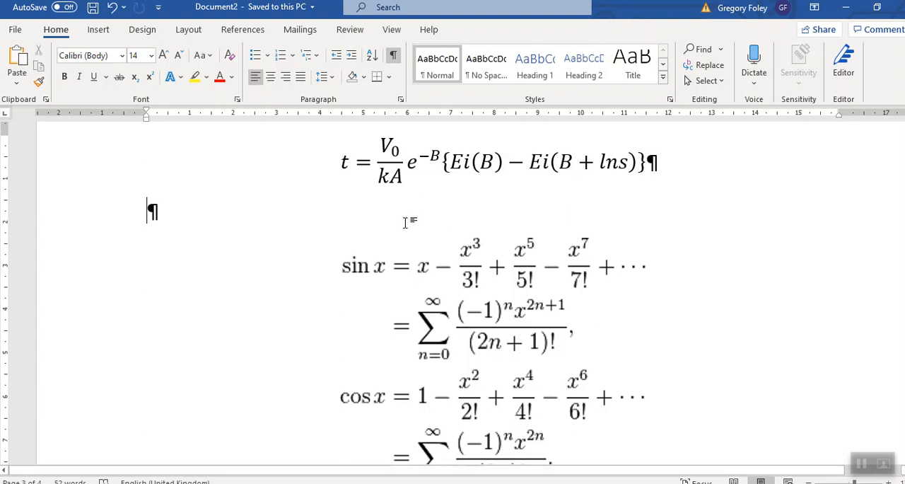
mouse_move(449, 180)
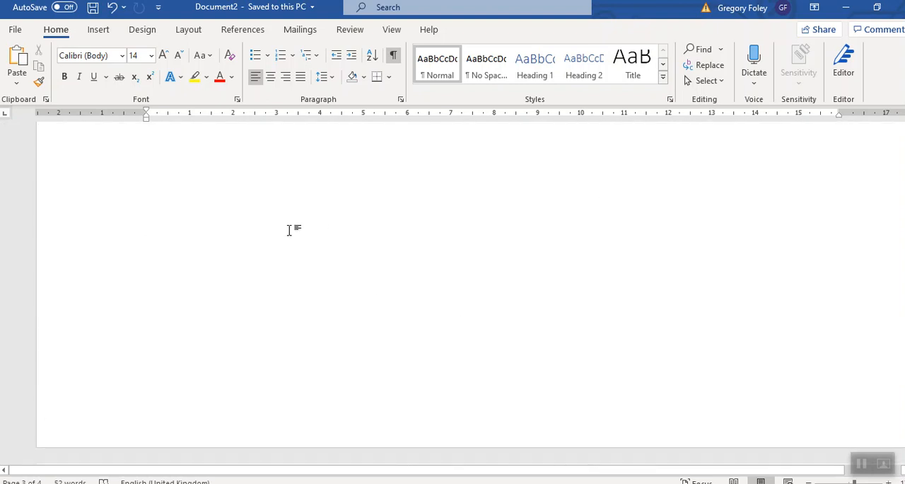
- Scroll the Word document down to the Choices list of solution approaches
scroll(down, 3)
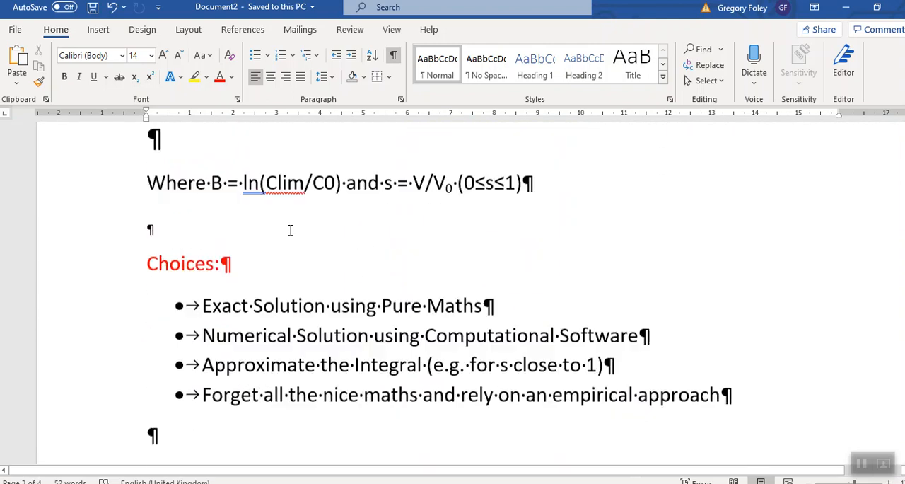
scroll(down, 3)
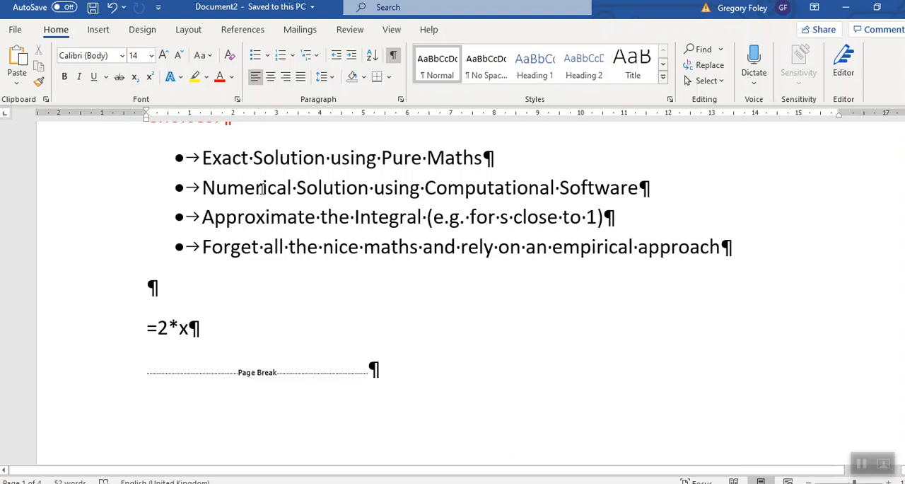
mouse_move(440, 200)
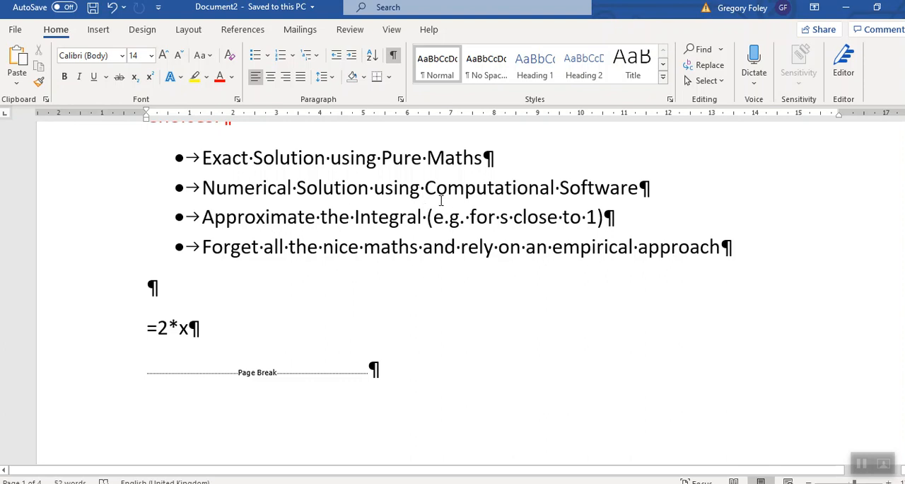
mouse_move(207, 196)
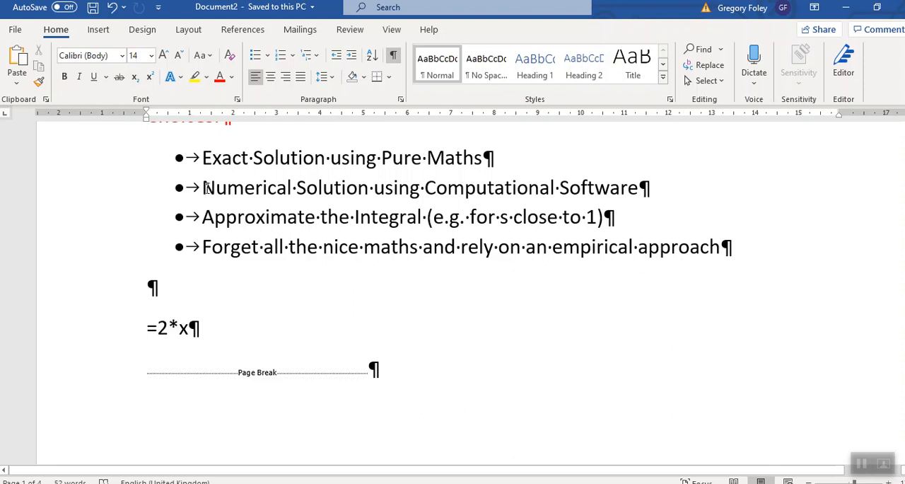
mouse_move(208, 188)
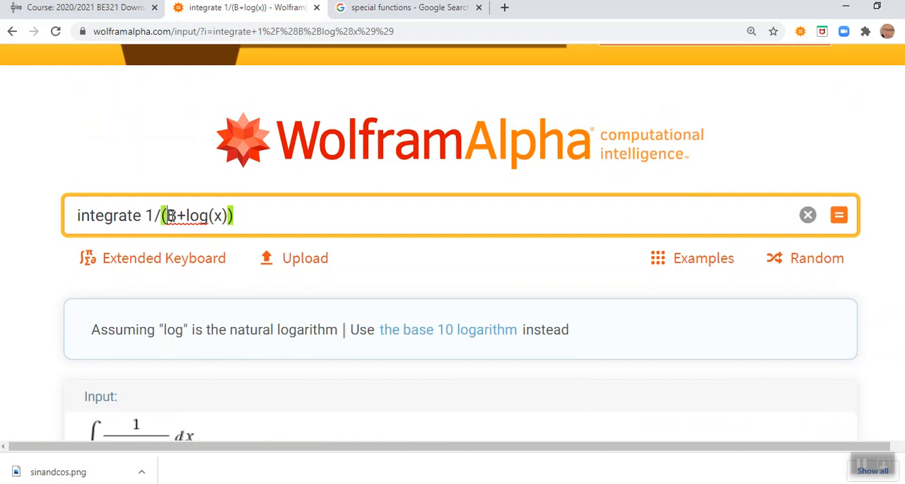
- Replace B with 2.5 and integrate 1/(2.5+log(x)) from x = 0.2 to 1, giving 0.44956
double_click(170, 215)
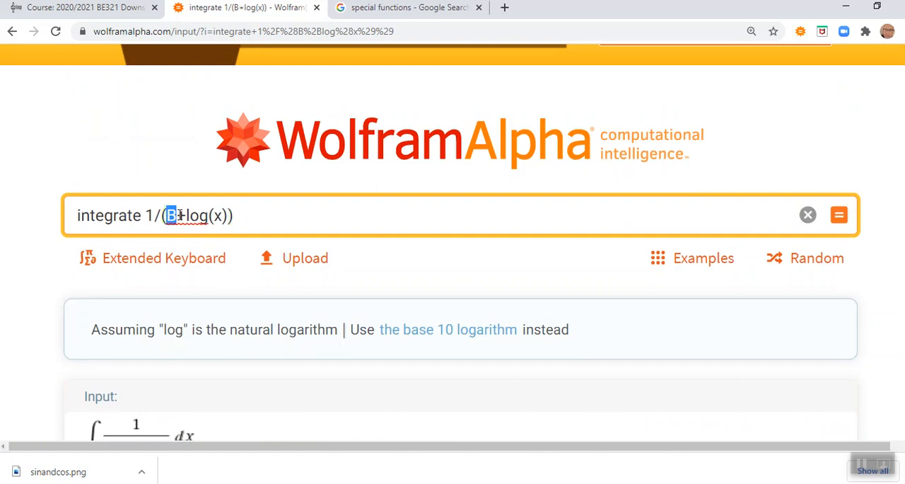
text(2.)
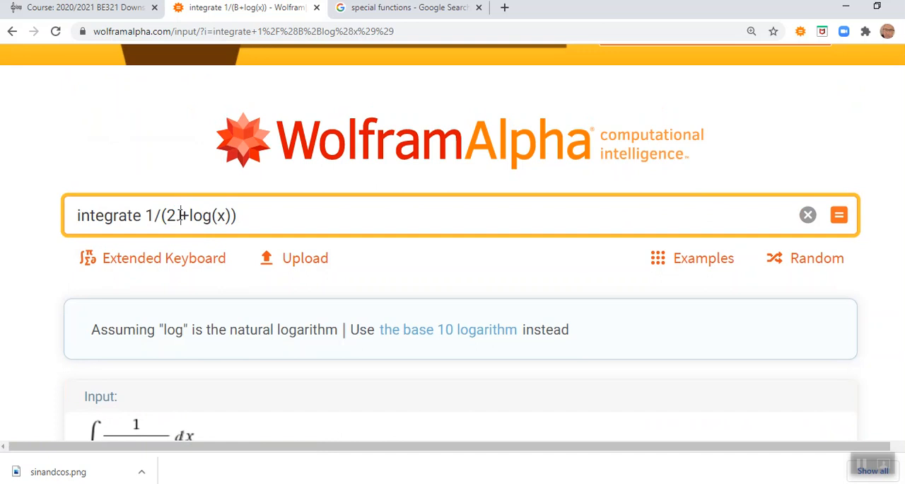
text(5)
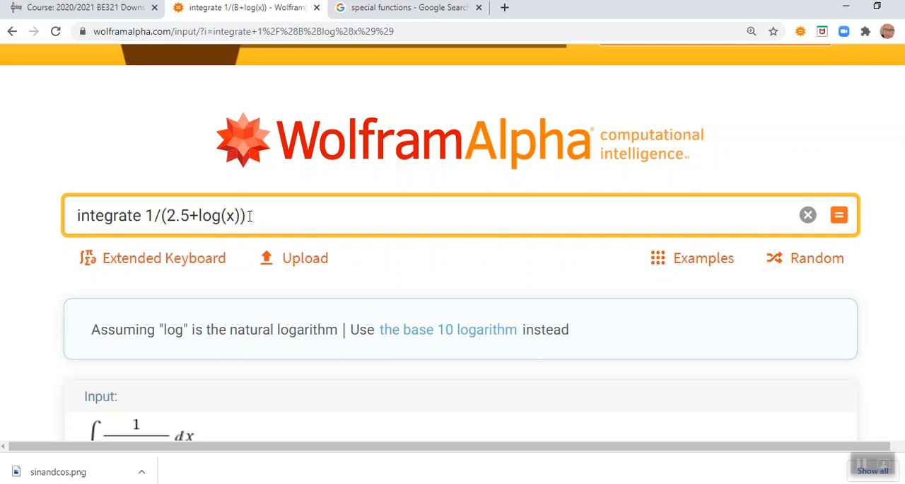
text(x=)
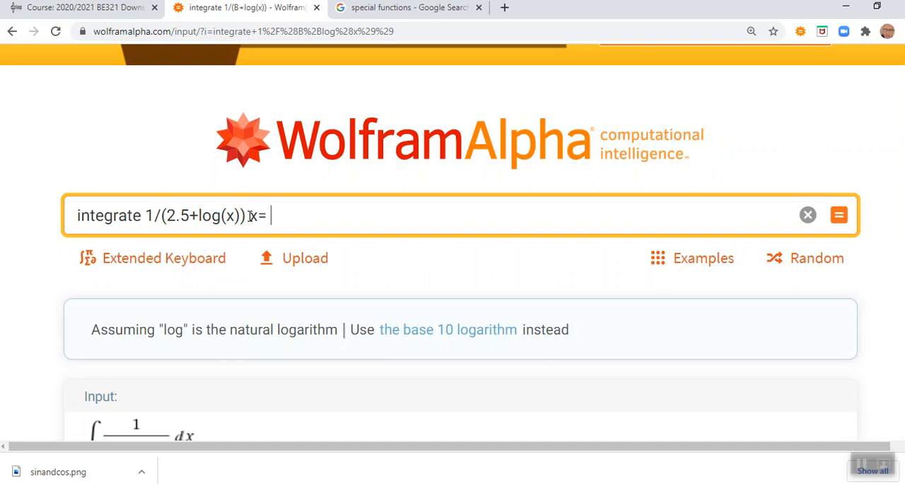
text(0.)
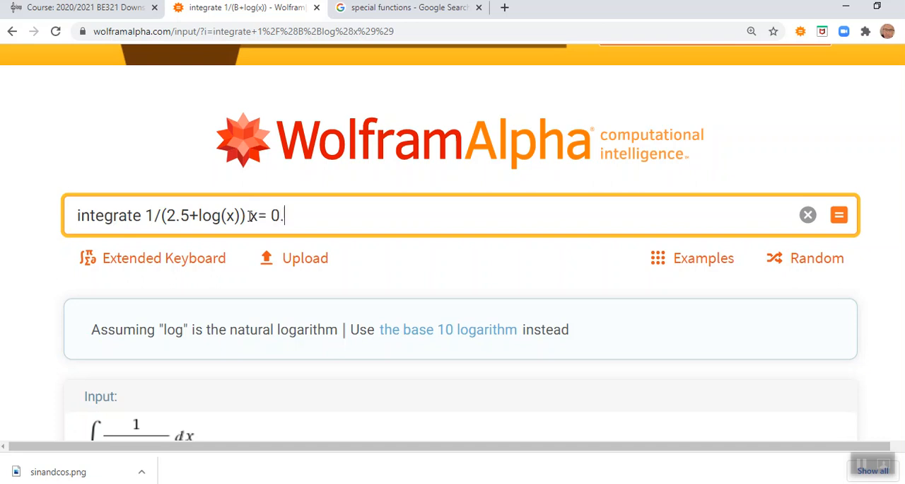
text(2 to)
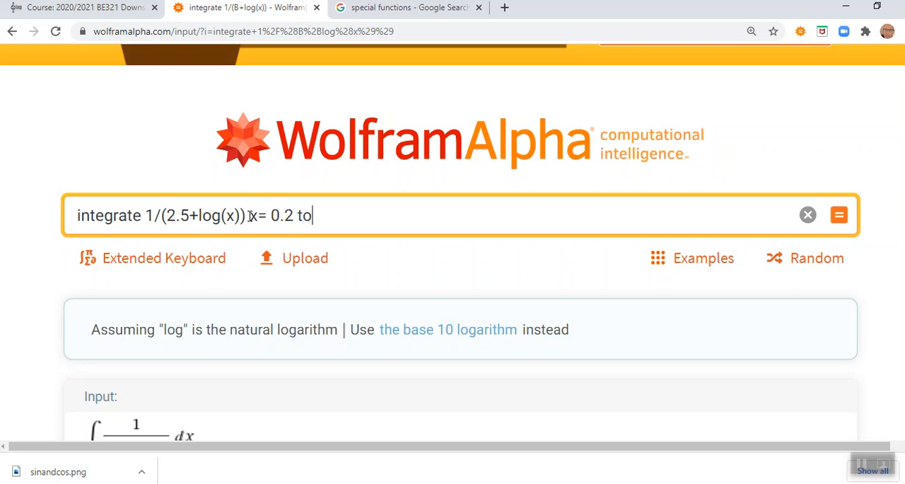
text(1)
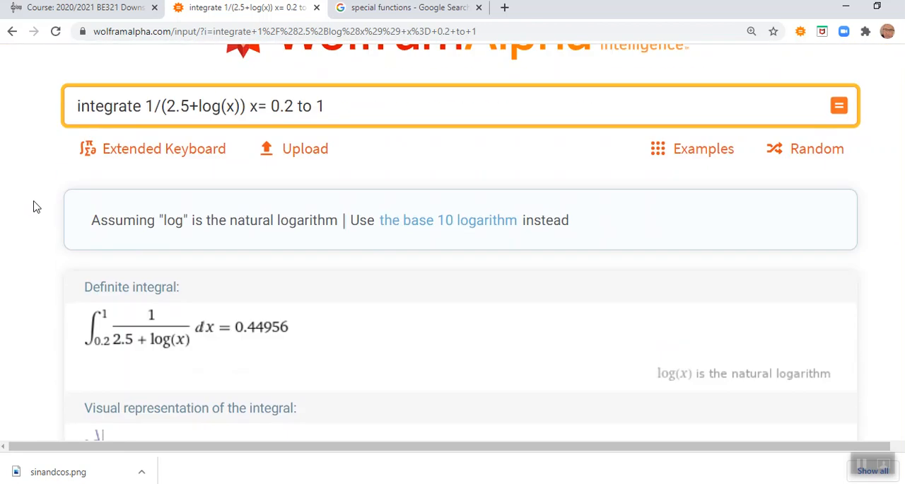
scroll(down, 3)
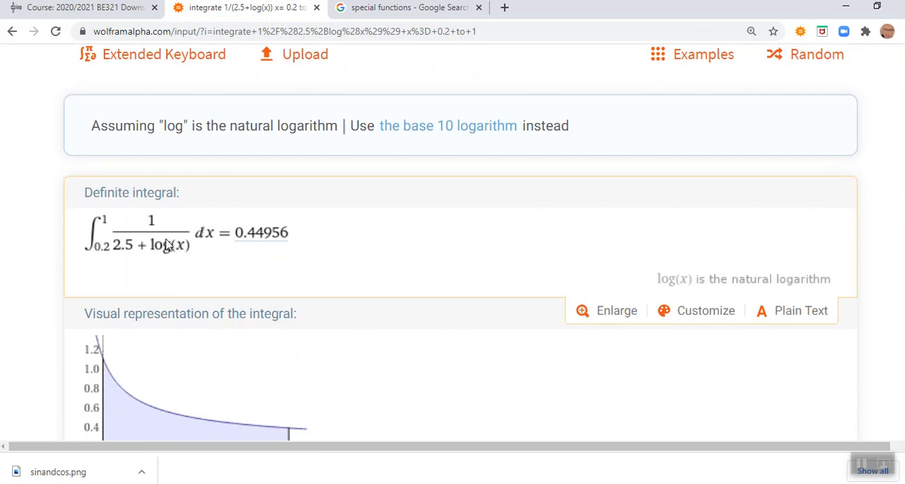
mouse_move(235, 233)
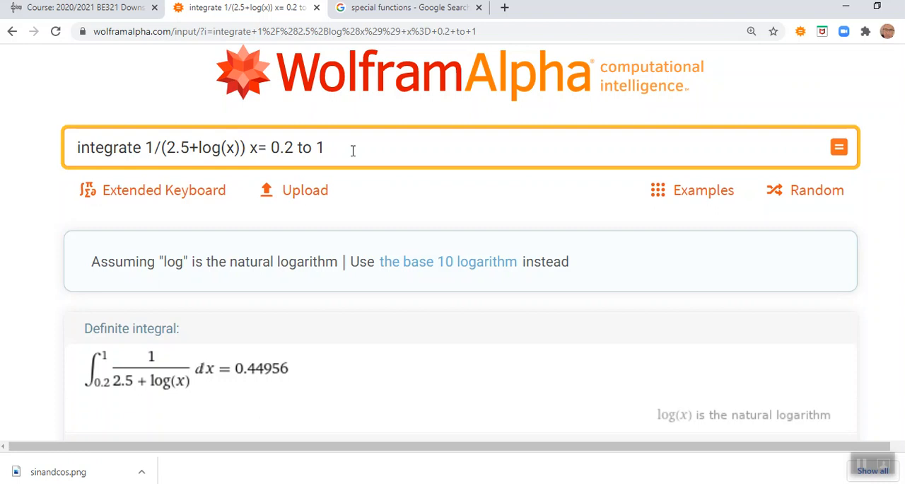
scroll(down, 3)
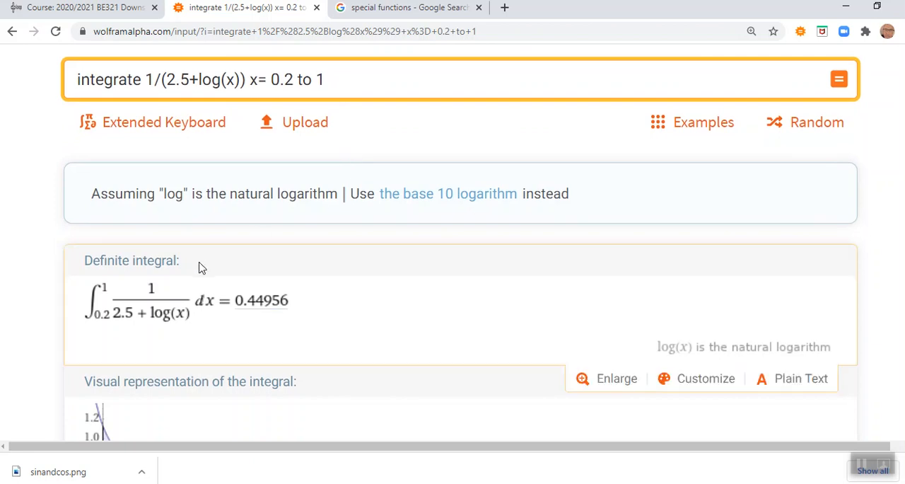
mouse_move(249, 293)
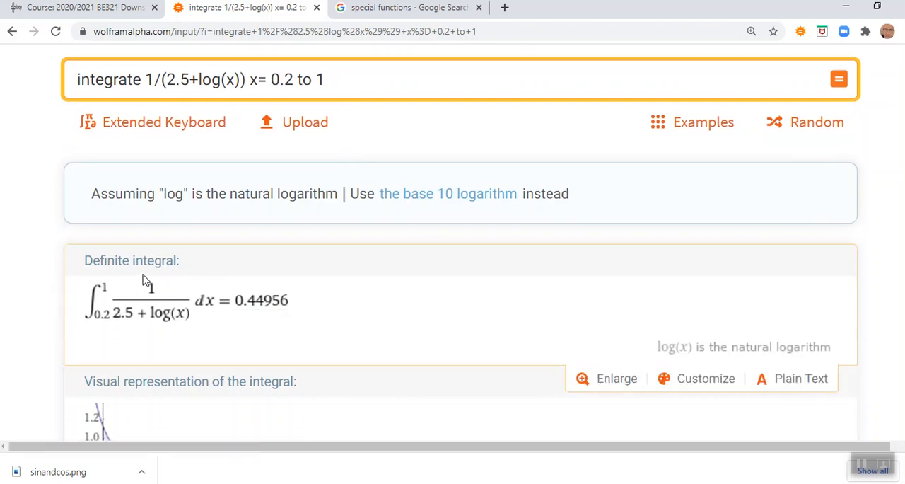
mouse_move(84, 321)
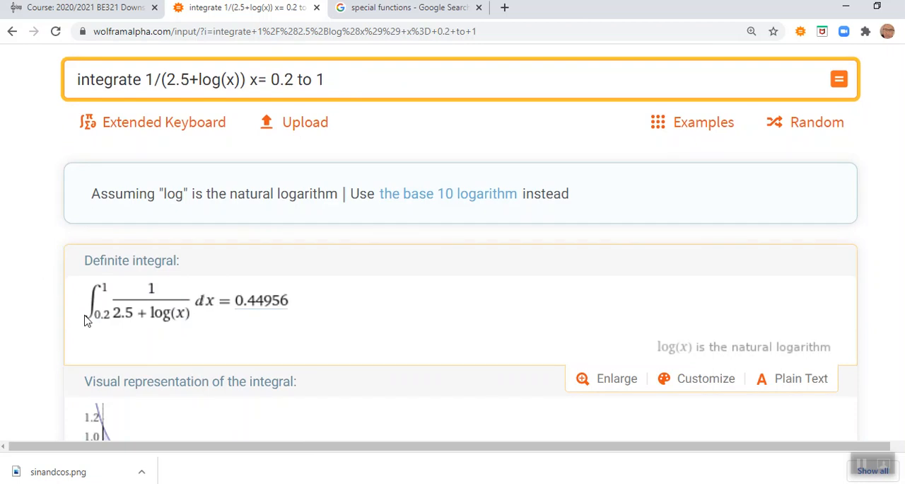
mouse_move(82, 320)
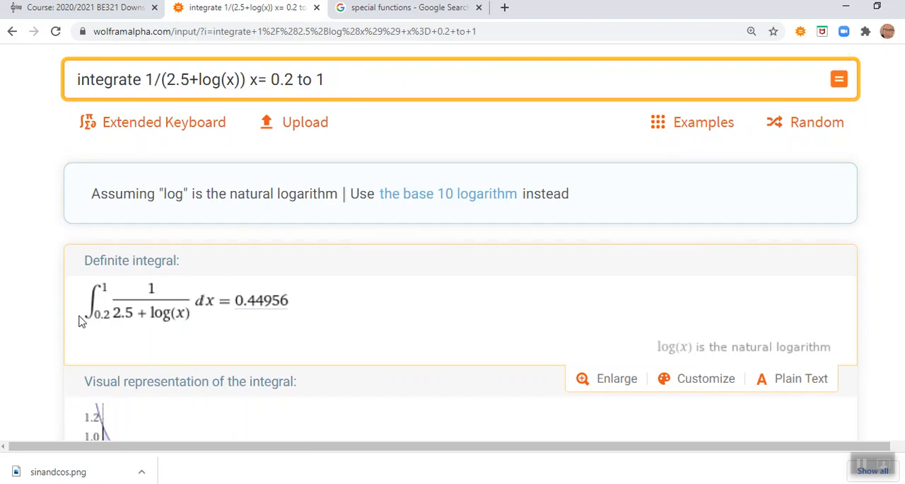
mouse_move(283, 308)
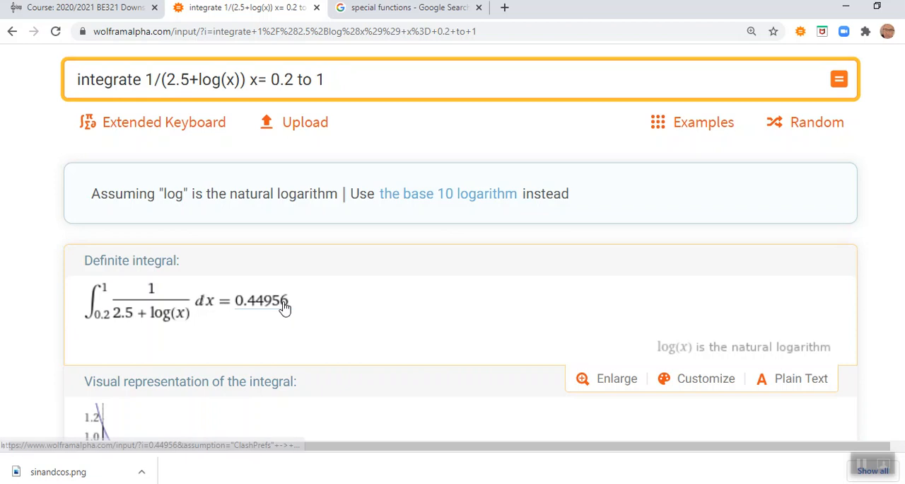
mouse_move(276, 256)
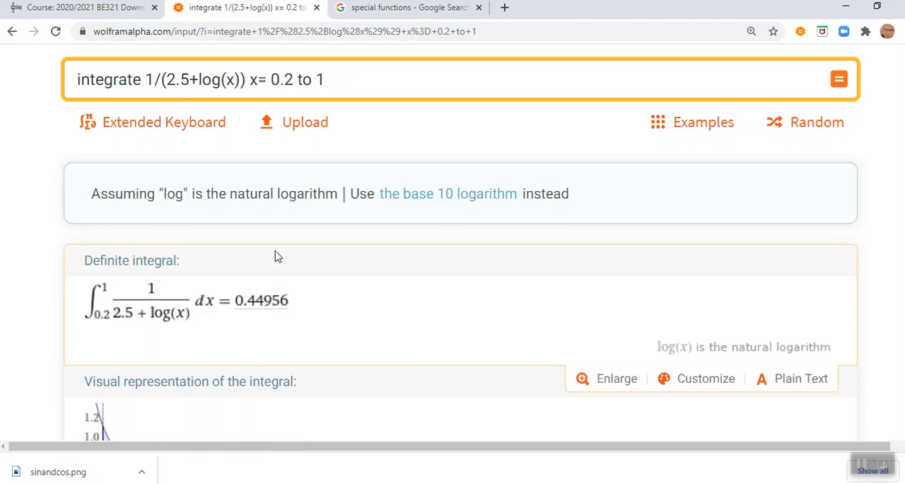
mouse_move(253, 302)
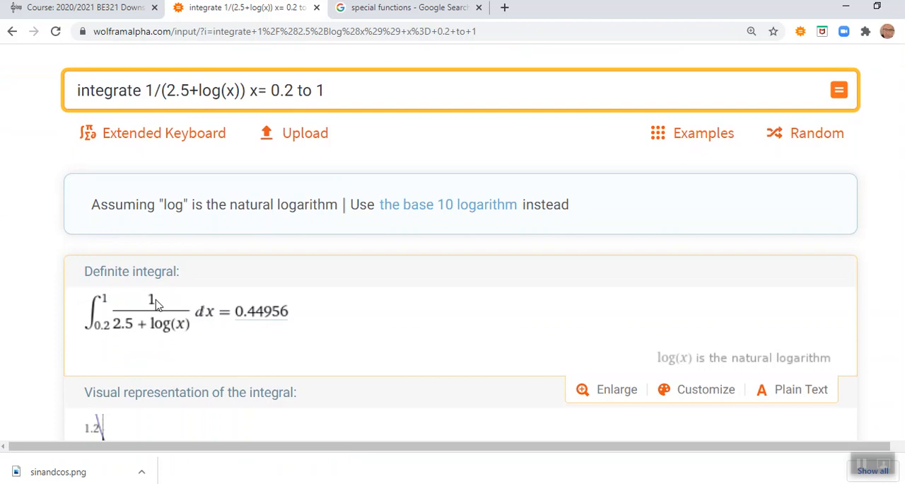
mouse_move(209, 320)
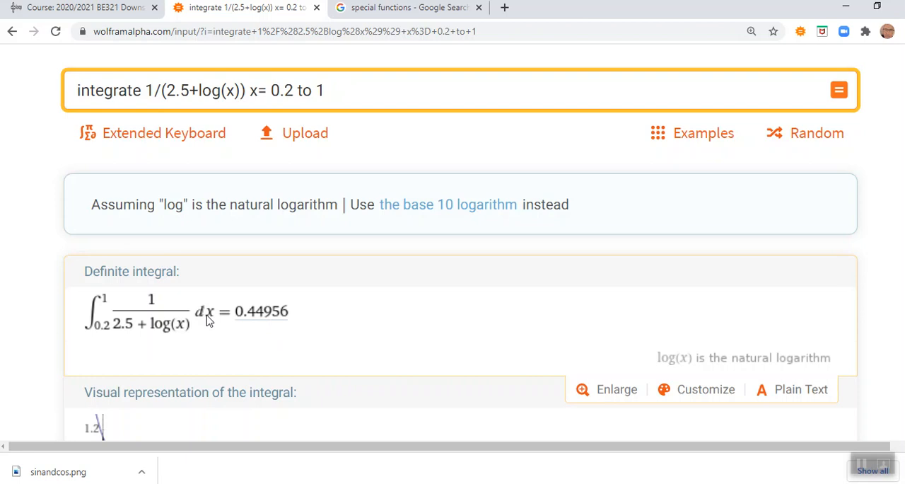
mouse_move(205, 319)
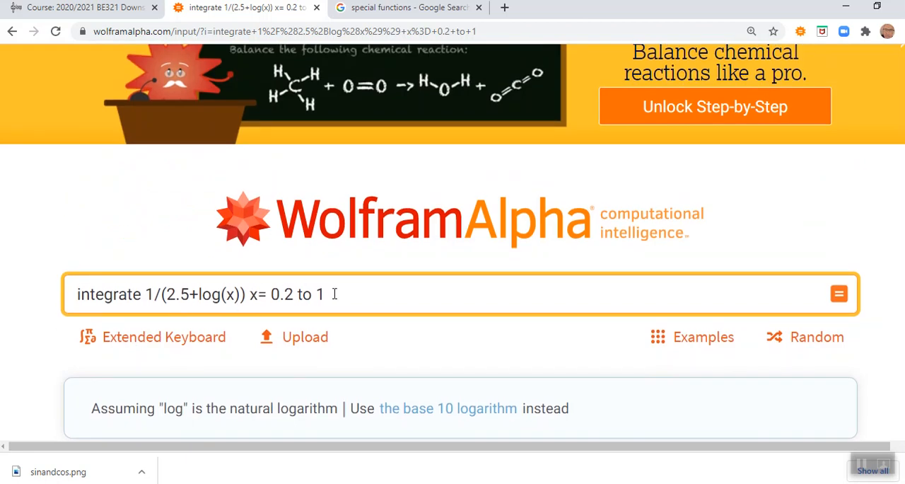
- Change the lower limit from 0.2 to 0.5 and recompute the integral of 1/(2.5+log(x))
triple_click(202, 295)
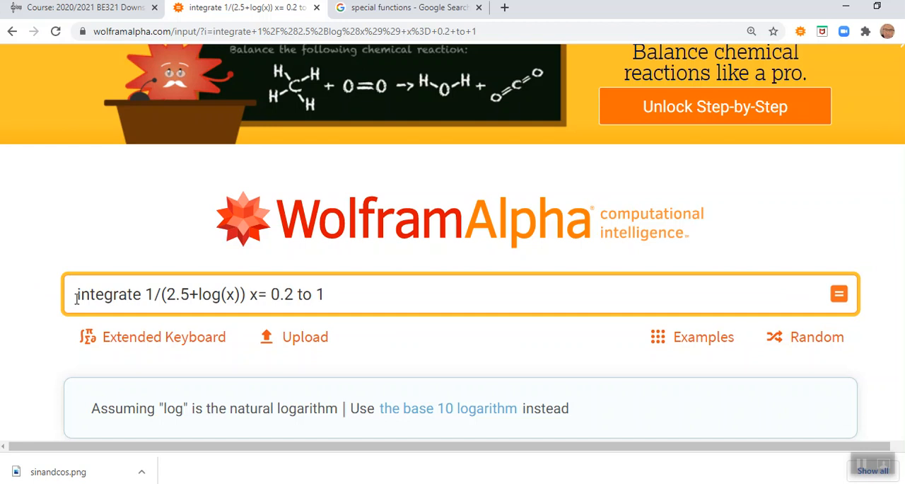
click(157, 294)
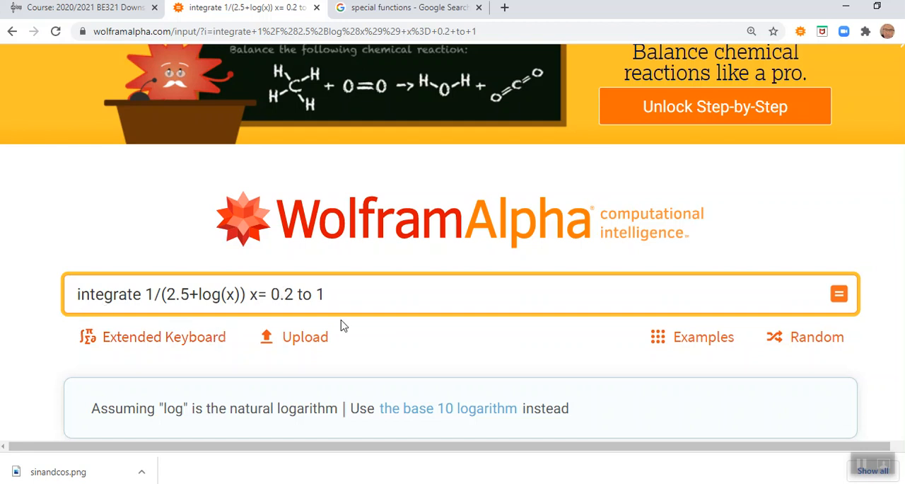
mouse_move(265, 276)
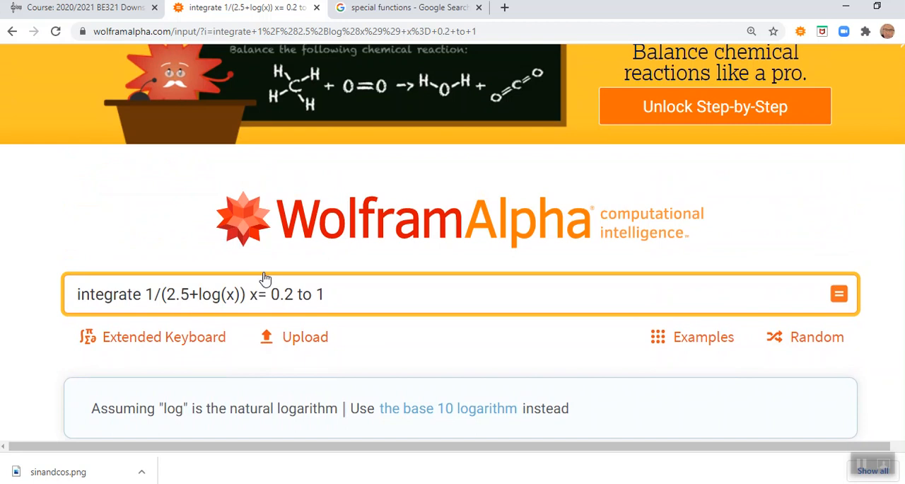
double_click(289, 294)
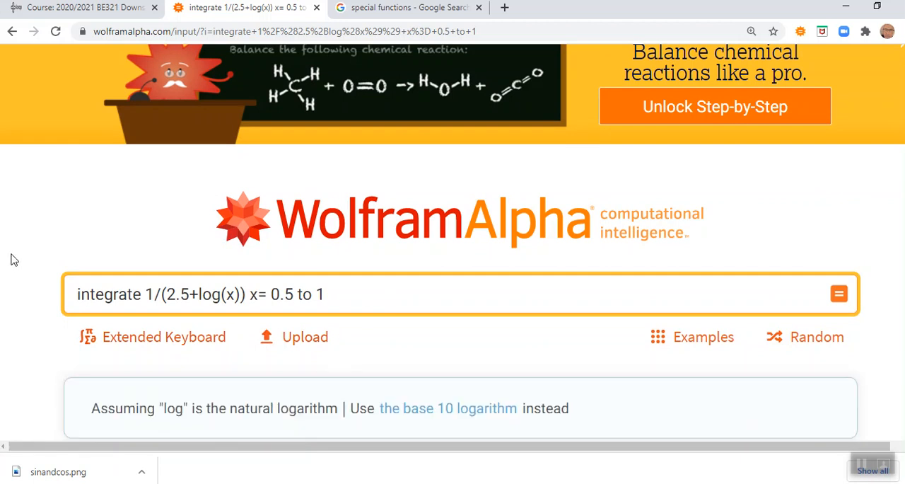
scroll(down, 3)
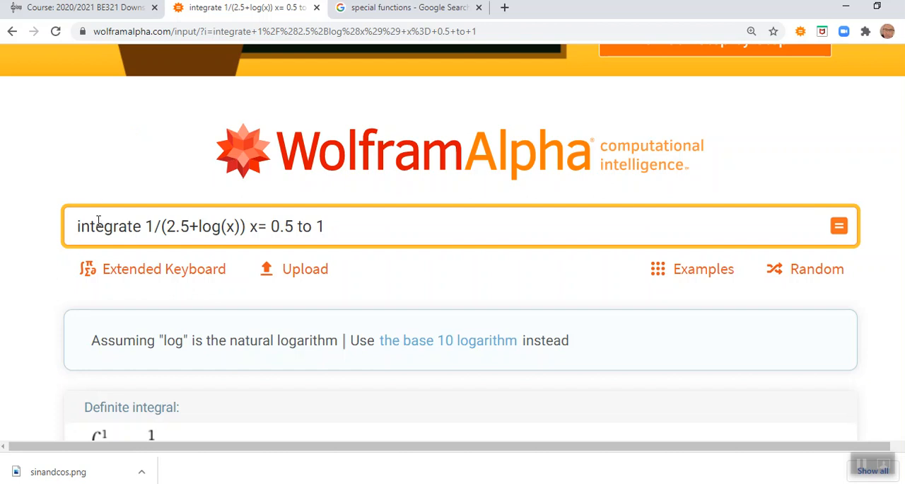
mouse_move(164, 231)
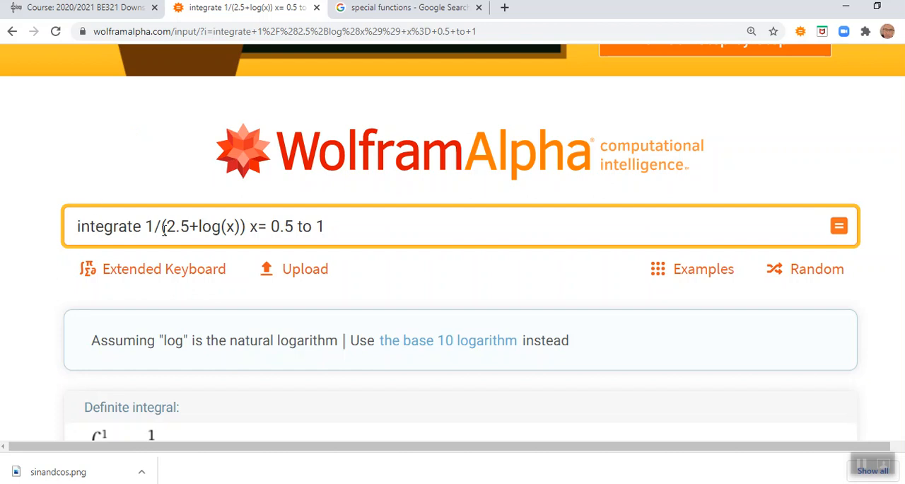
mouse_move(275, 226)
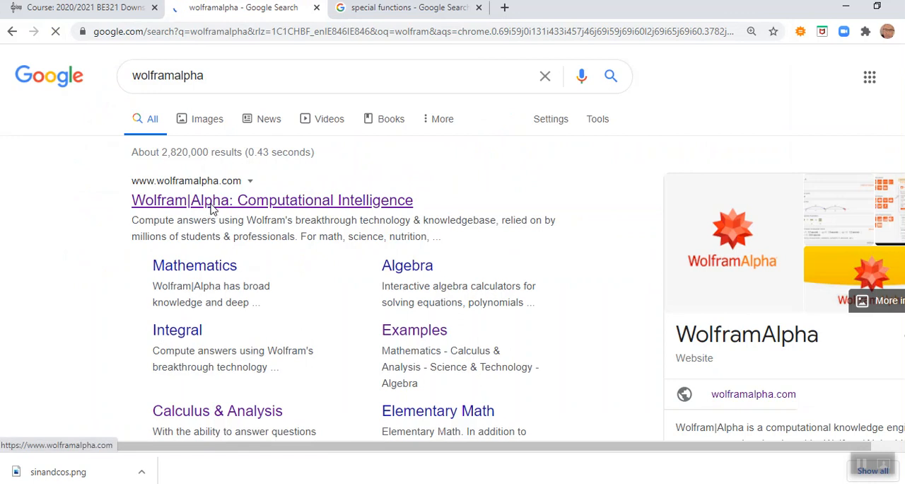
- On the Wolfram Alpha home page, enter the query solve 2*(1-x)-log(x)-2.5=0
click(272, 200)
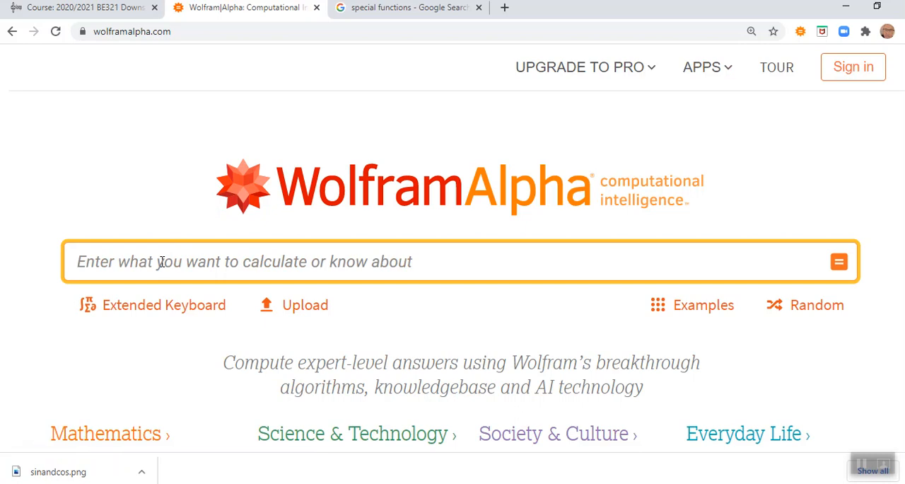
text(solve 2*)
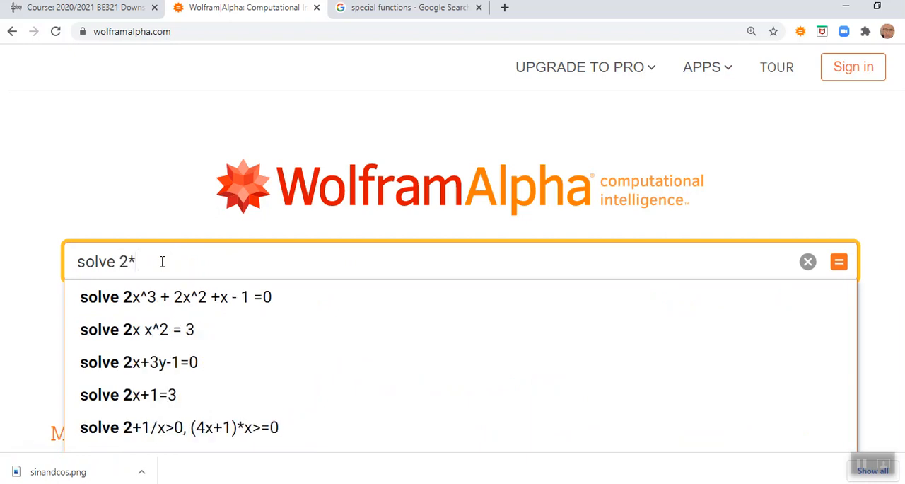
text((1-x)
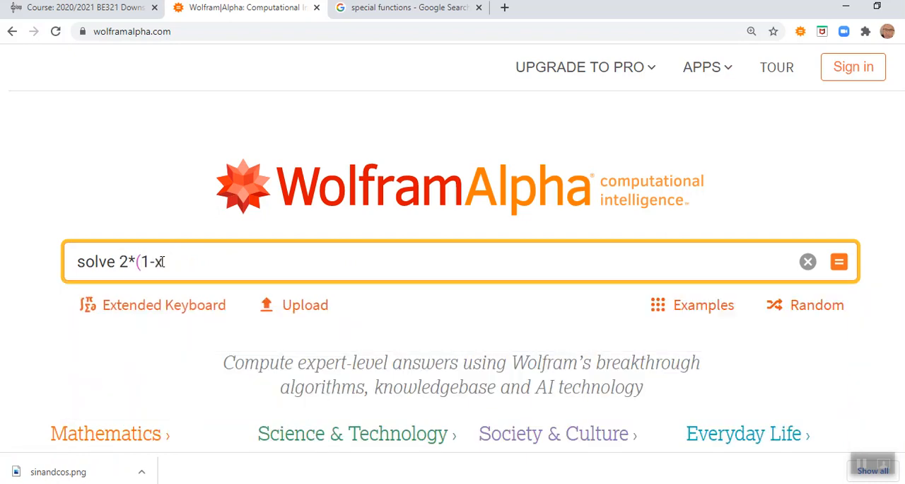
text()-)
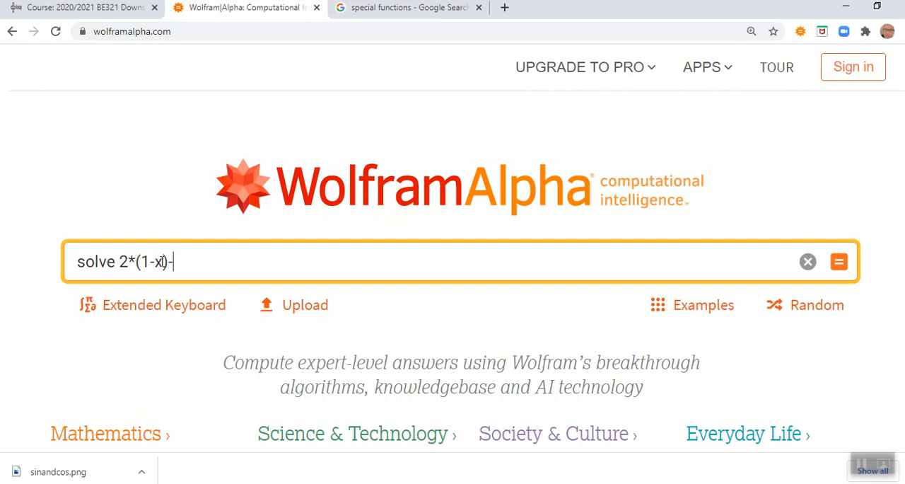
text(log()
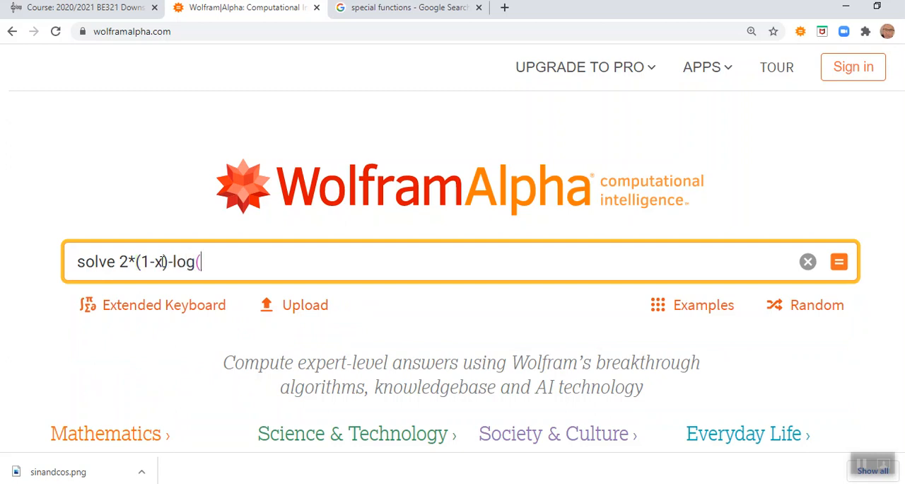
text(x)-)
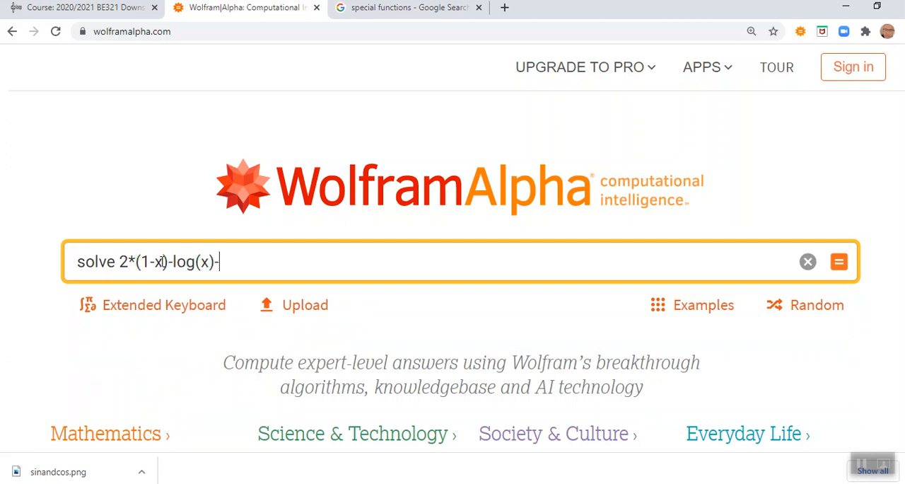
text(2.5)
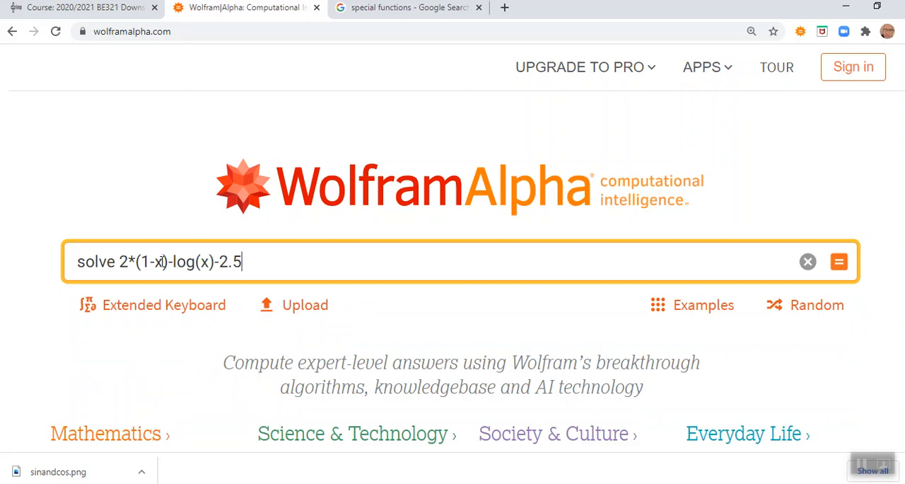
text(=0)
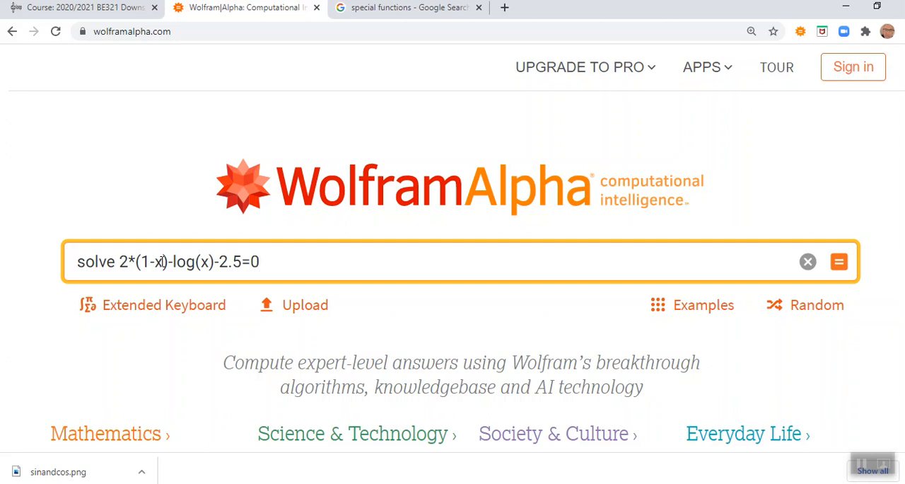
click(262, 262)
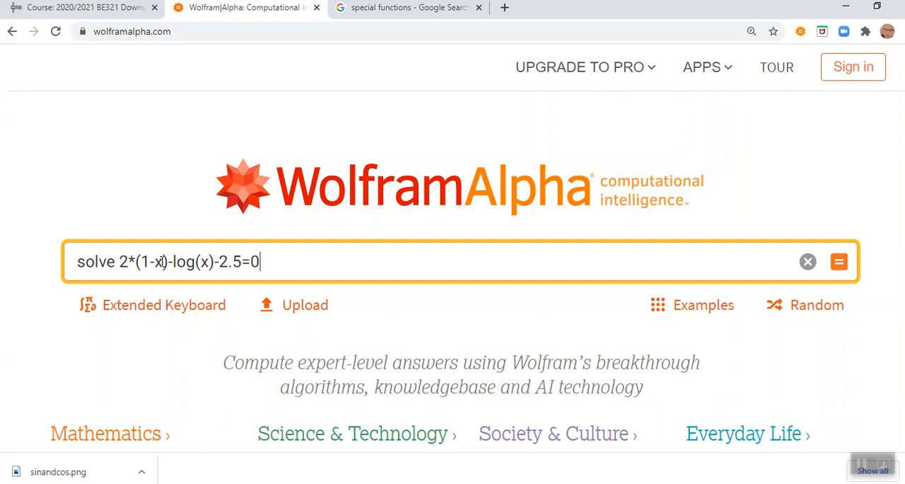
mouse_move(163, 267)
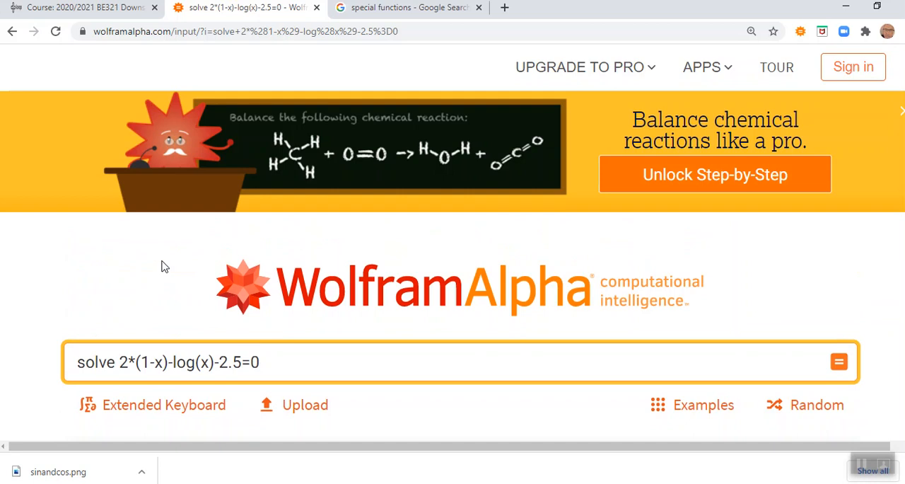
mouse_move(169, 274)
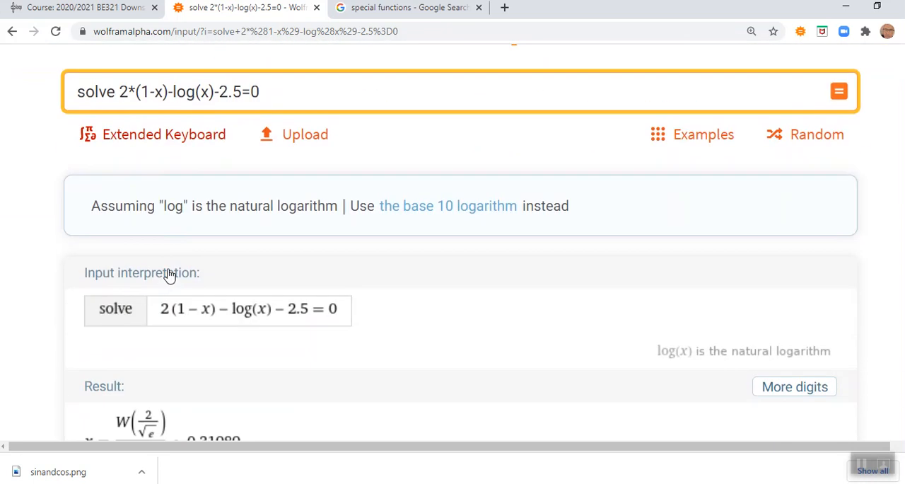
- Submit the equation and view the result x = W(2/√e)/2 ≈ 0.31989
scroll(down, 3)
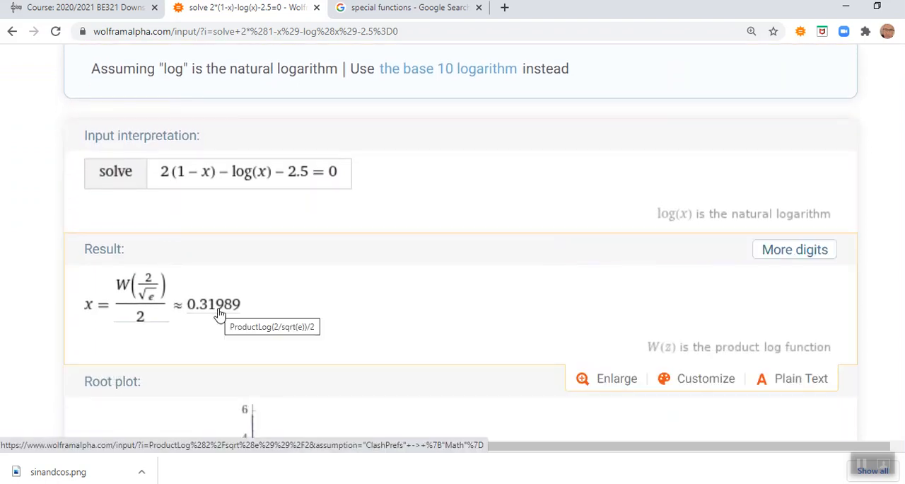
mouse_move(214, 313)
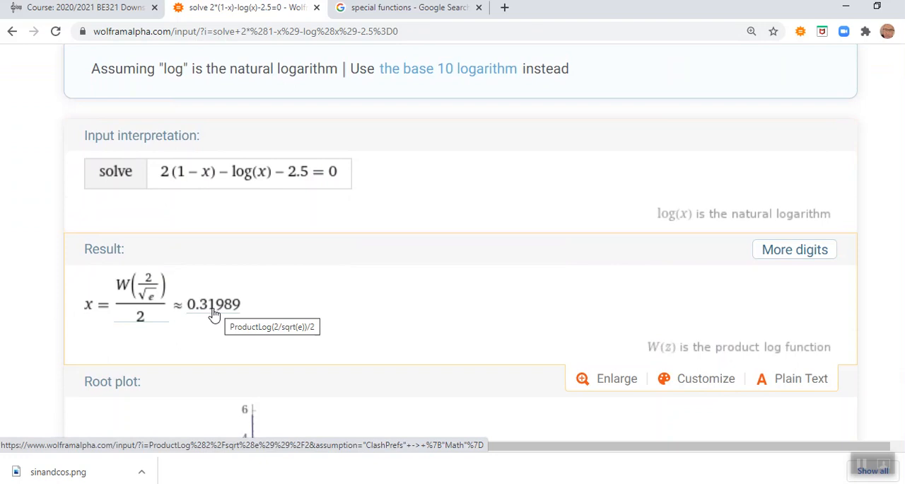
mouse_move(164, 336)
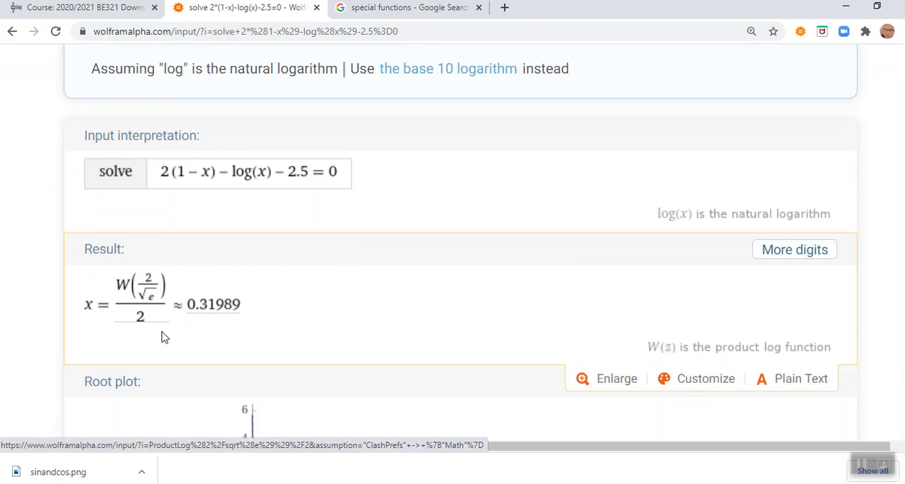
mouse_move(123, 293)
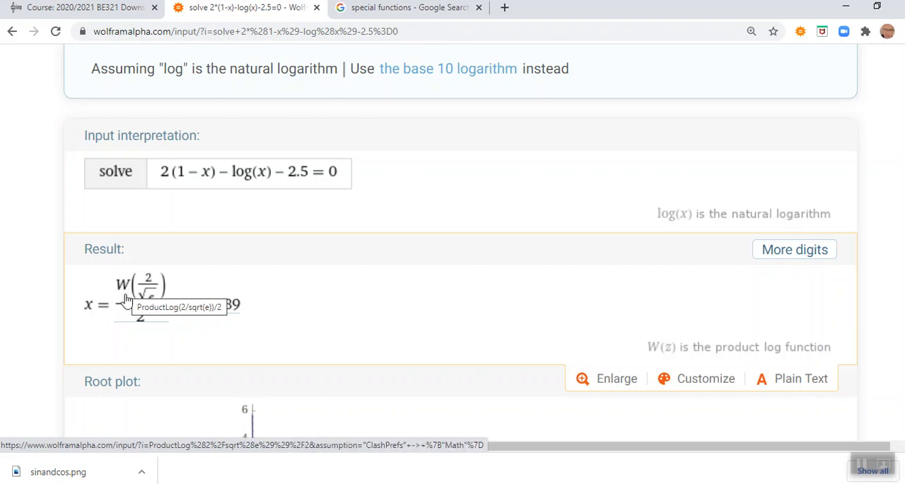
mouse_move(228, 313)
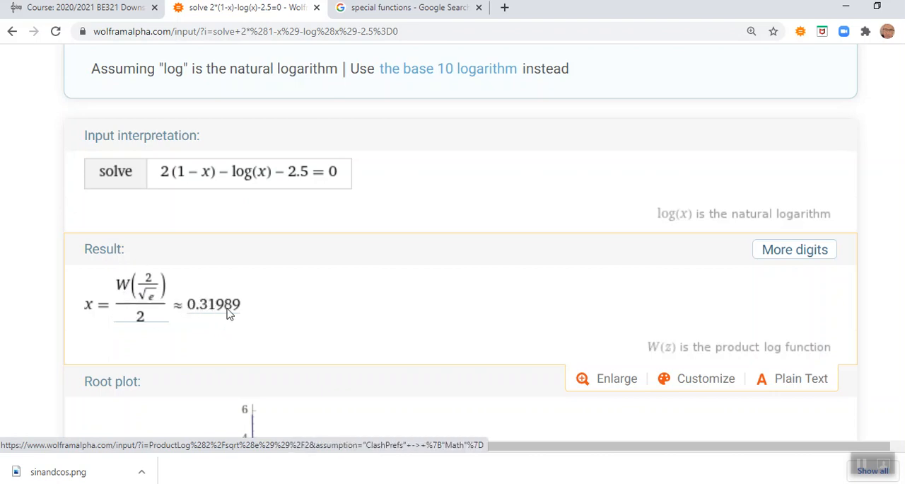
mouse_move(119, 295)
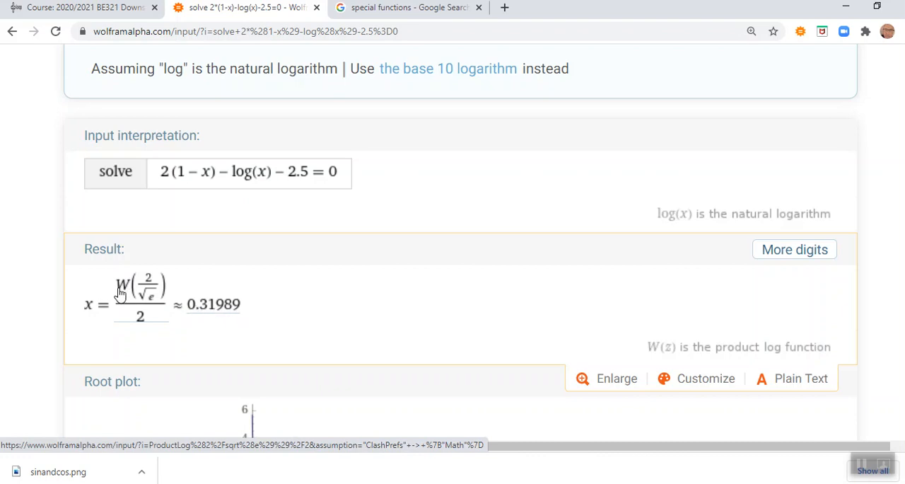
mouse_move(124, 290)
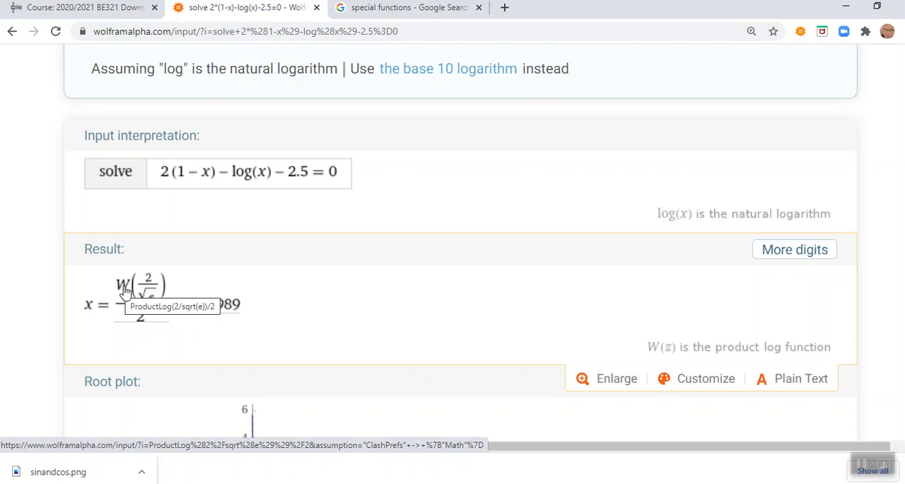
mouse_move(125, 296)
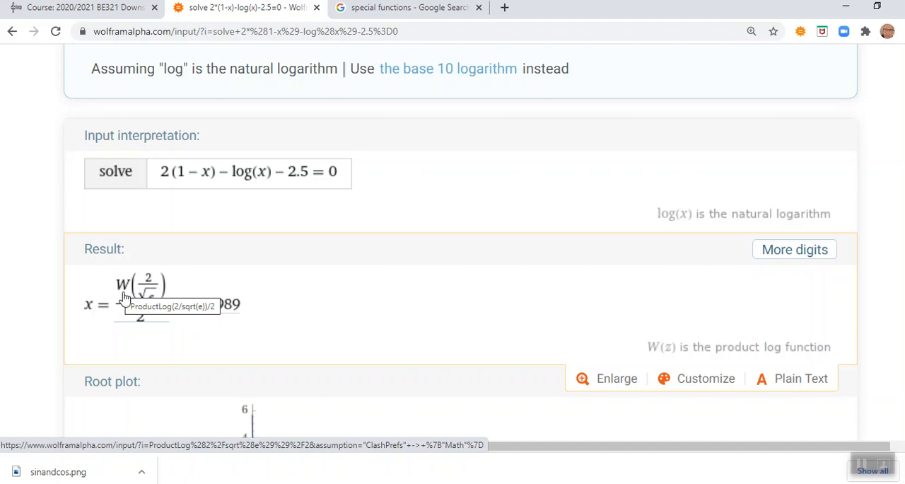
mouse_move(123, 294)
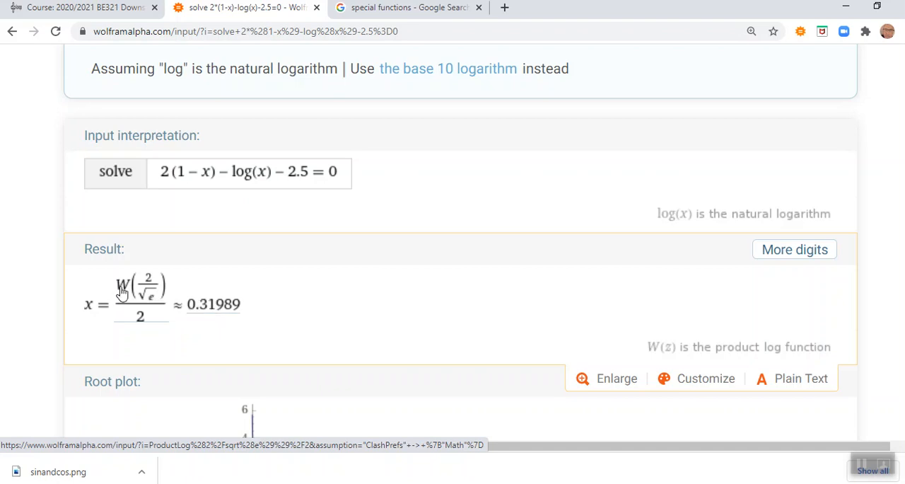
mouse_move(124, 292)
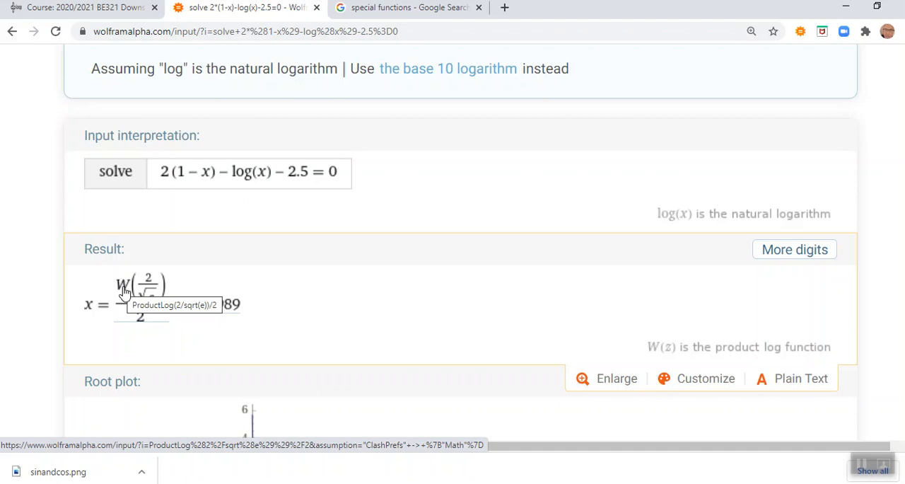
mouse_move(316, 292)
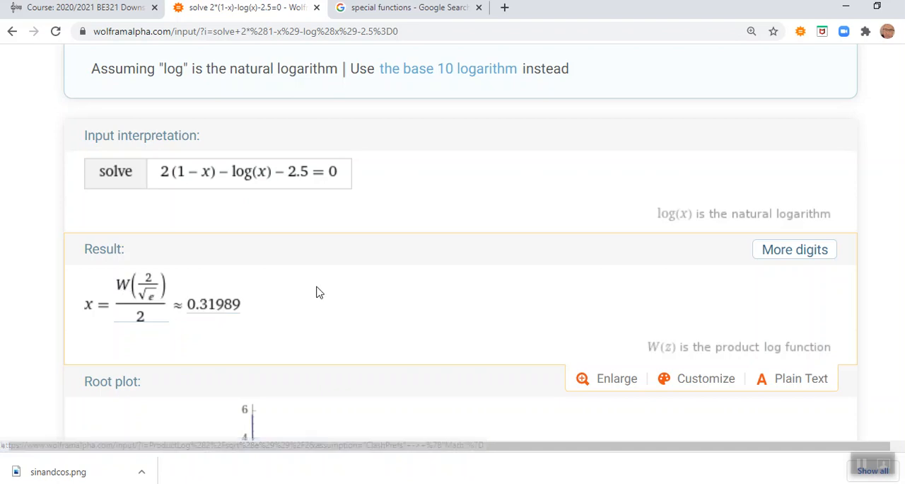
mouse_move(120, 290)
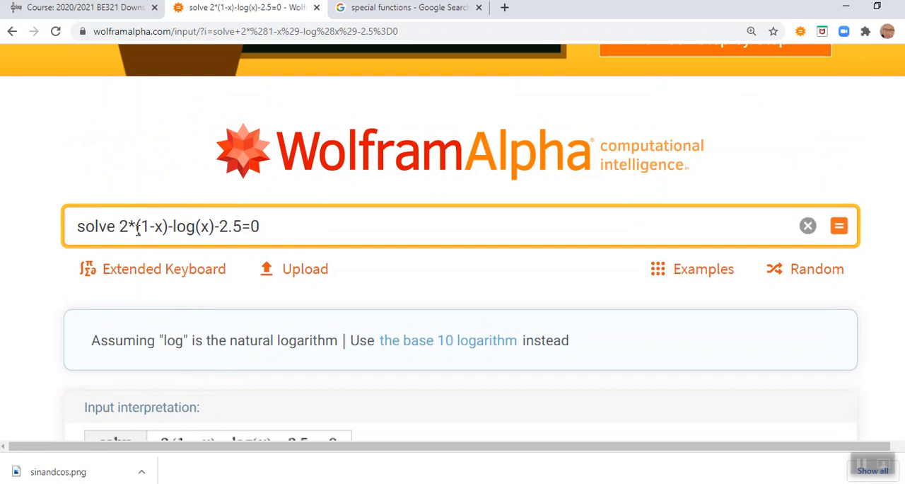
- Recompute the equation without the '*' sign, then select the equation text for replacement
key(Backspace)
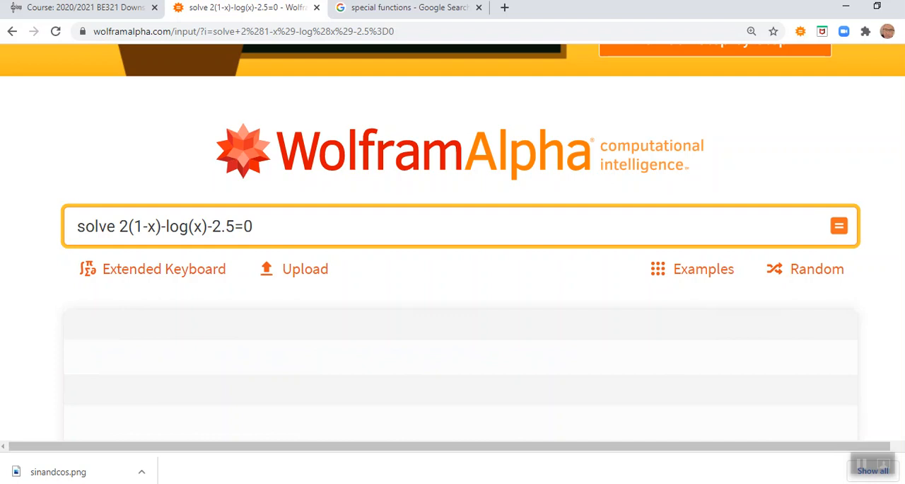
click(839, 226)
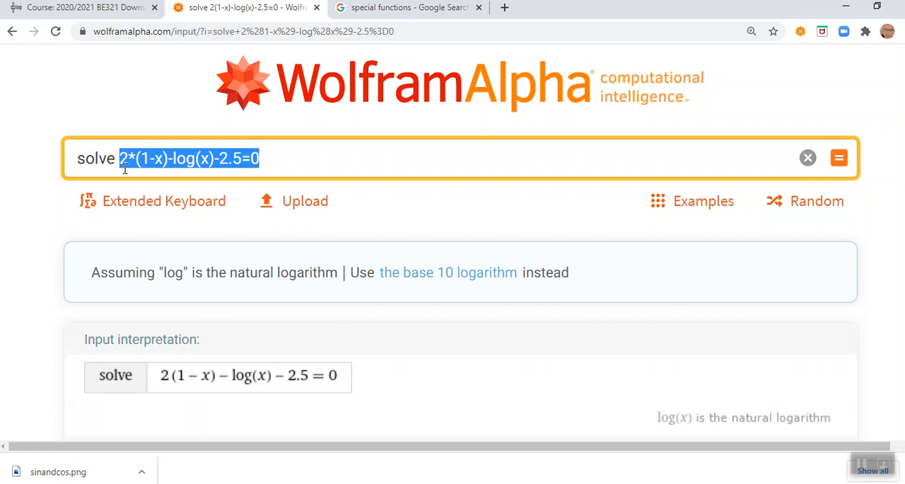
- Solve a*X^2_b*x+c=0, which the stray underscore makes Wolfram misread as x = −c/(a_b X²)
text(a)
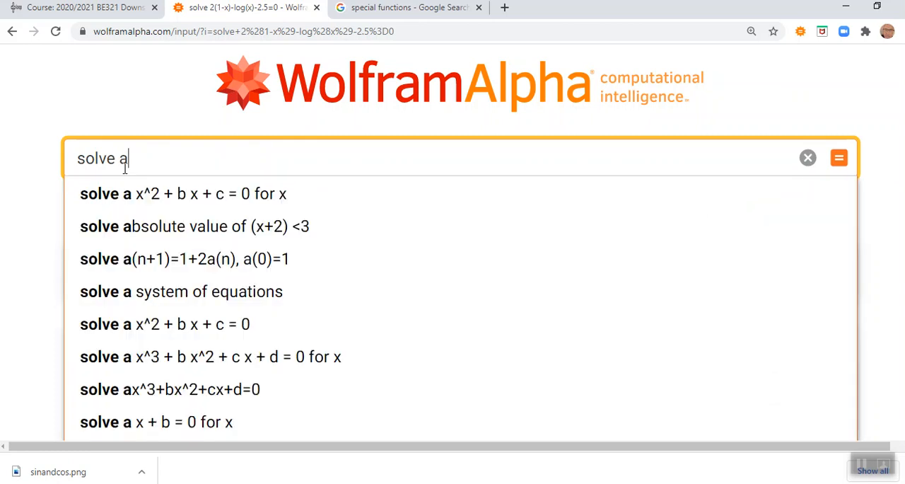
text(*)
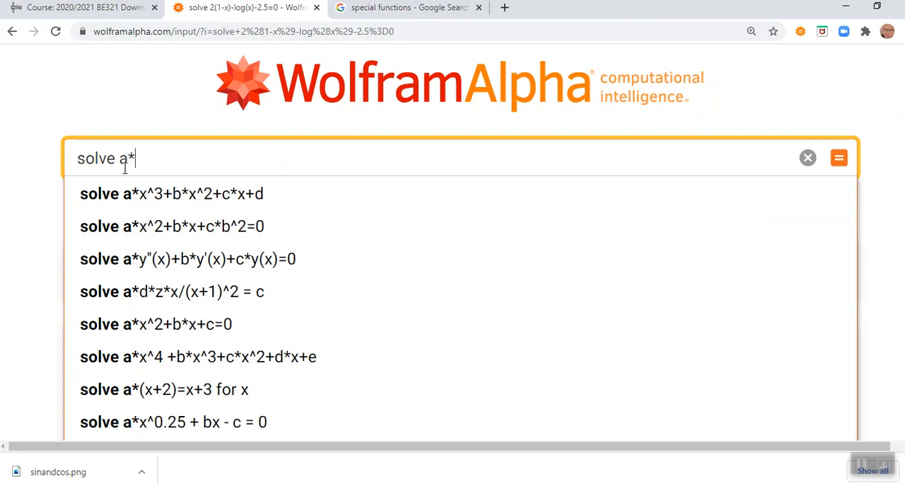
text(X^2_)
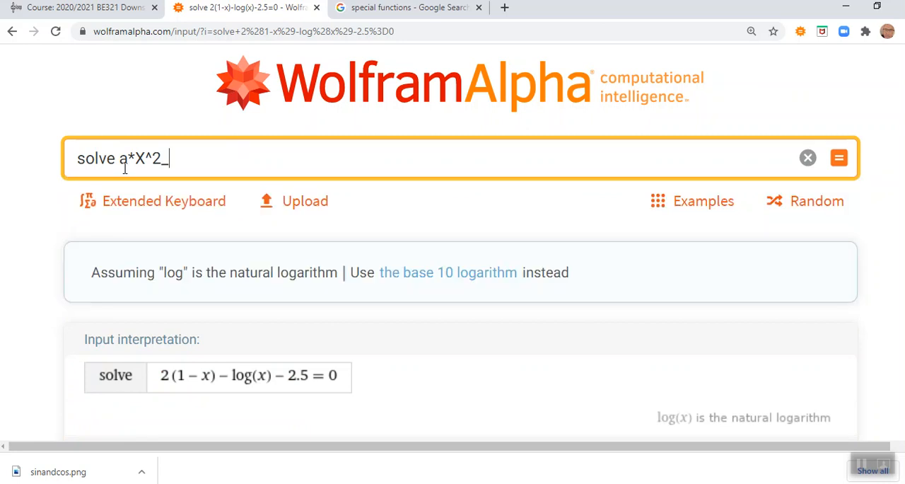
text(b)
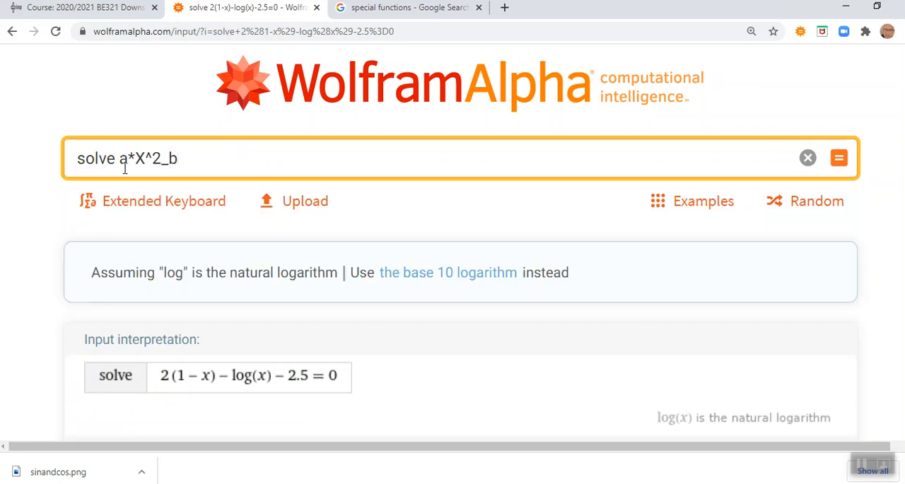
text(*x+)
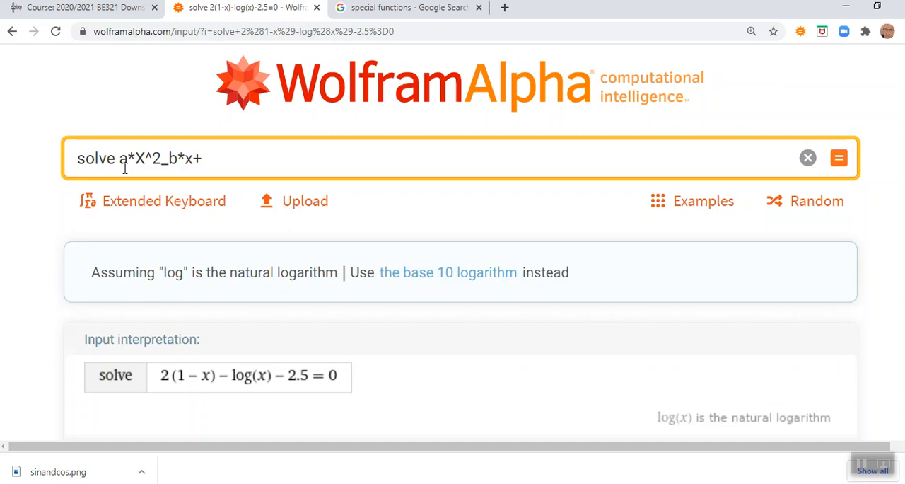
text(c=0)
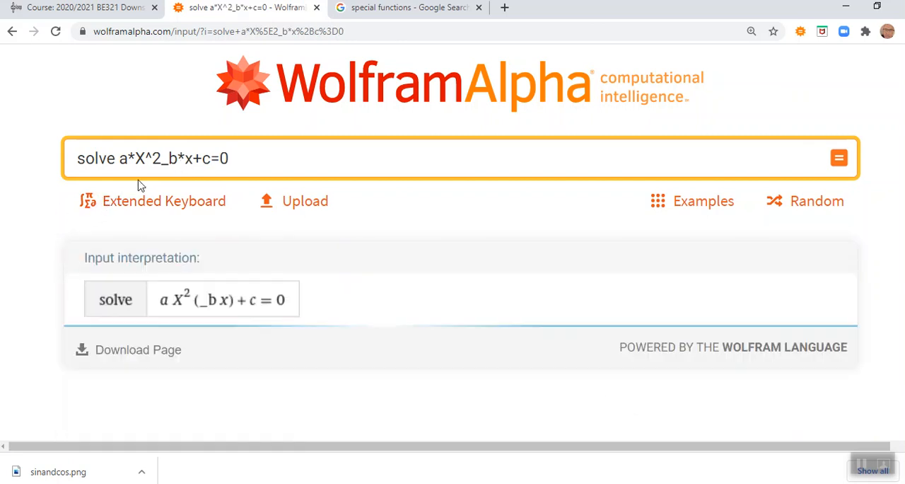
scroll(down, 3)
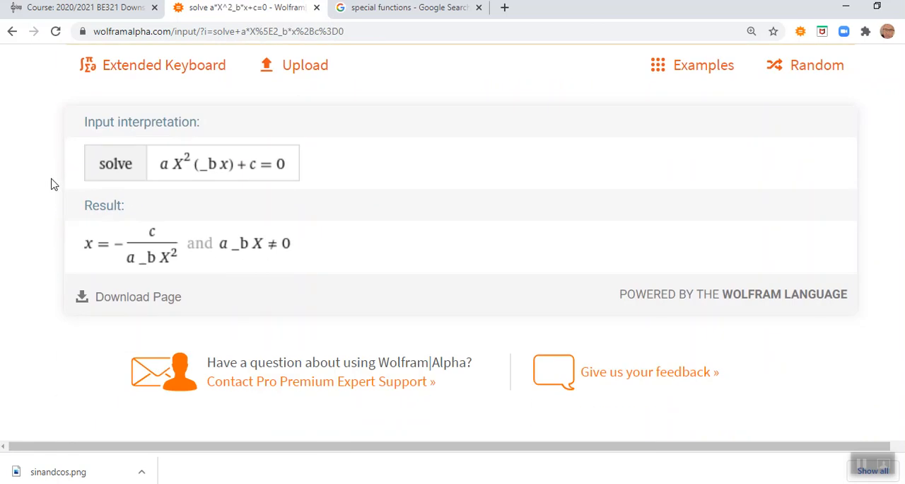
scroll(up, 3)
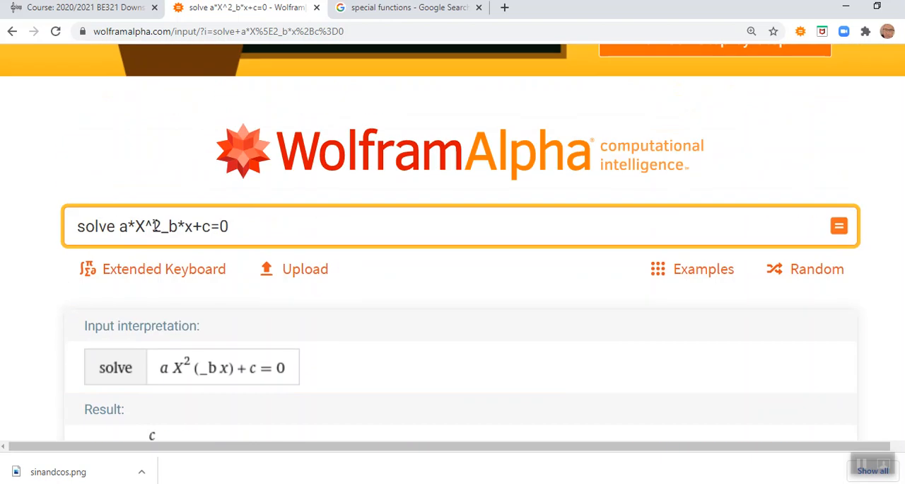
- Correct the underscore to '+' and solve a*x^2+b*x+c=0 for the quadratic formula roots
click(164, 227)
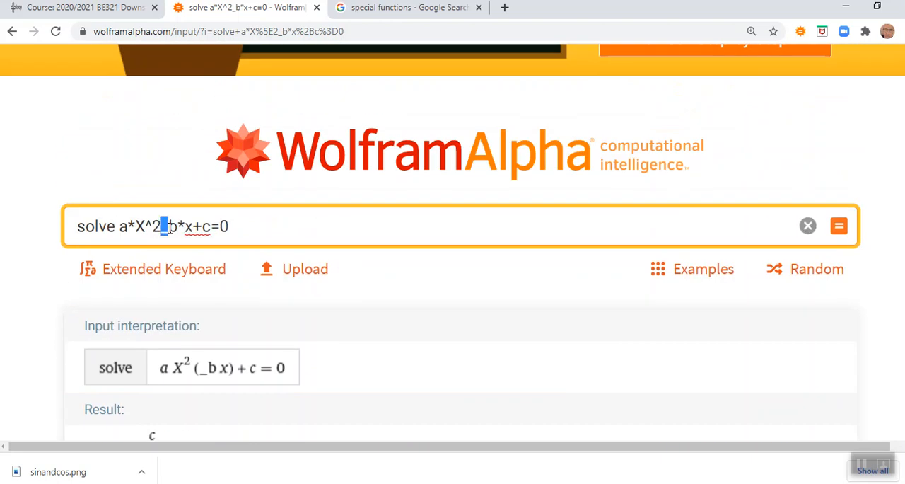
text(+)
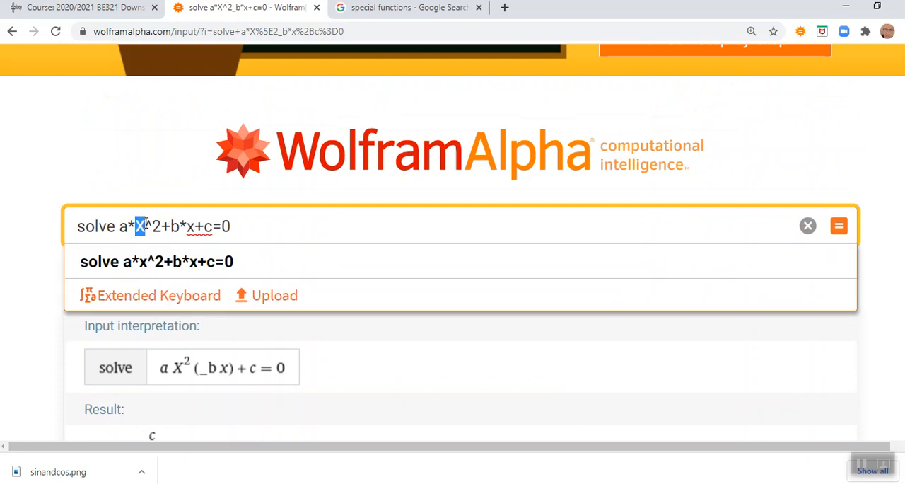
click(255, 227)
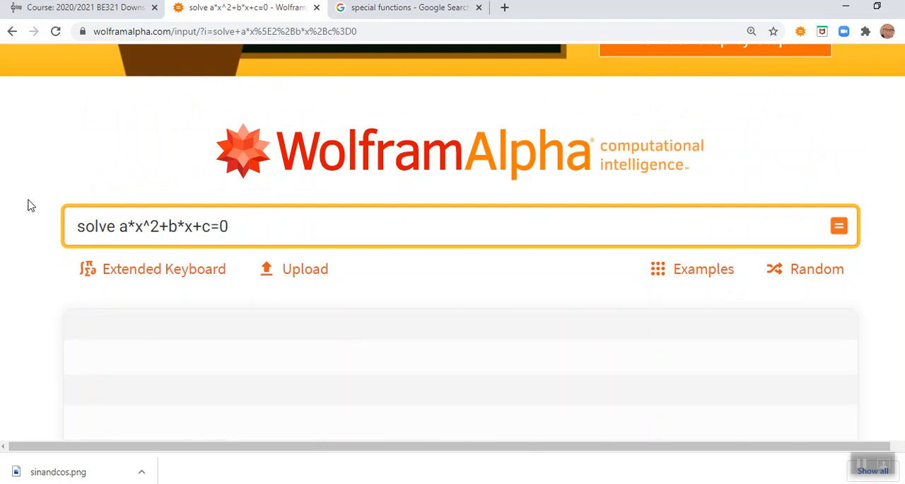
scroll(down, 3)
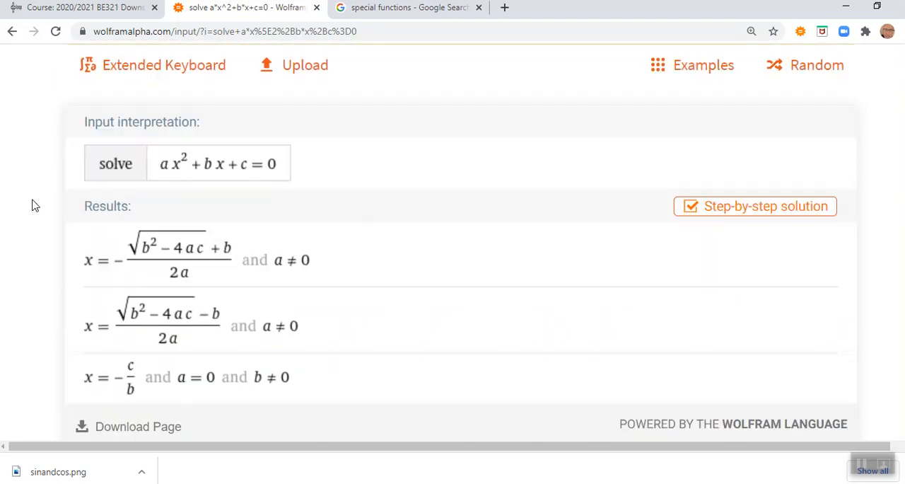
scroll(down, 3)
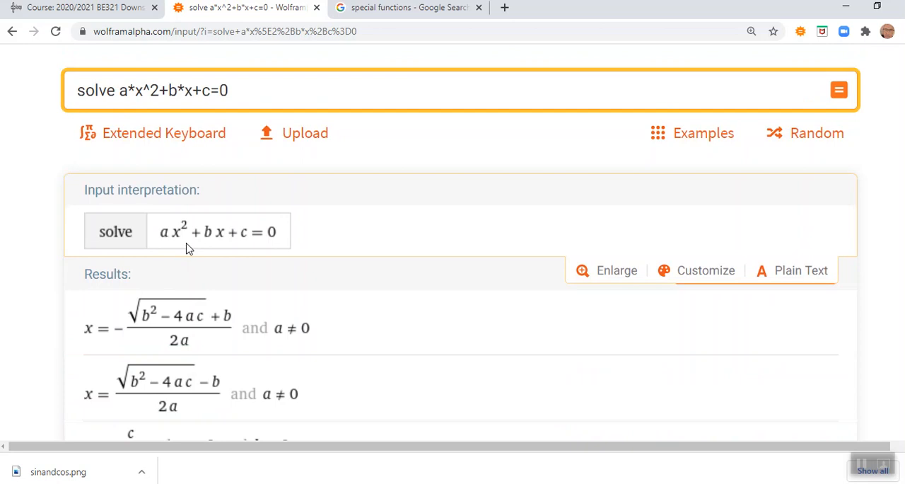
mouse_move(188, 249)
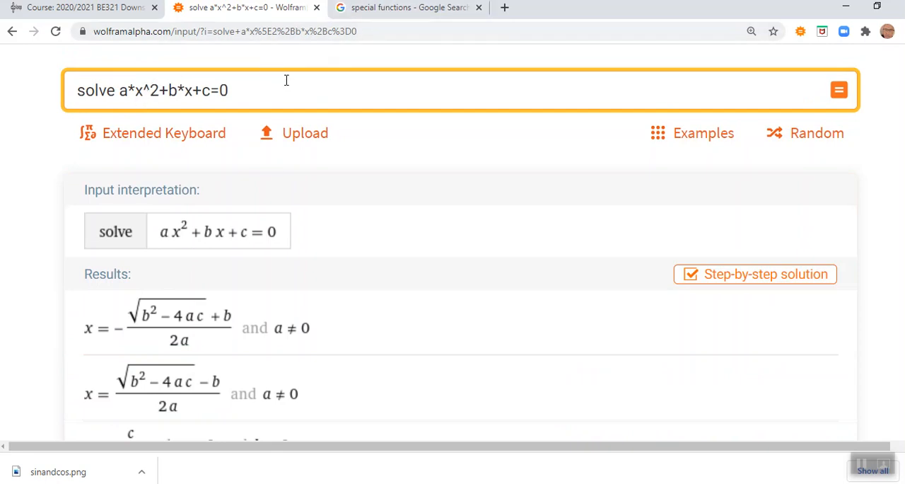
mouse_move(269, 93)
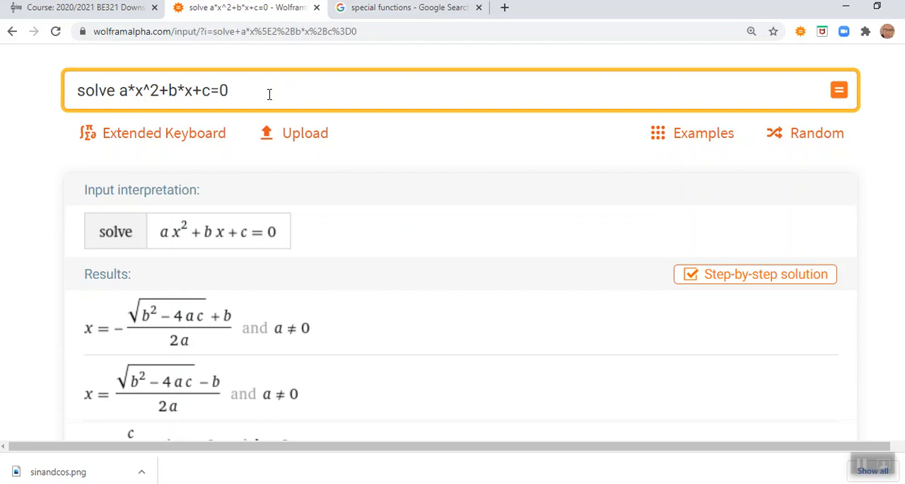
- Evaluate 'integrate x^2 from 0 to 5' in Wolfram Alpha, giving 125/3 ≈ 41.667
text(intergate)
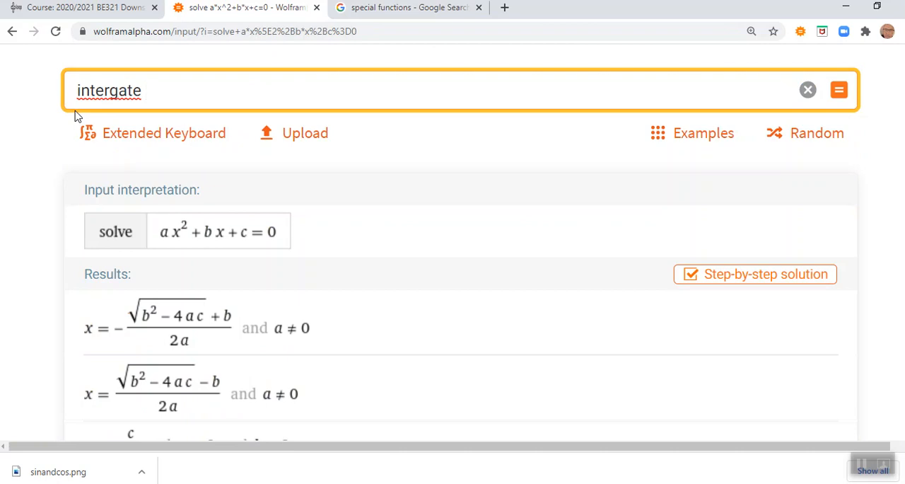
text(x^2)
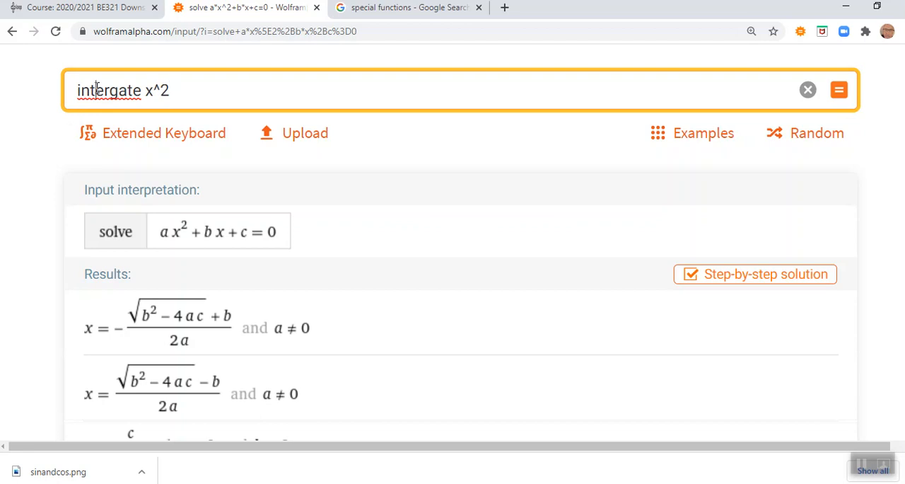
text(integrate x^2)
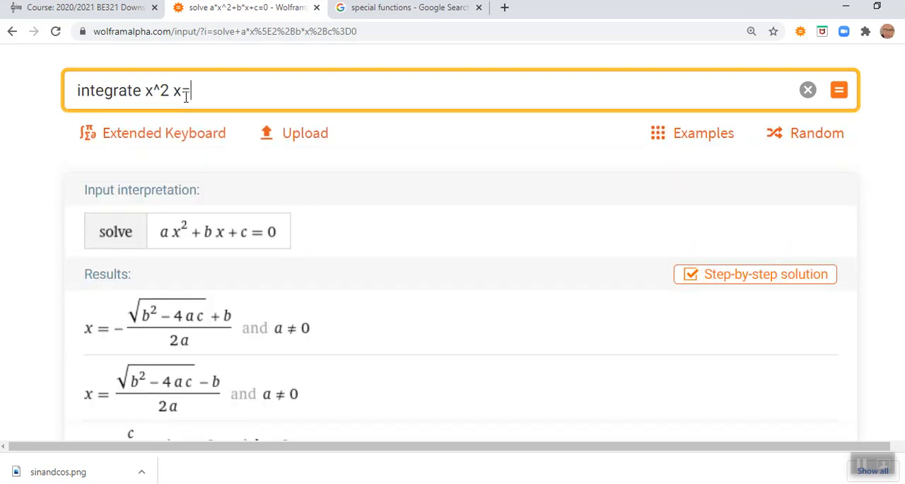
text(0 t)
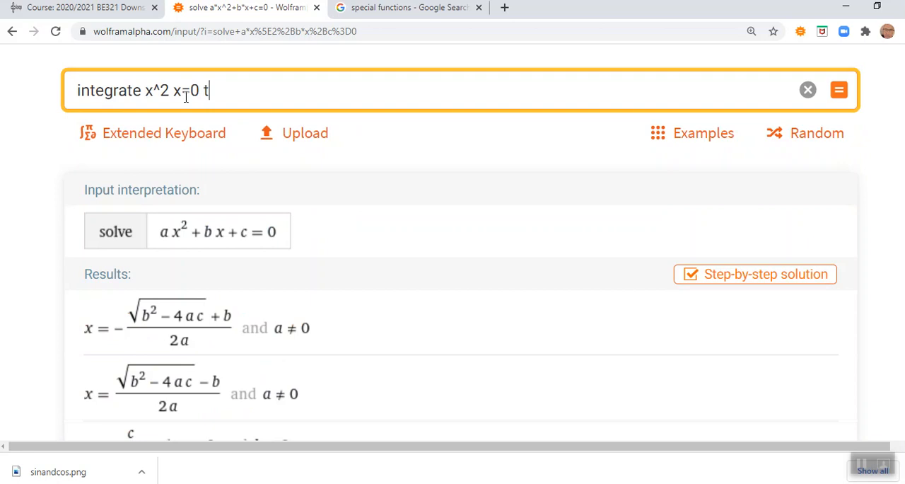
text(o 5)
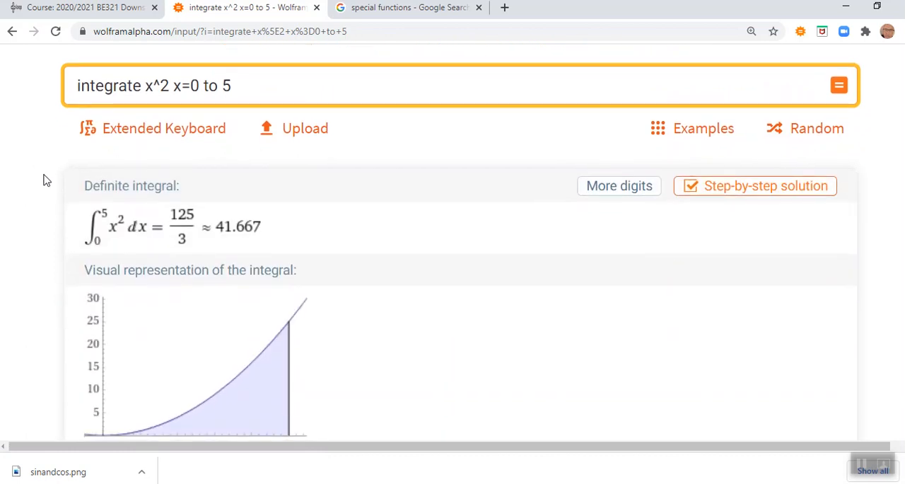
scroll(down, 3)
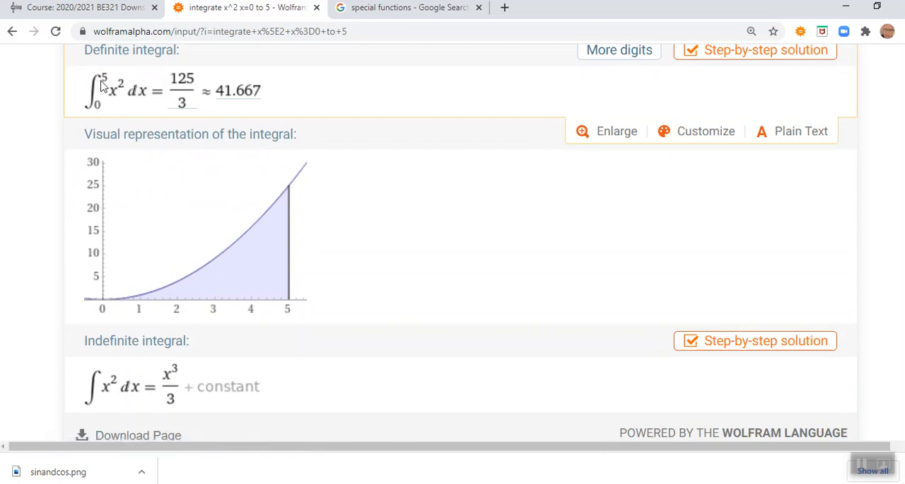
scroll(down, 3)
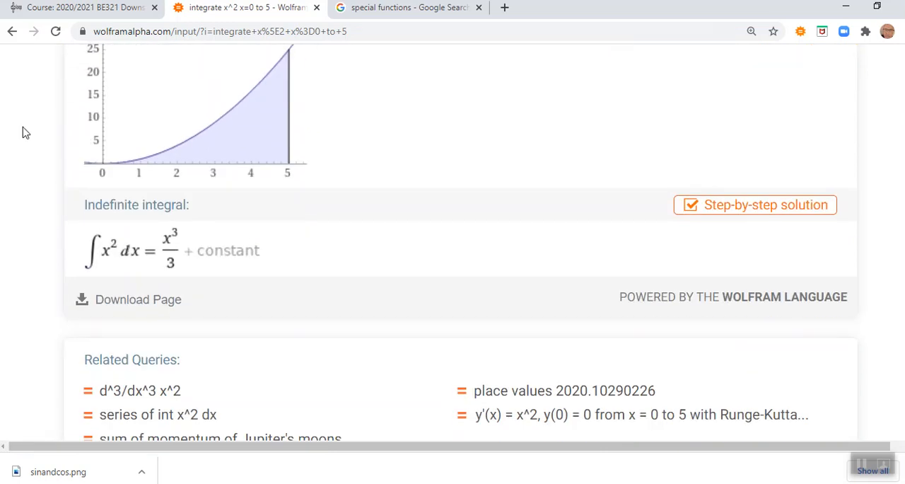
mouse_move(78, 99)
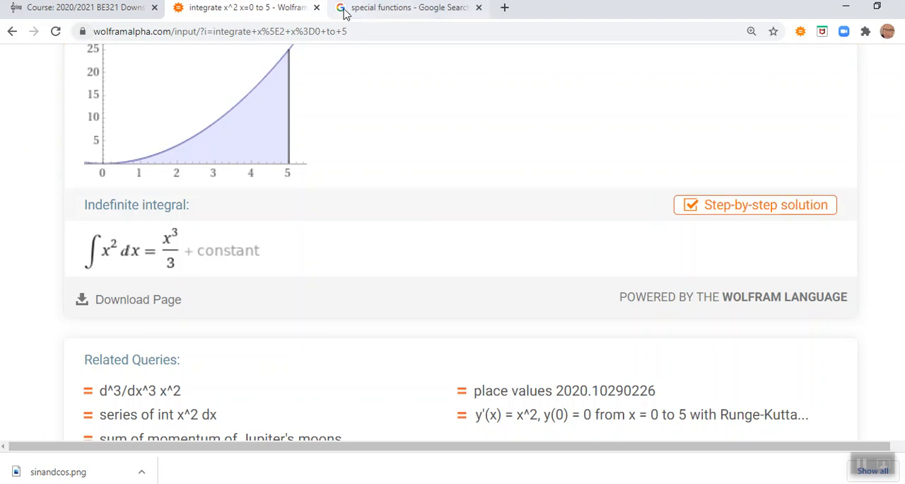
scroll(up, 3)
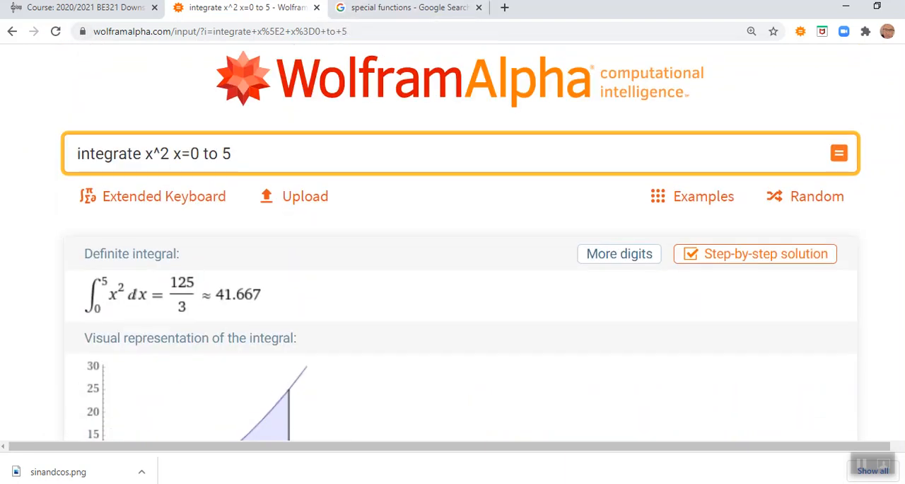
click(244, 153)
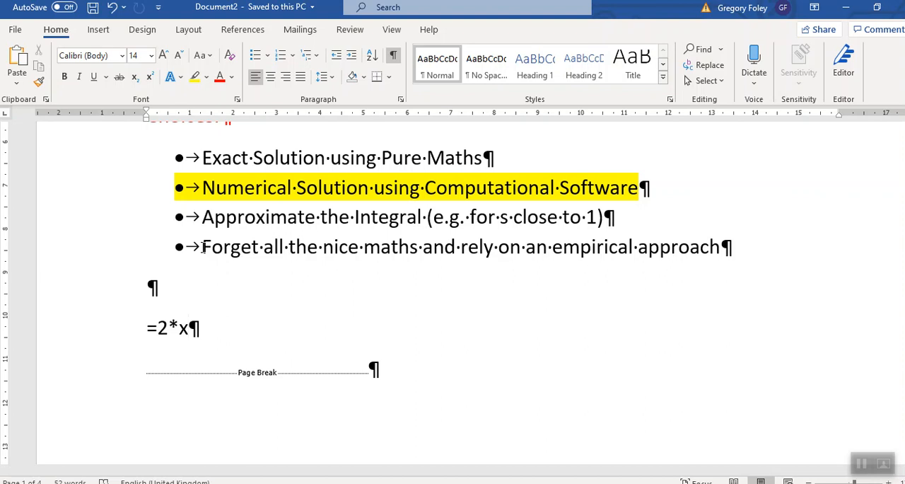
- Back in Word, select the last bullet 'Forget all the nice maths…'
click(188, 328)
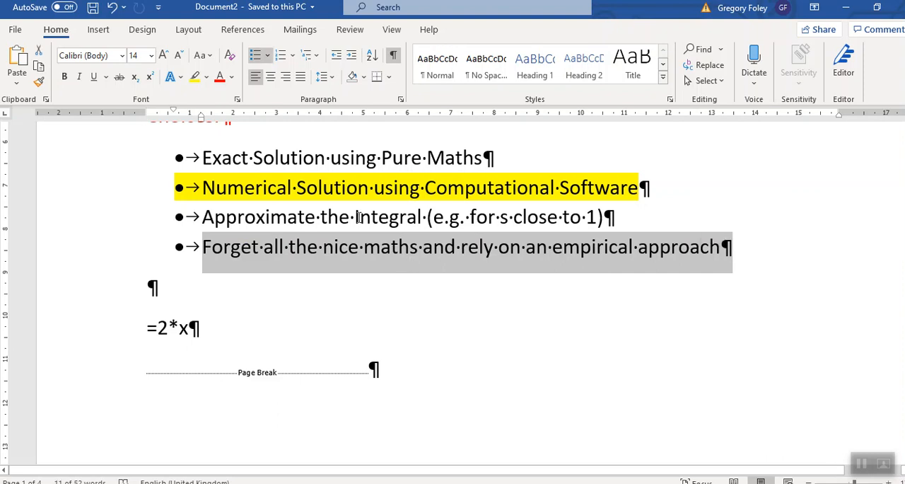
mouse_move(360, 219)
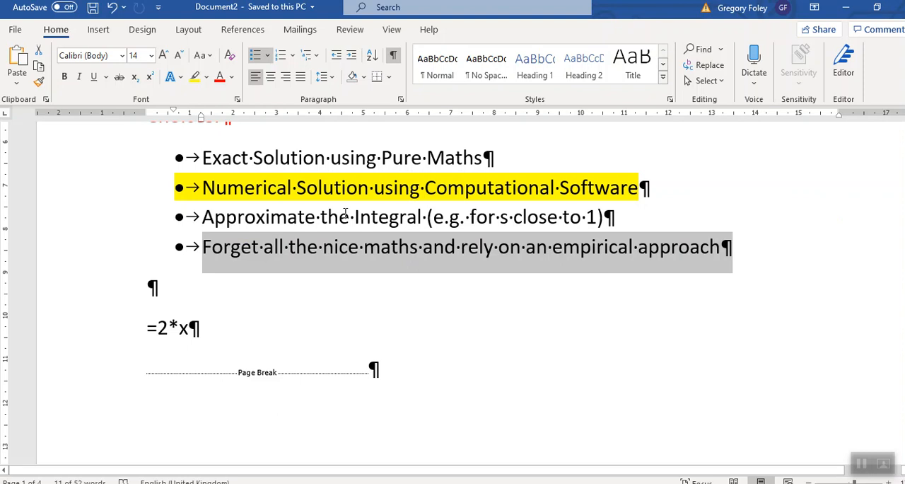
mouse_move(337, 252)
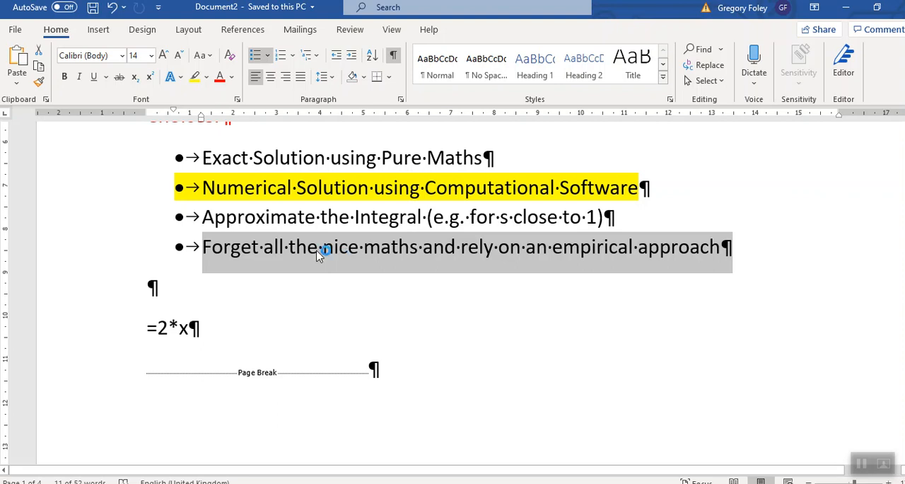
mouse_move(561, 260)
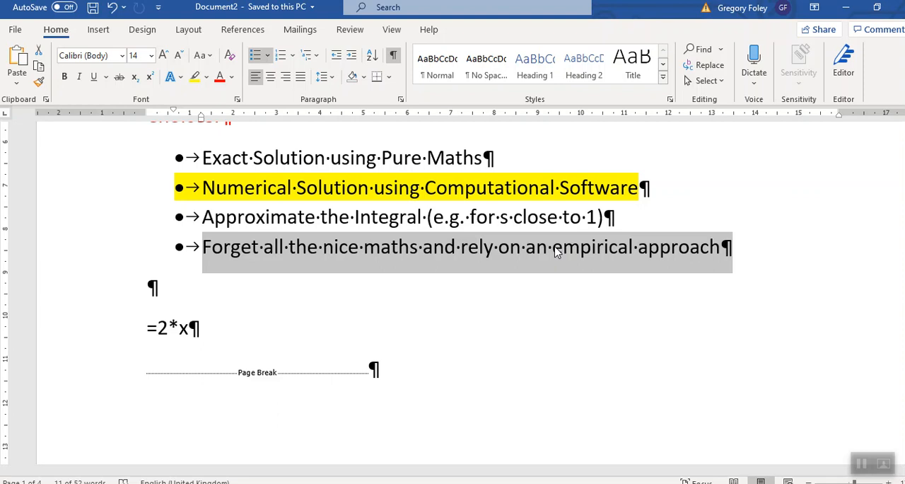
mouse_move(585, 247)
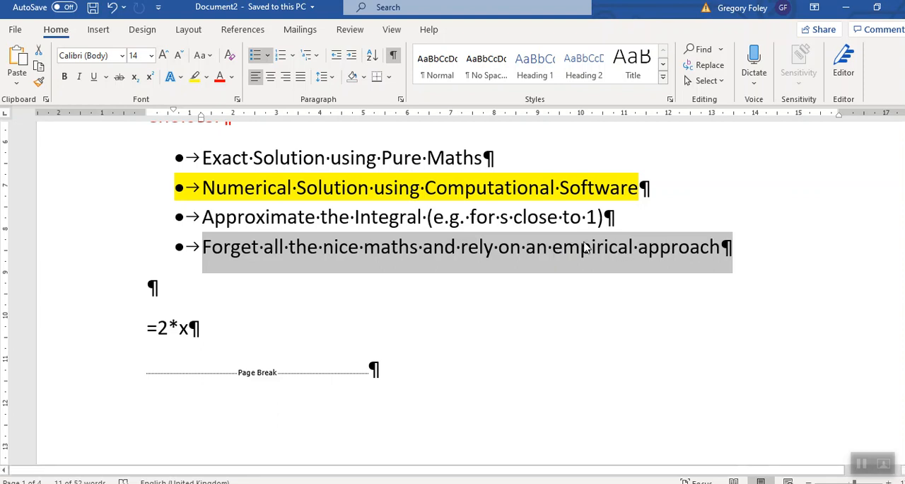
mouse_move(664, 256)
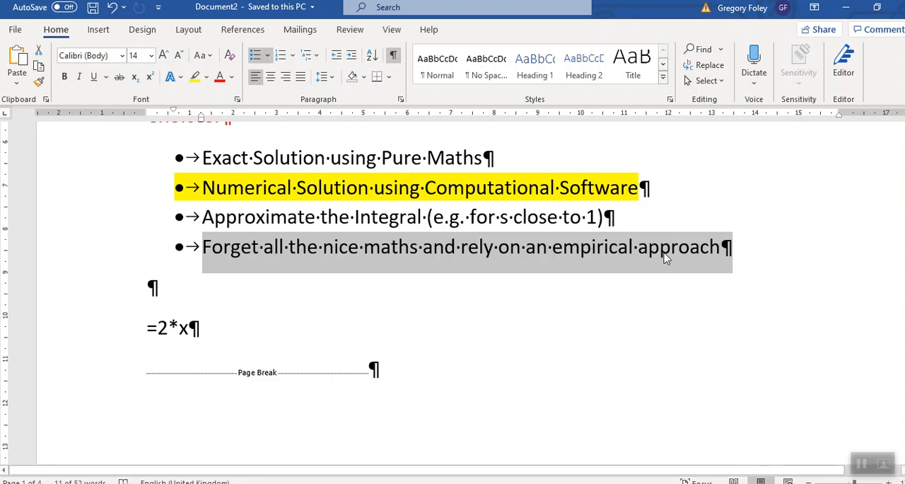
- Apply red text highlighting to 'empirical approach' in the last bullet of the Word document
click(580, 247)
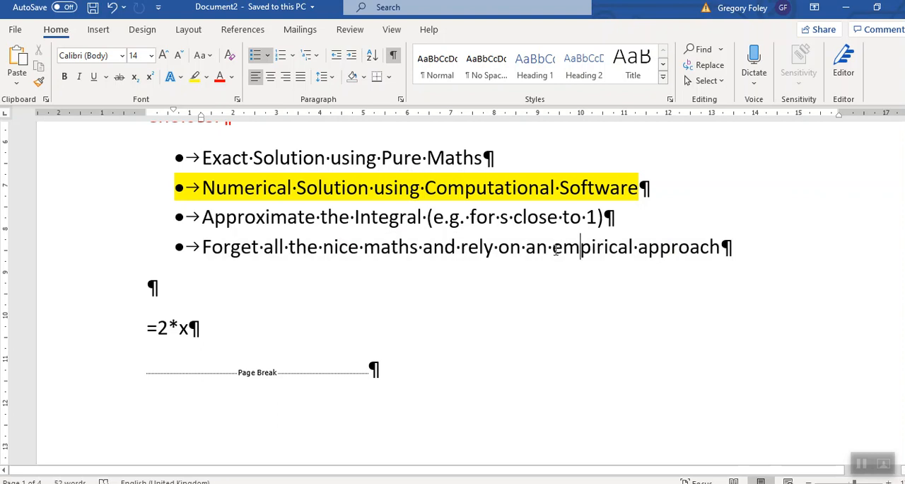
drag(554, 247, 732, 247)
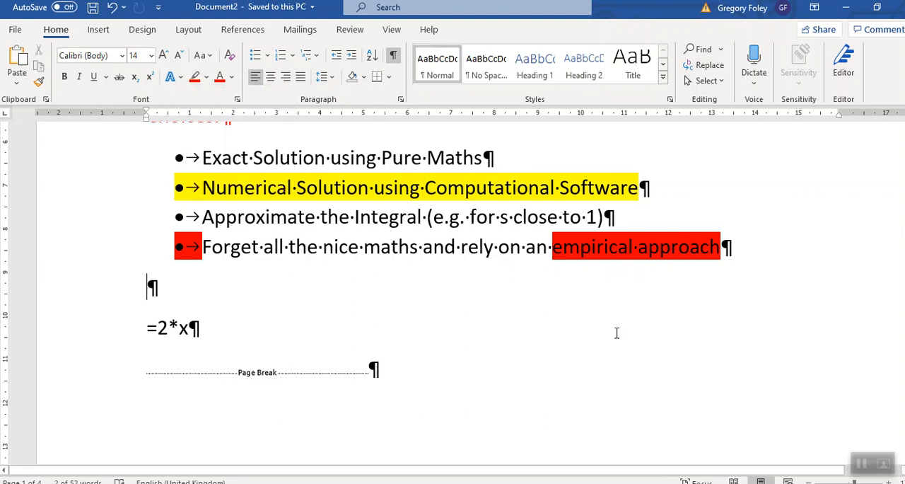
click(188, 328)
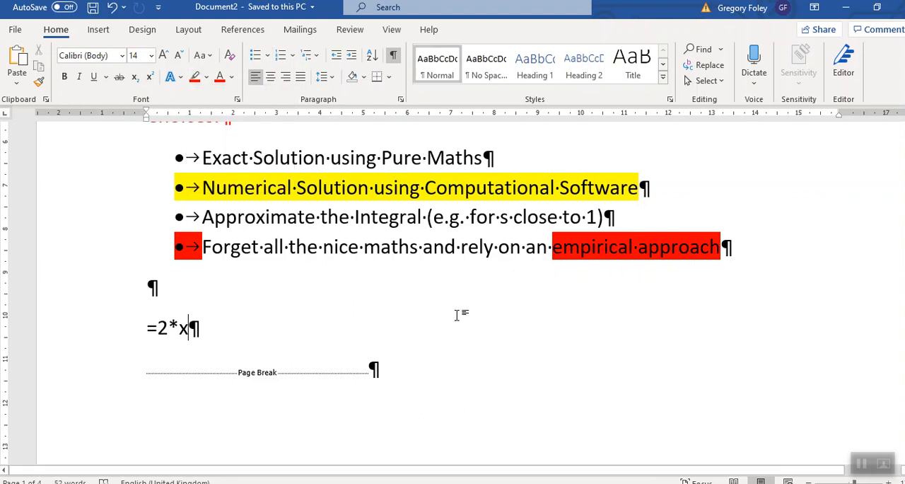
mouse_move(611, 279)
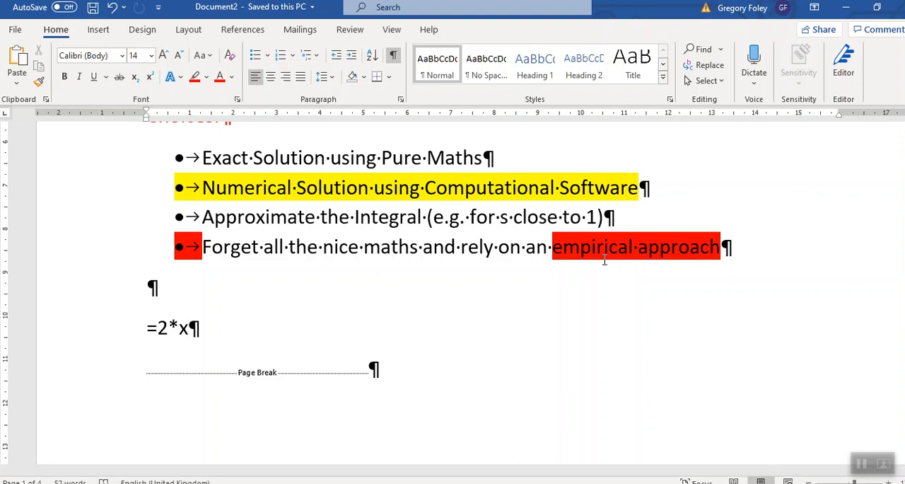
mouse_move(408, 277)
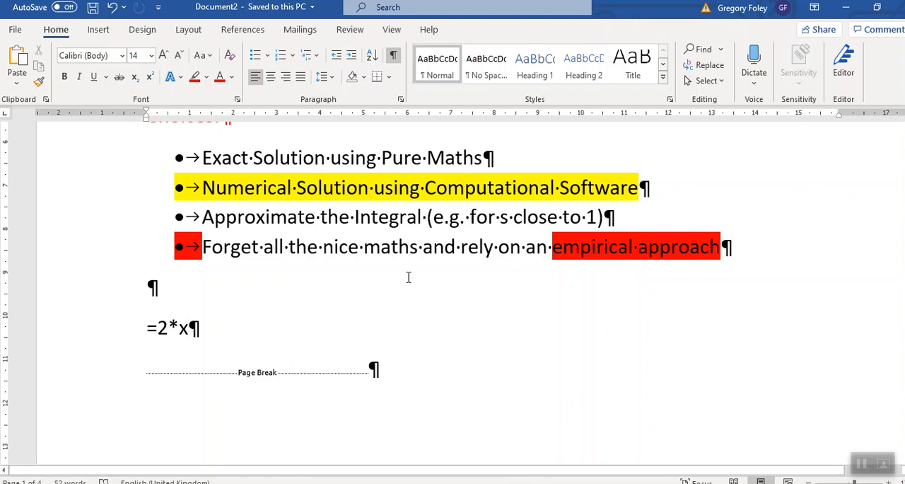
mouse_move(523, 283)
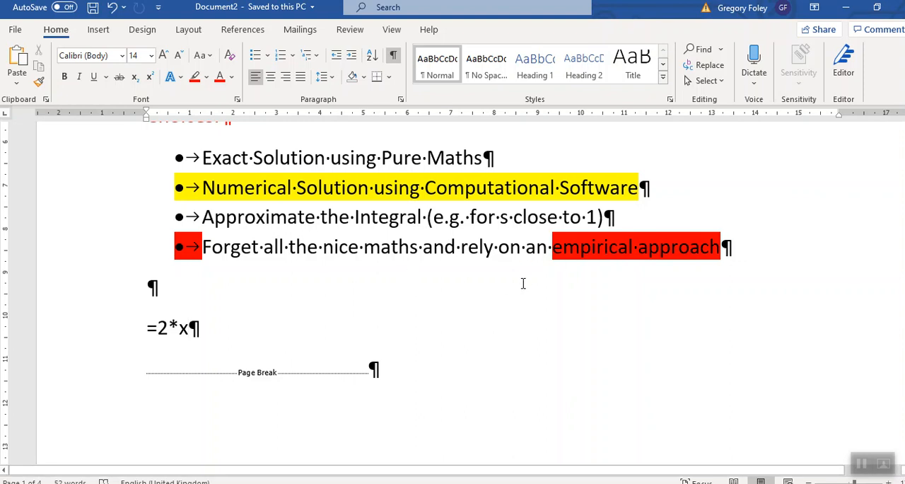
click(188, 328)
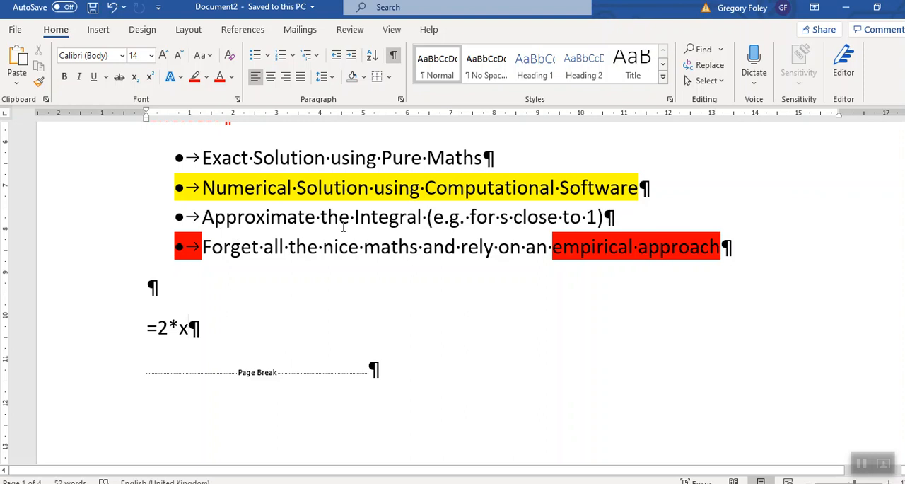
mouse_move(209, 188)
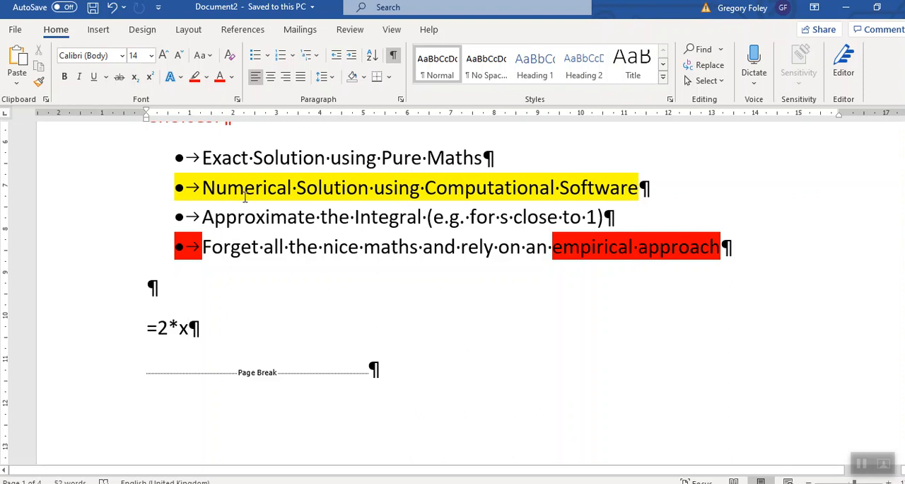
click(188, 328)
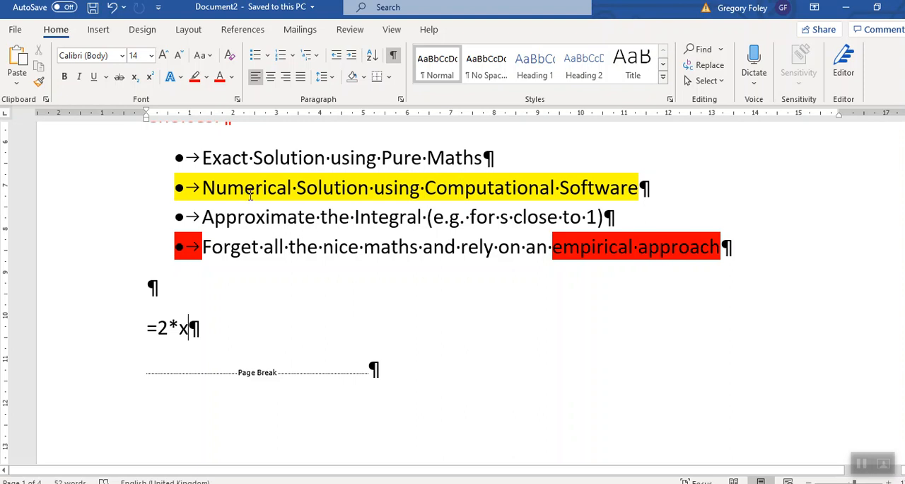
mouse_move(169, 297)
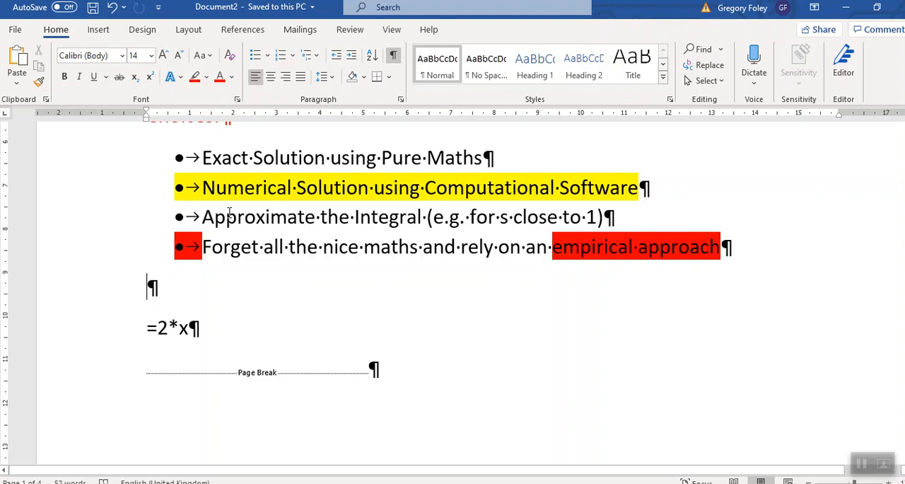
mouse_move(485, 305)
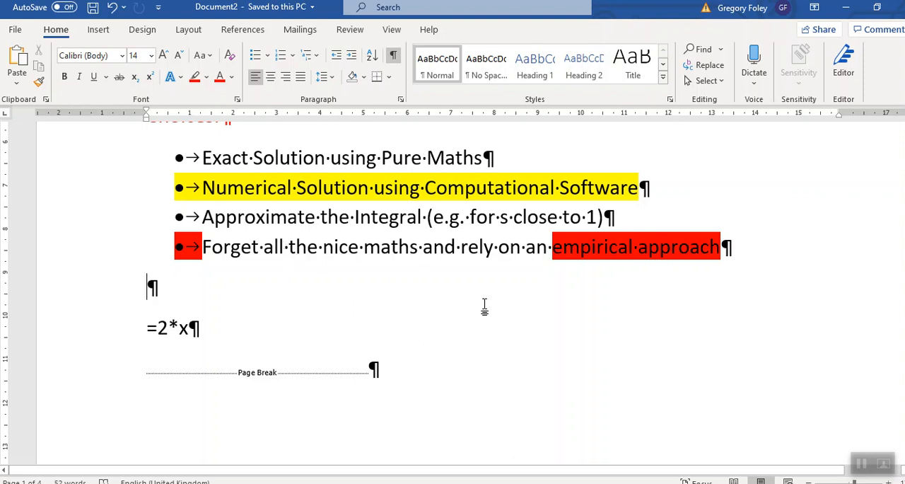
scroll(down, 3)
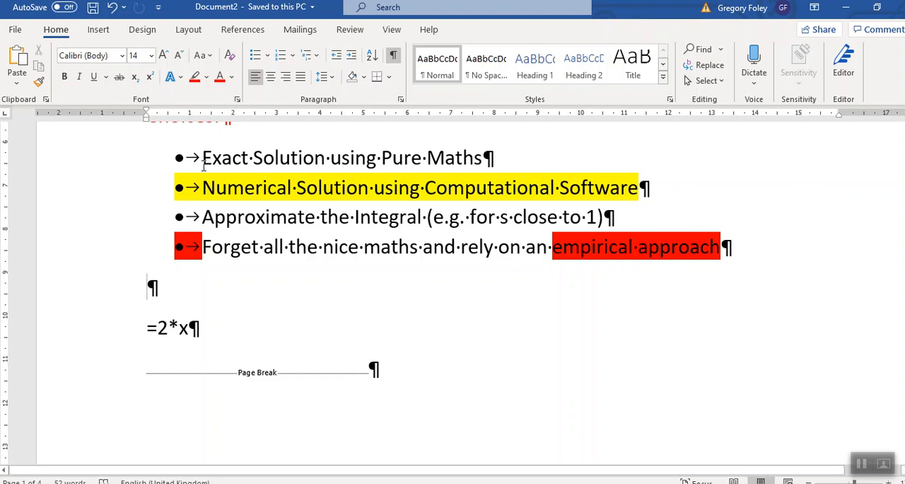
mouse_move(385, 161)
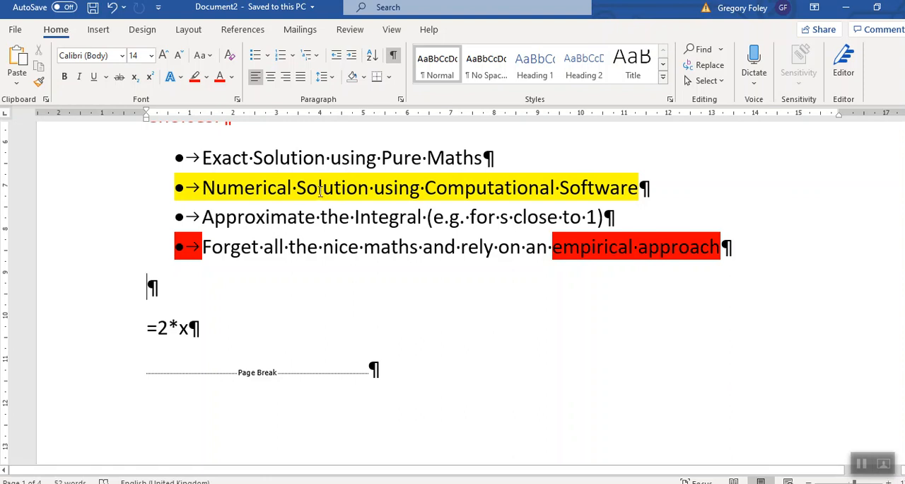
mouse_move(394, 190)
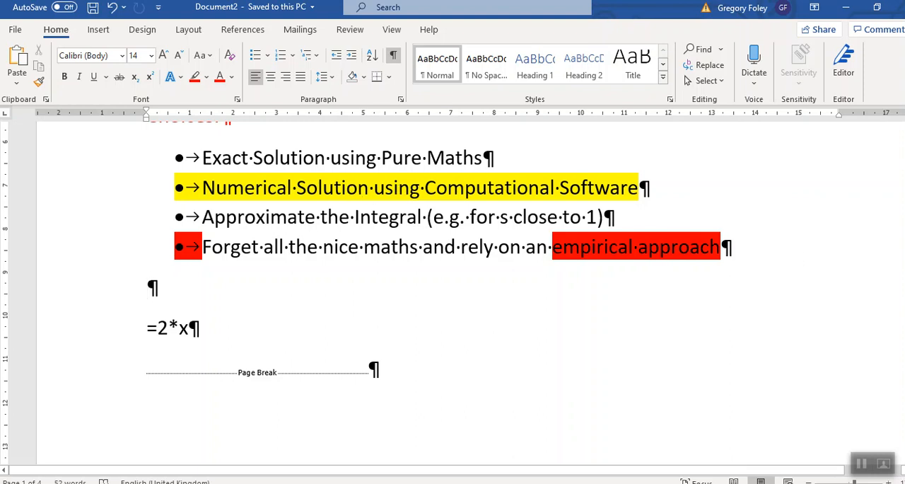
mouse_move(873, 412)
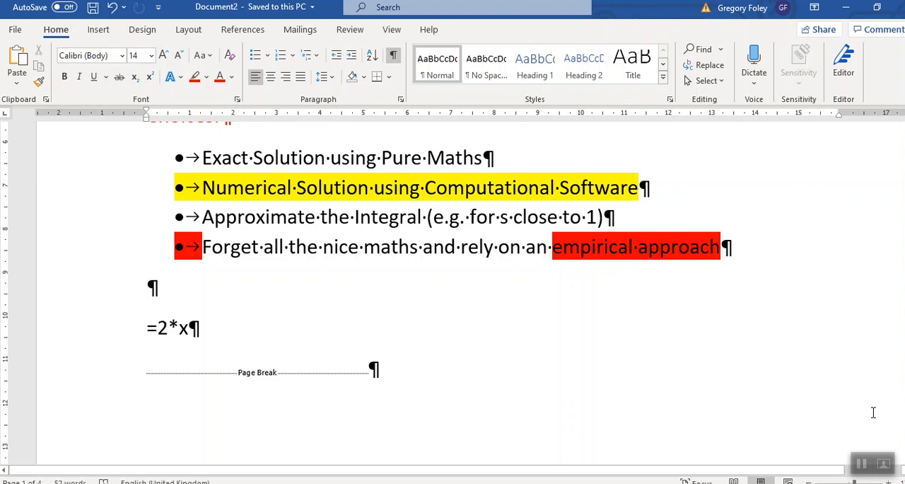